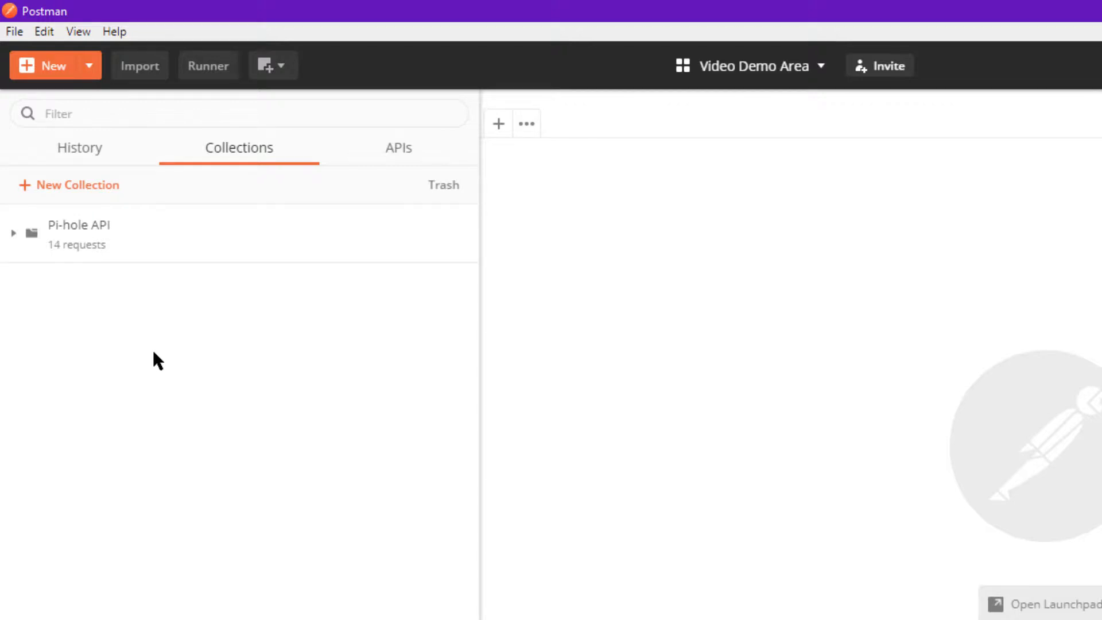
mouse_move(342, 394)
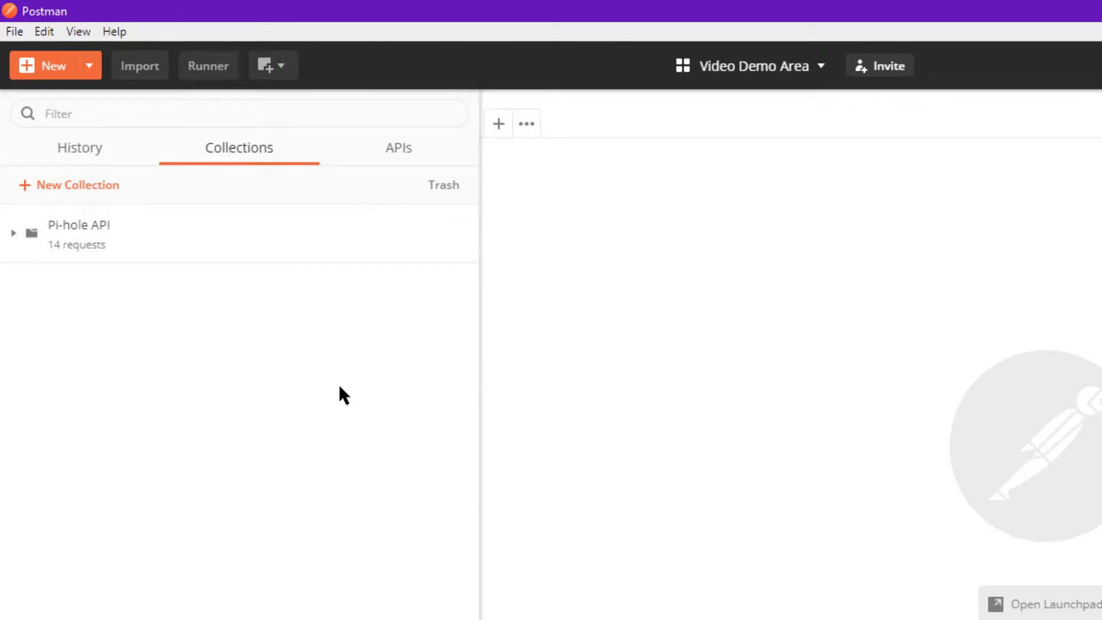
mouse_move(21, 236)
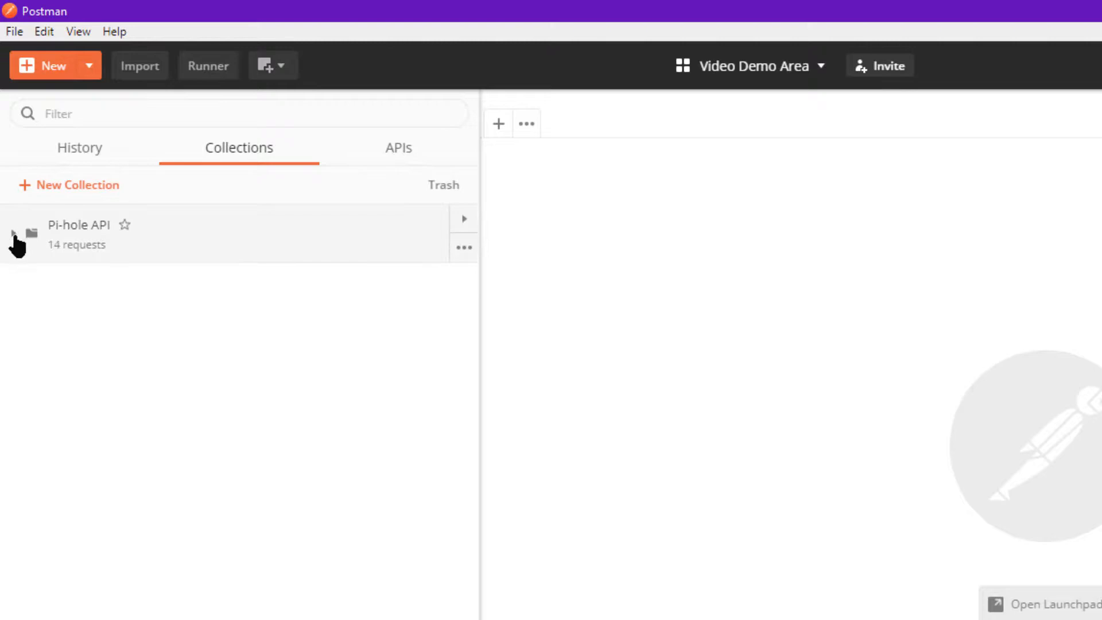
- Send the collection's 'Get version (no auth)' api.php request, returning 200 OK with version 3
left_click(14, 235)
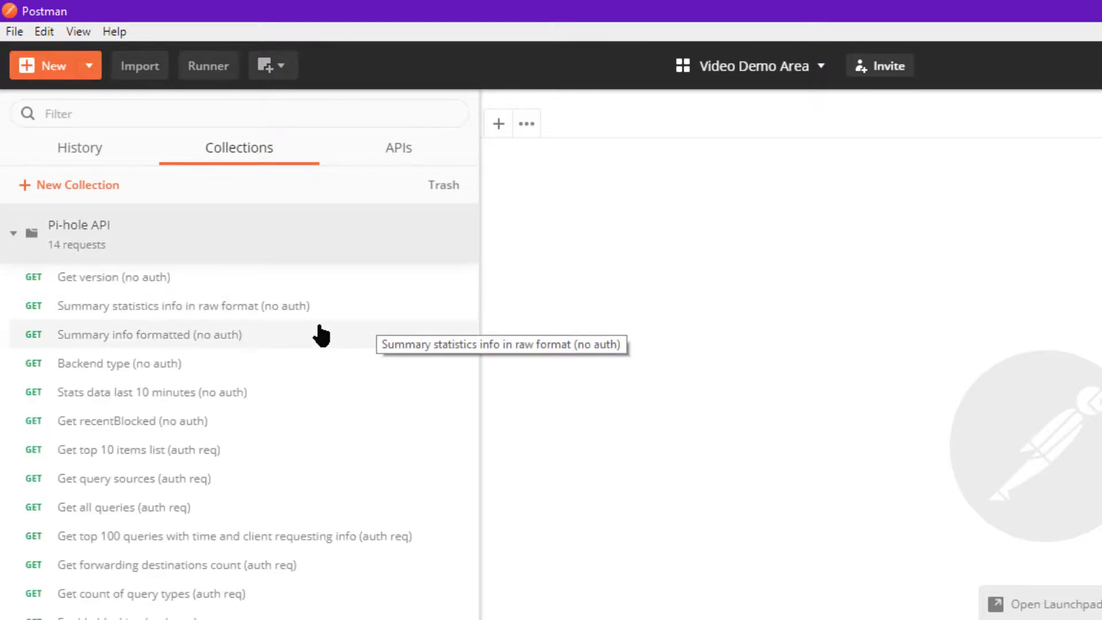
mouse_move(109, 249)
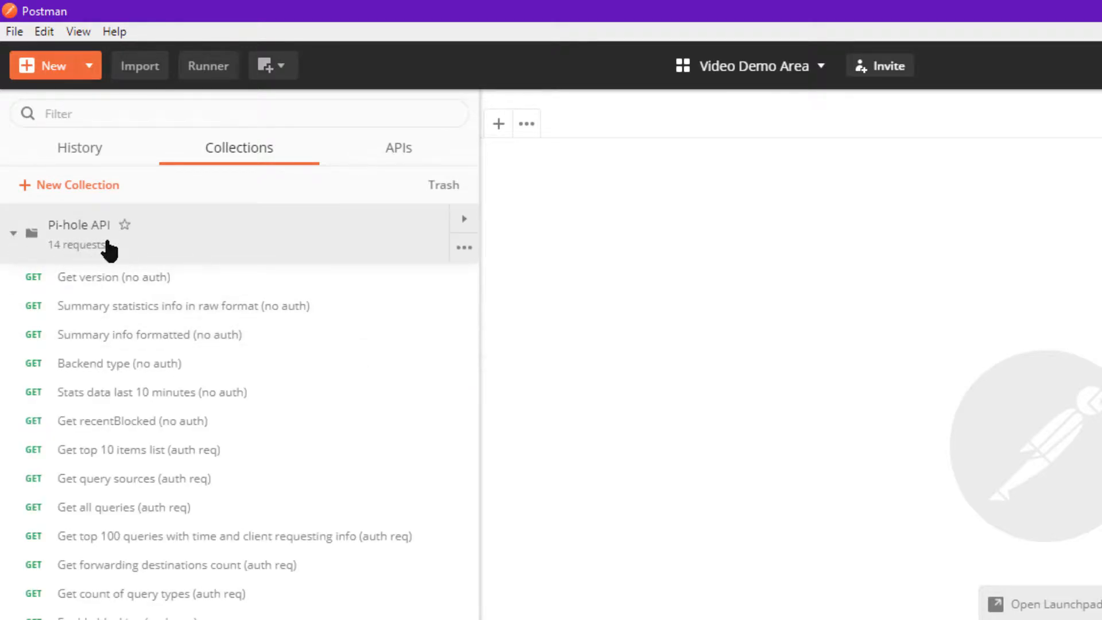
mouse_move(145, 305)
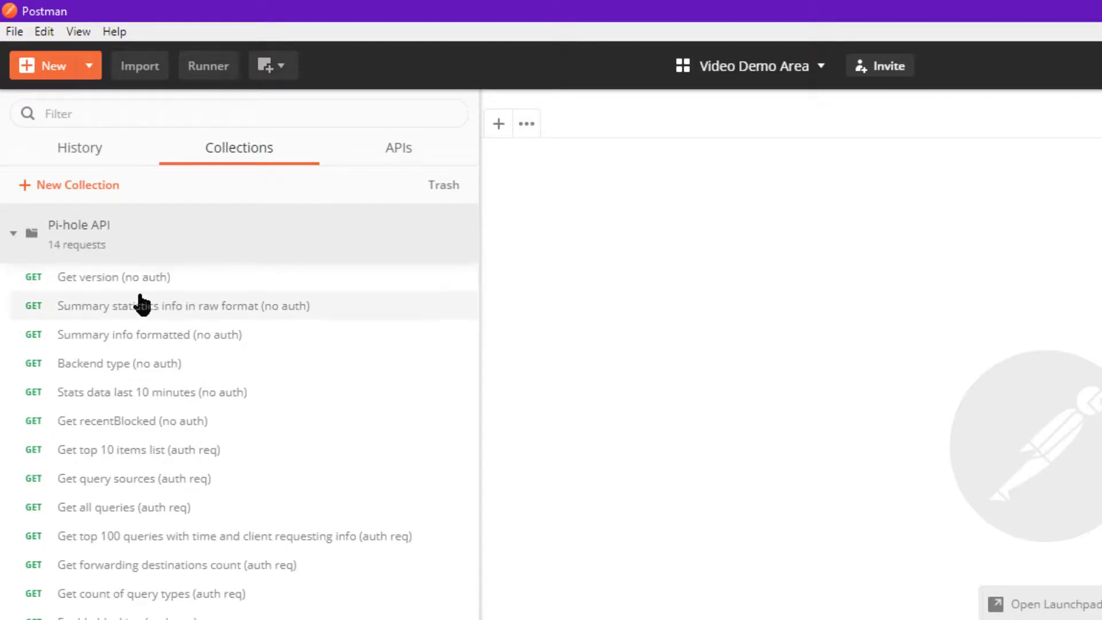
left_click(113, 277)
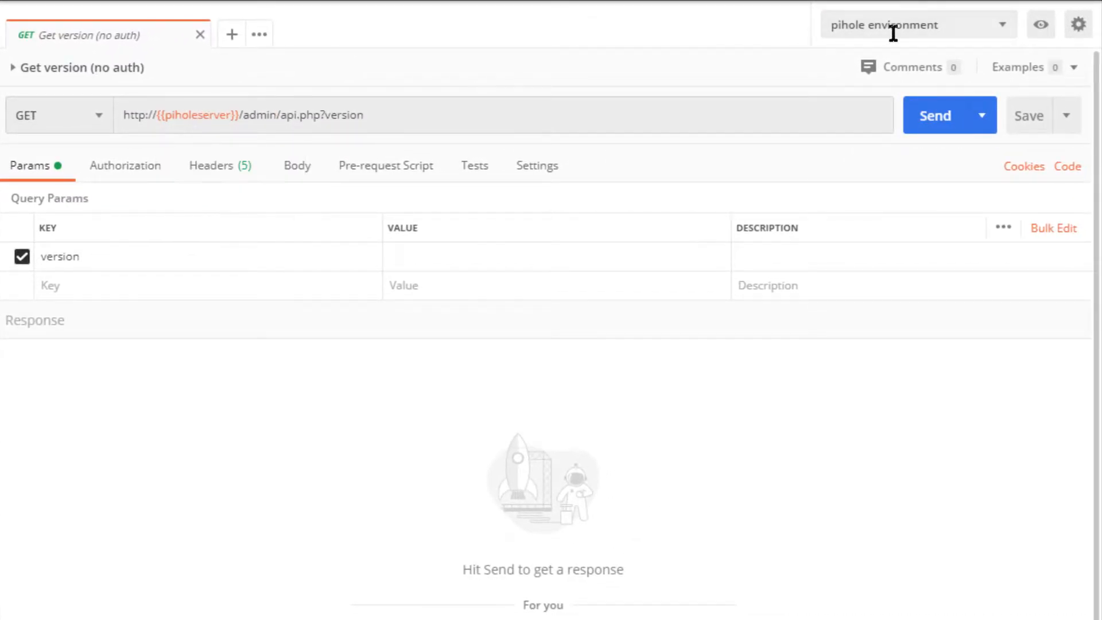
mouse_move(224, 169)
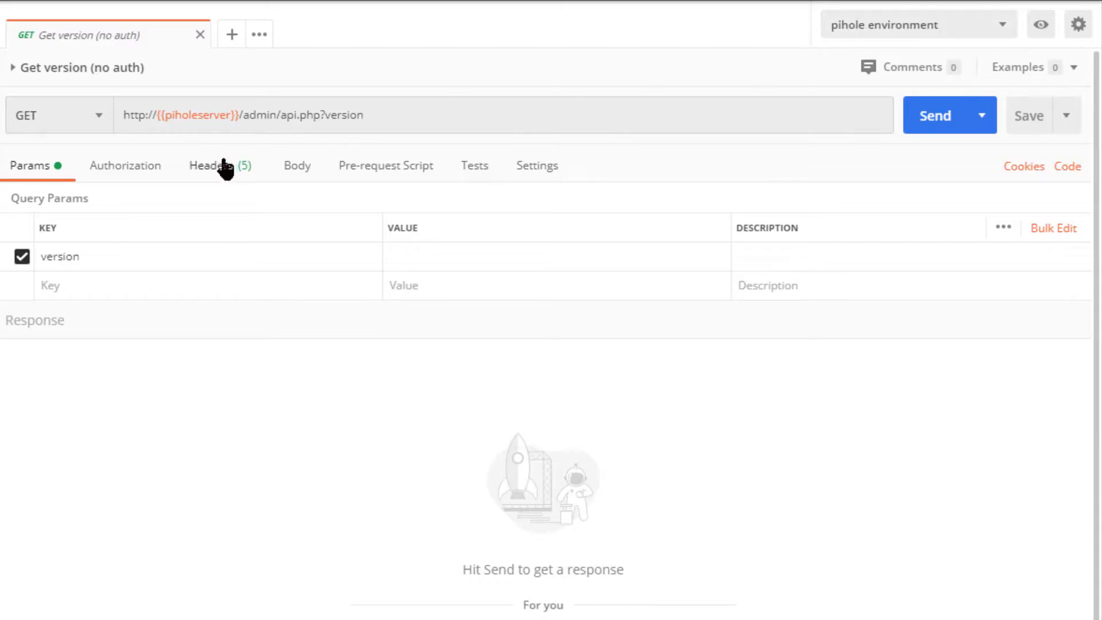
mouse_move(199, 115)
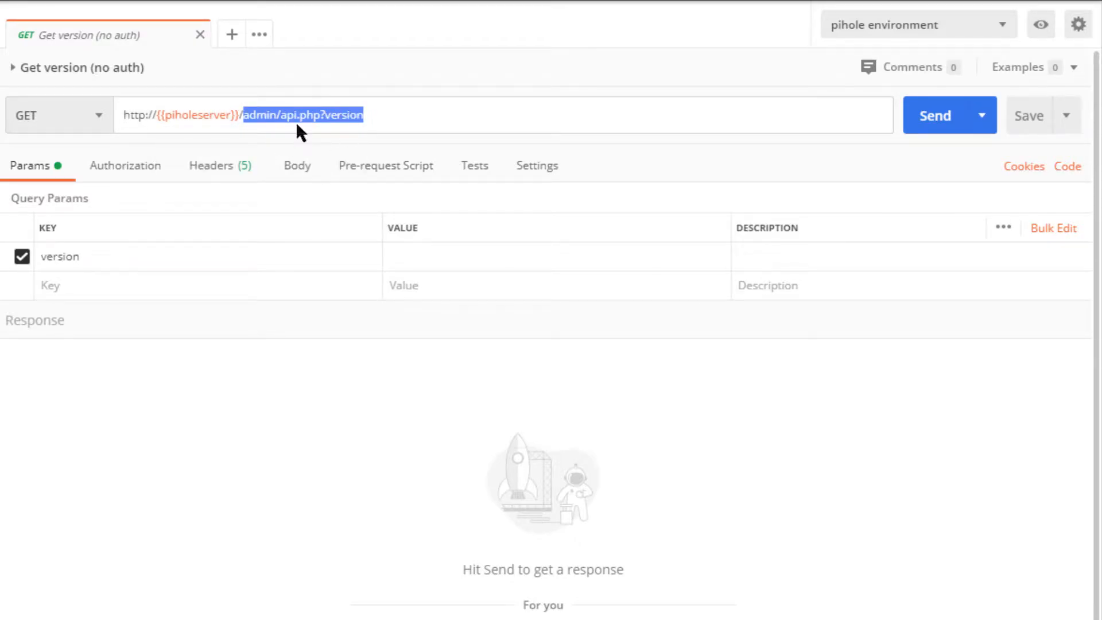
double_click(345, 115)
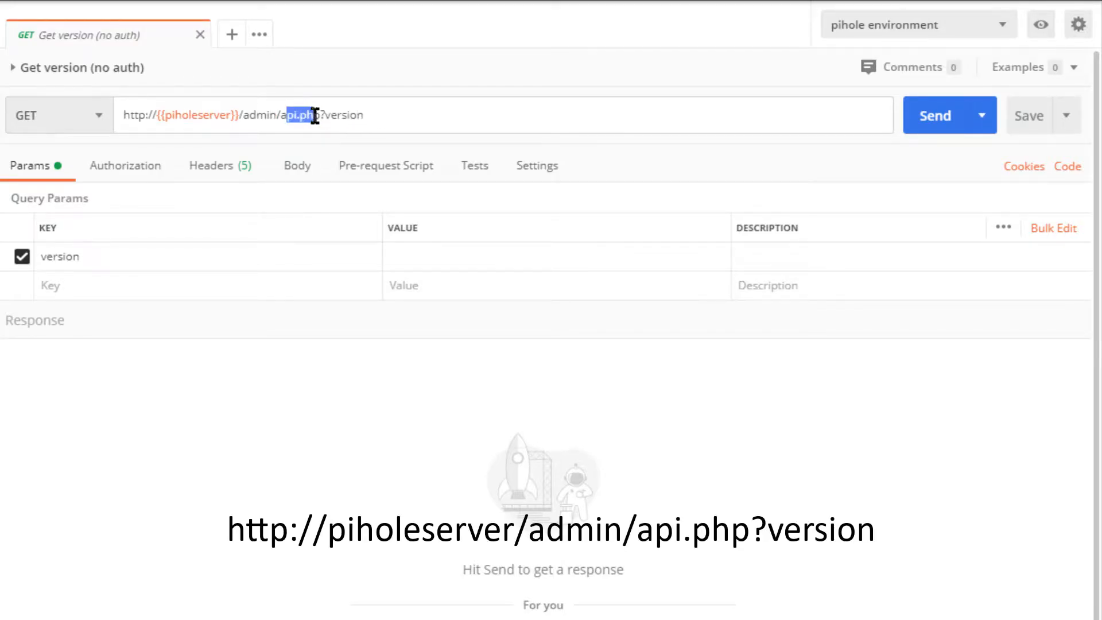
double_click(344, 115)
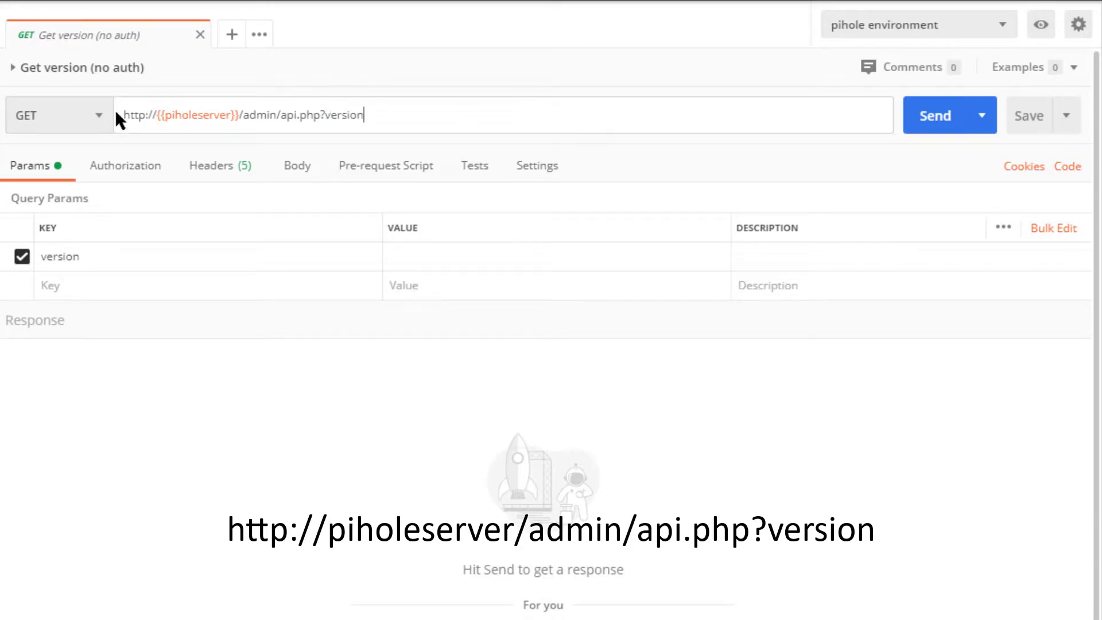
mouse_move(119, 227)
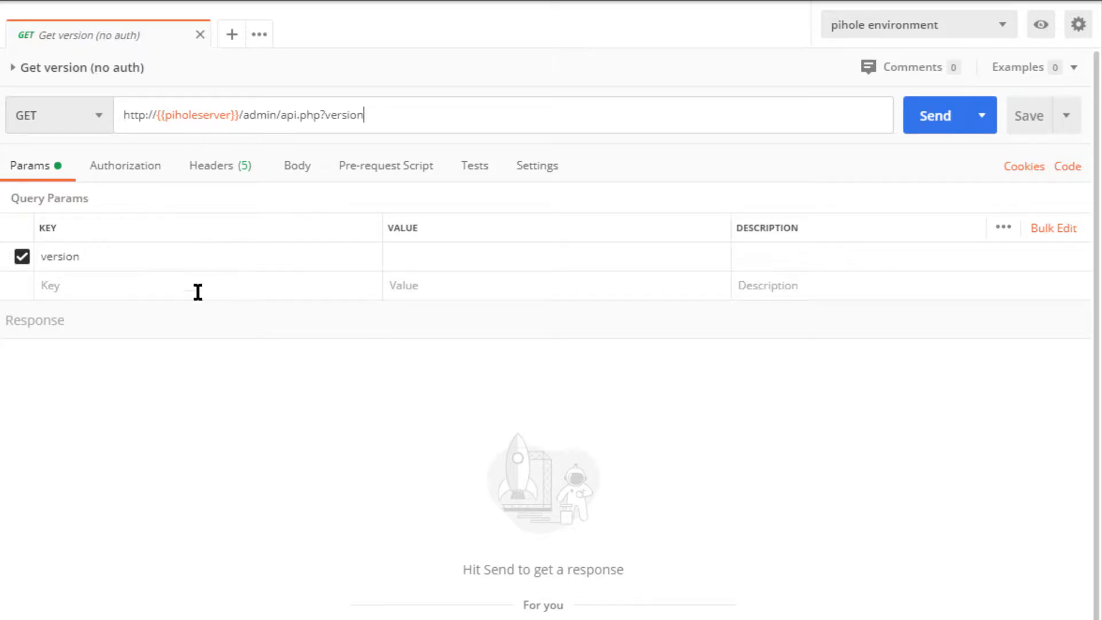
mouse_move(966, 144)
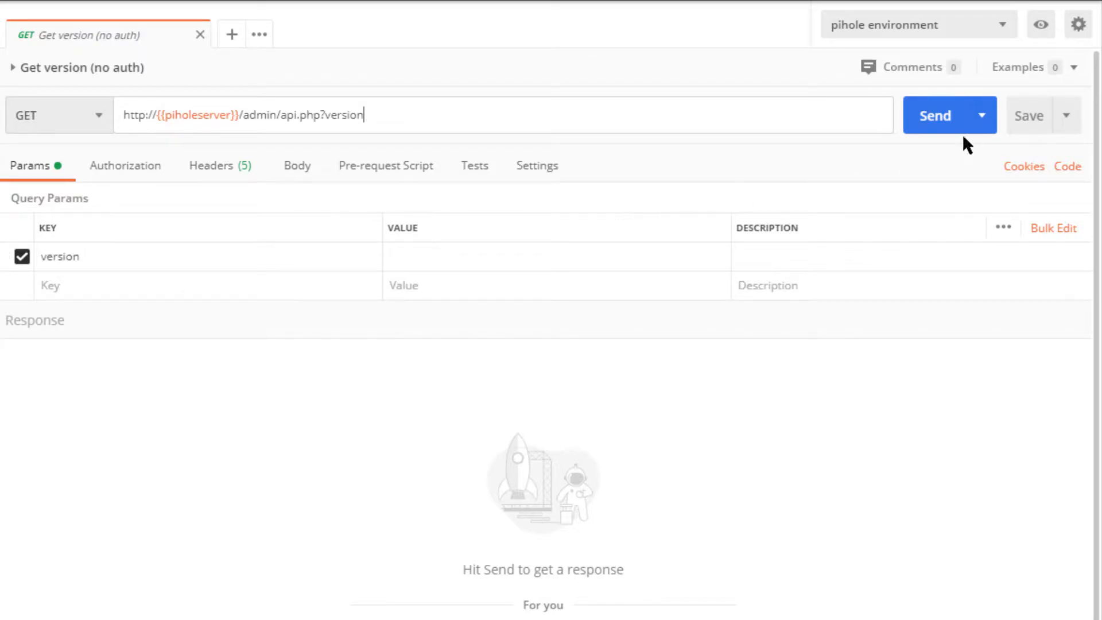
left_click(934, 115)
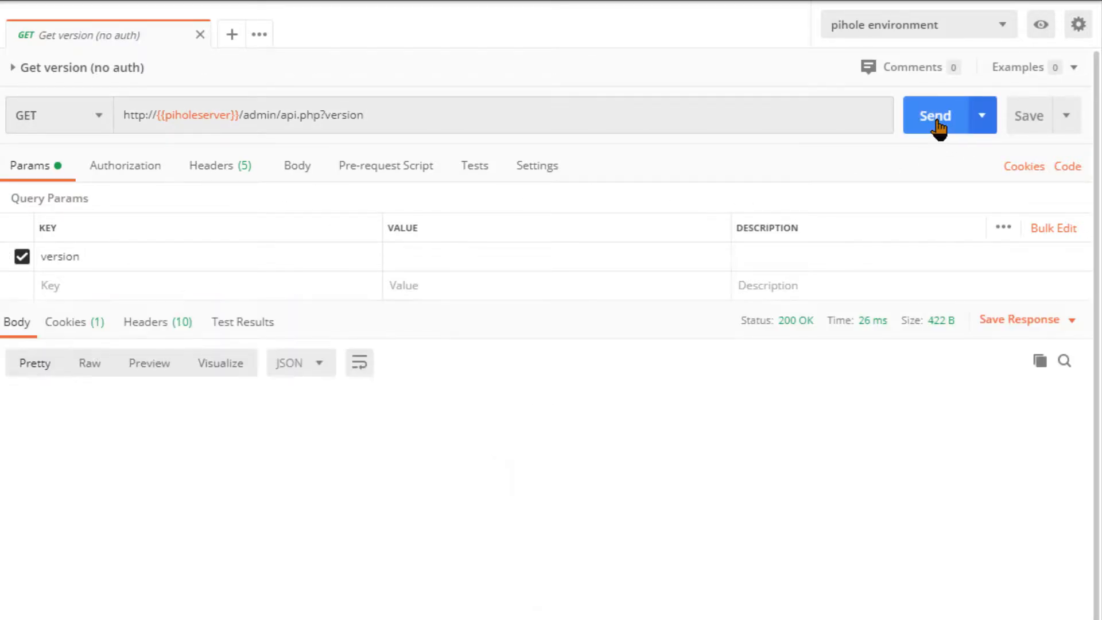
left_click(935, 114)
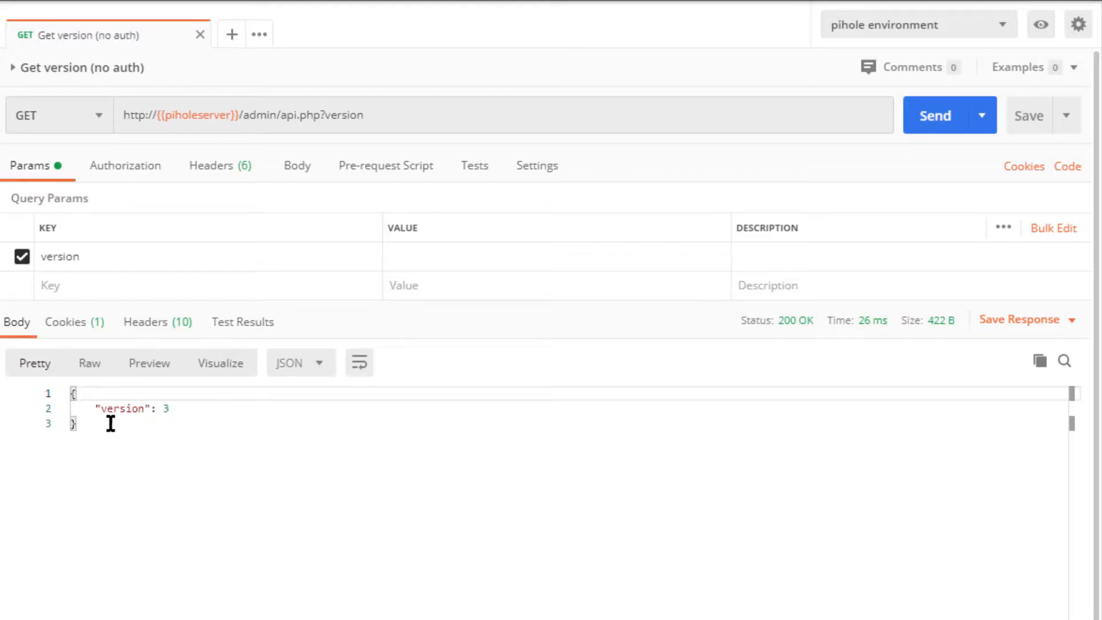
mouse_move(178, 430)
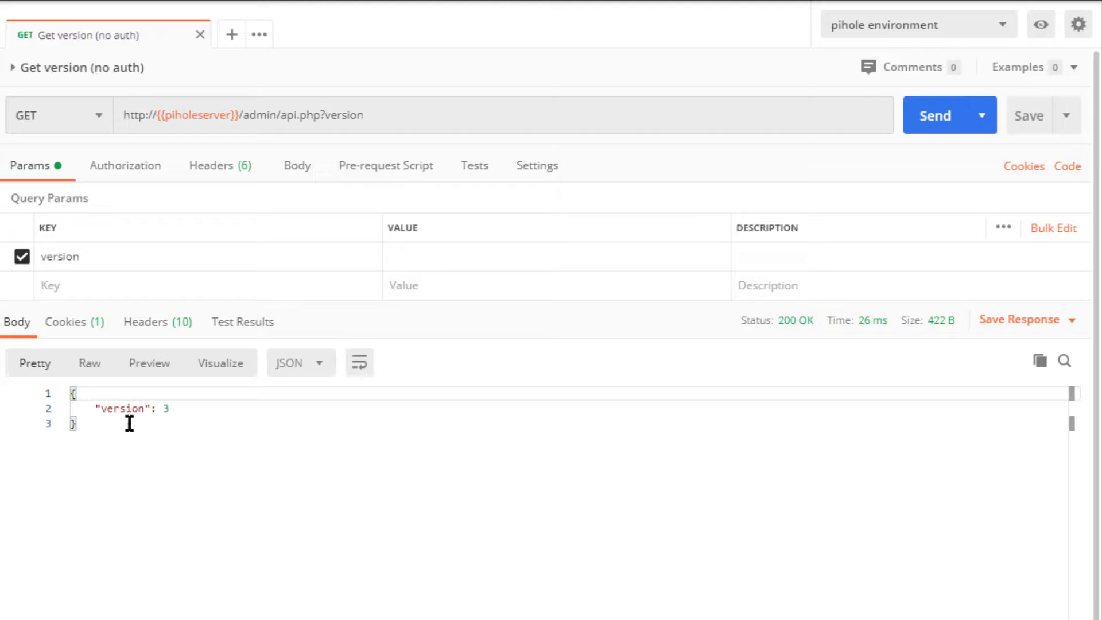
mouse_move(175, 417)
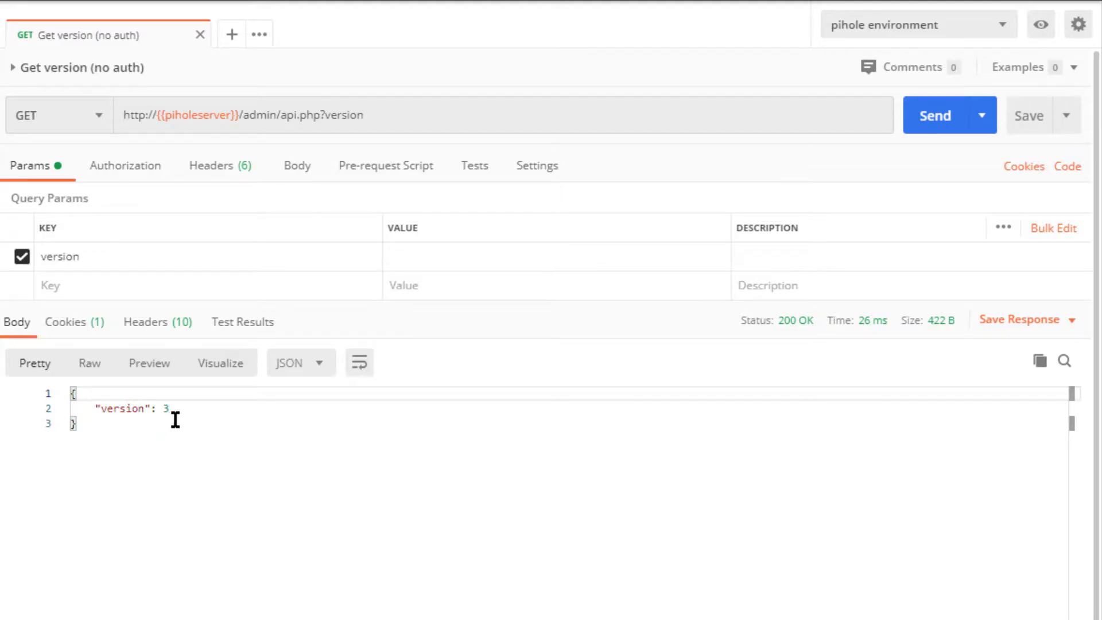
mouse_move(213, 68)
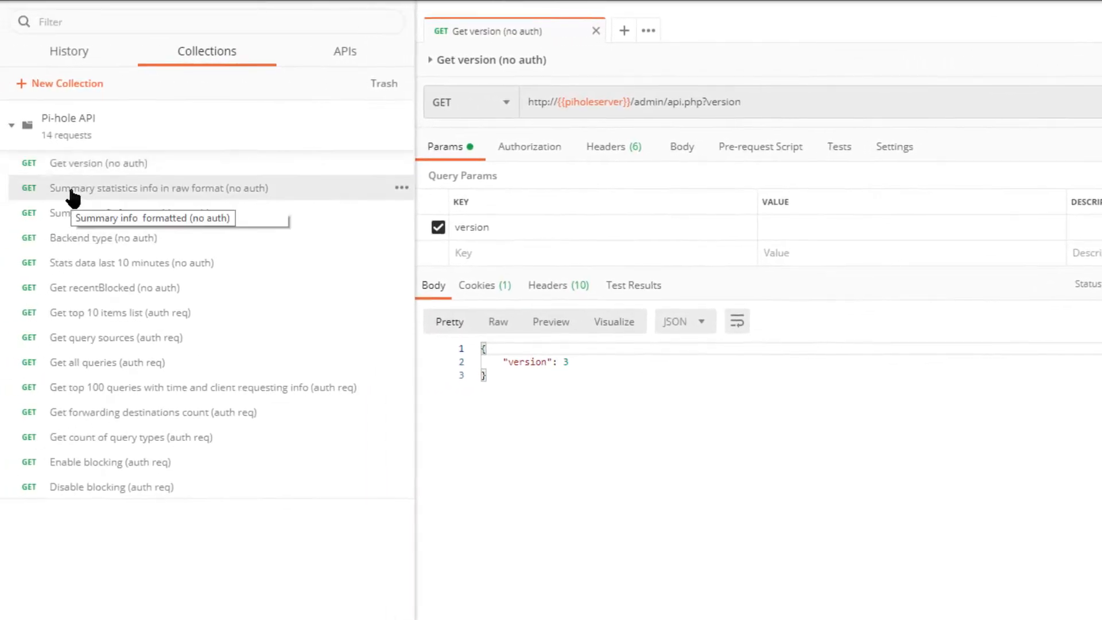
- Send 'Summary statistics info in raw format (no auth)' with the summaryRaw query to get the DNS statistics
left_click(158, 187)
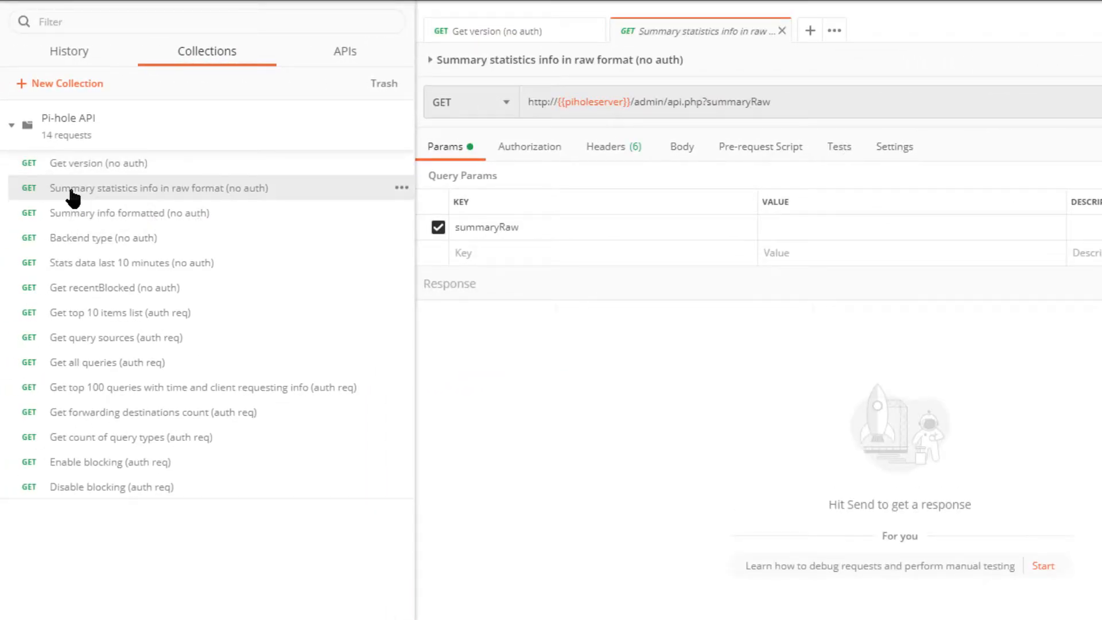
mouse_move(189, 196)
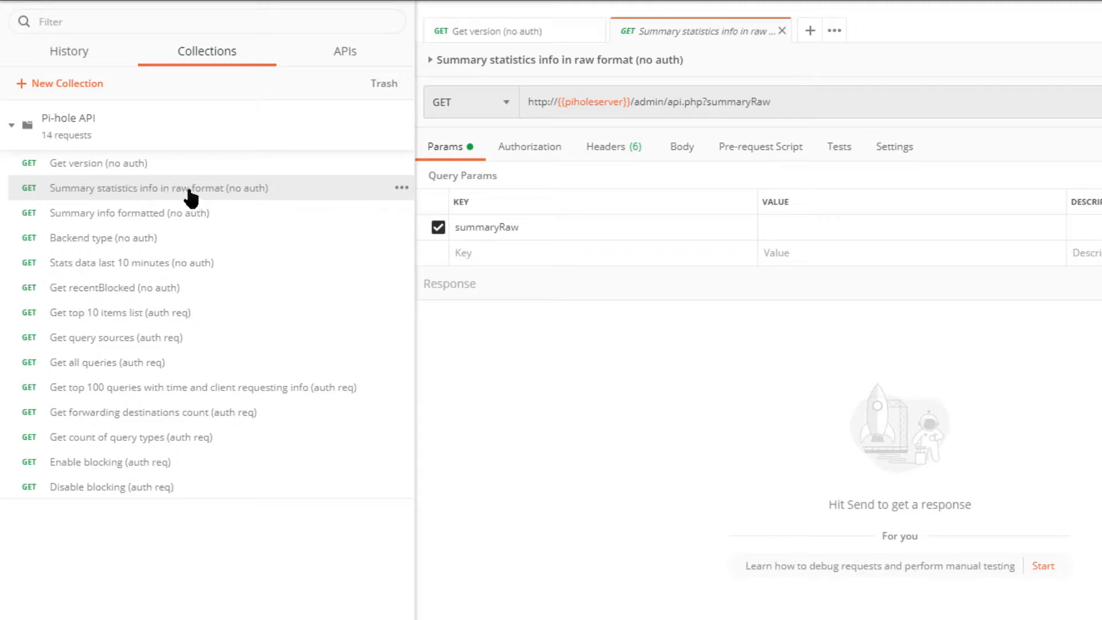
mouse_move(160, 219)
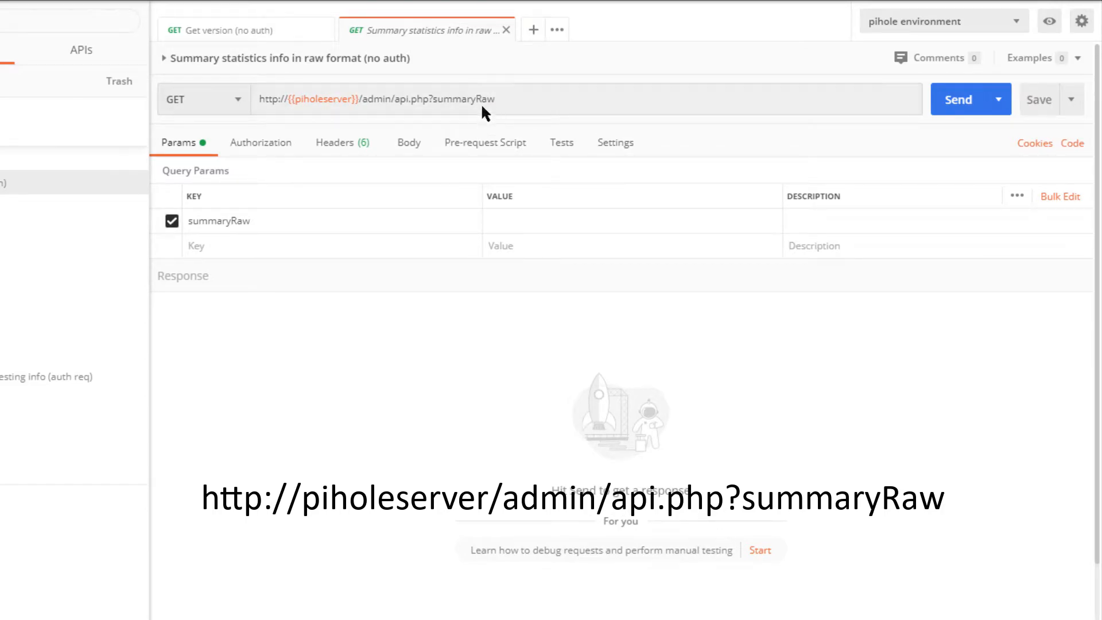
double_click(465, 99)
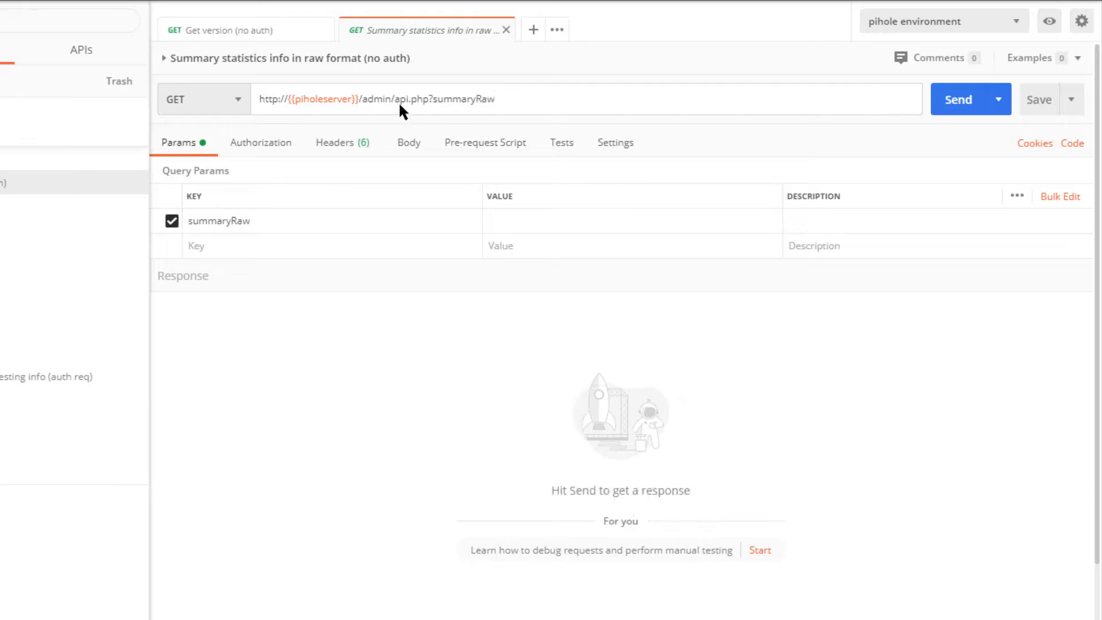
left_click(957, 98)
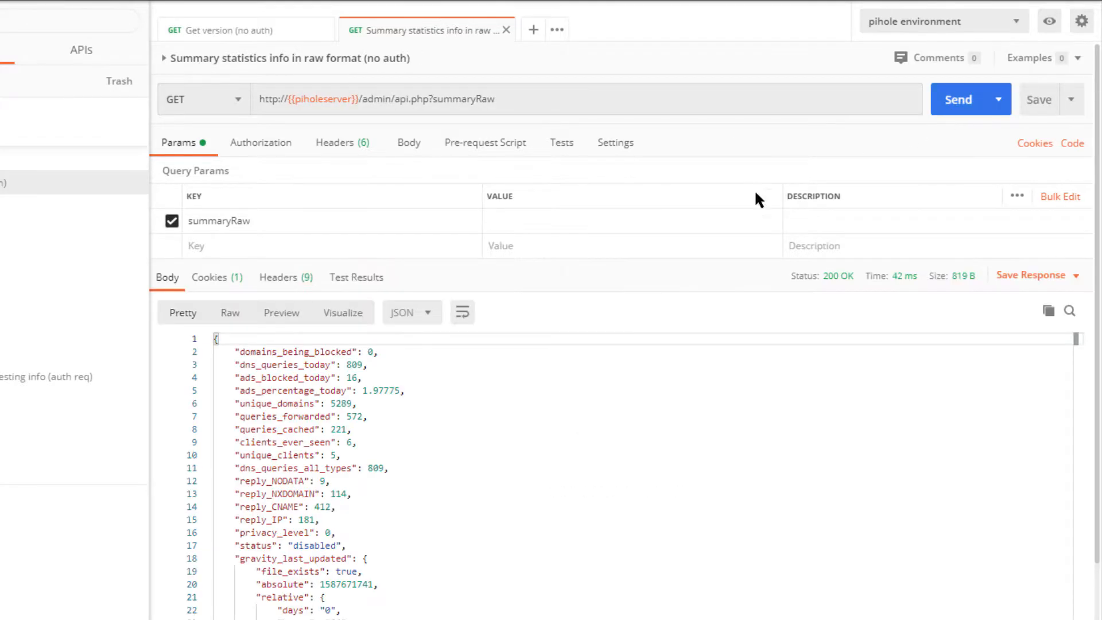
mouse_move(357, 578)
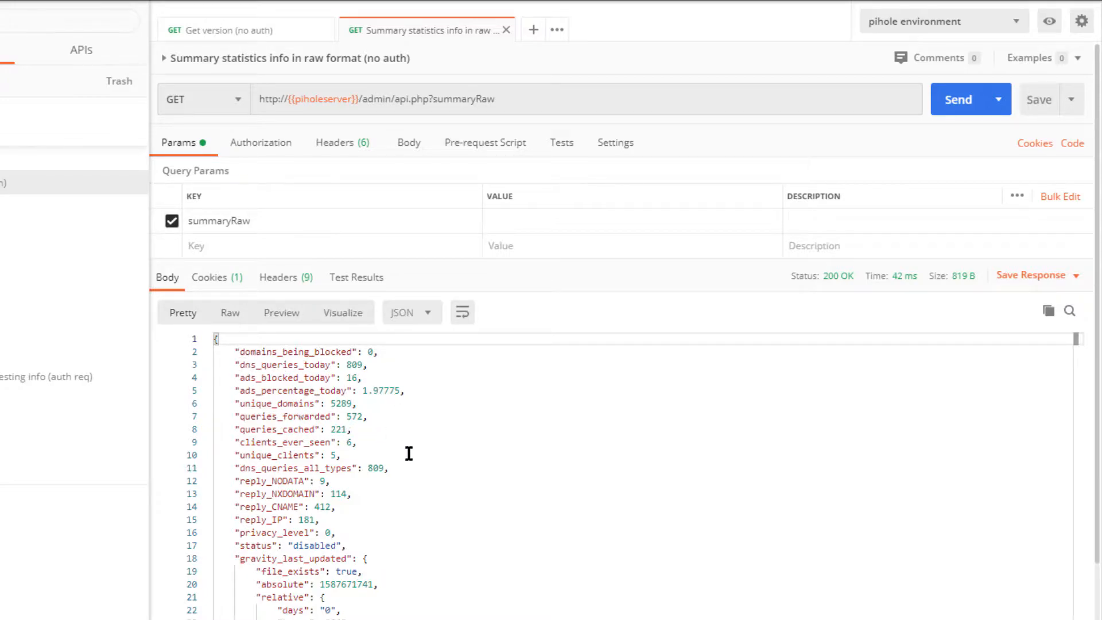
mouse_move(455, 522)
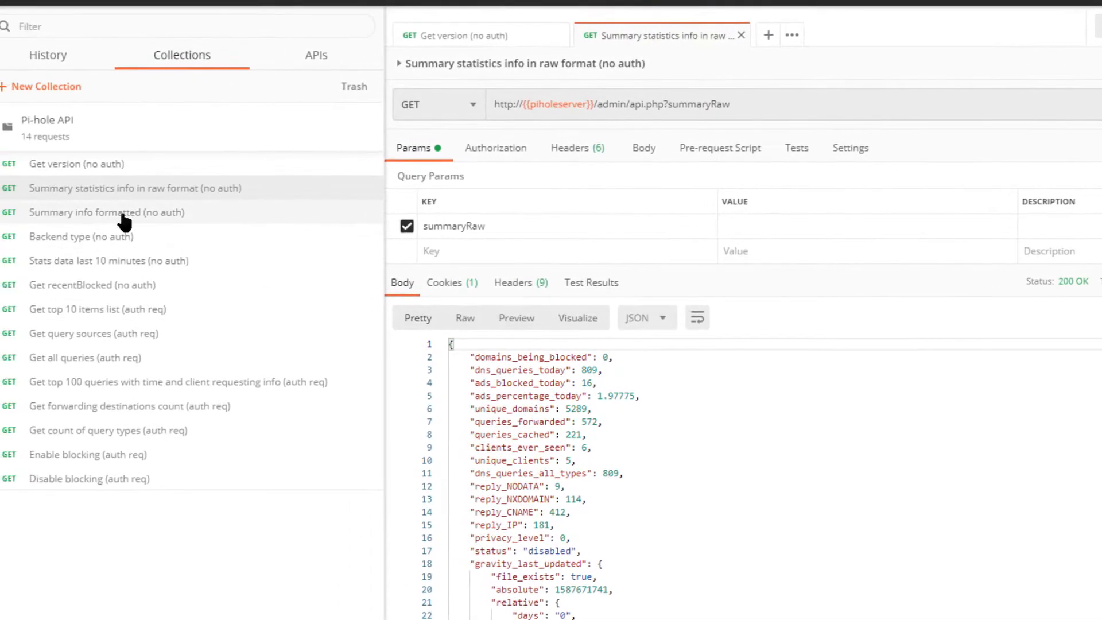
- View 'Summary info formatted', then send 'Backend type (no auth)' returning type FTL
left_click(105, 213)
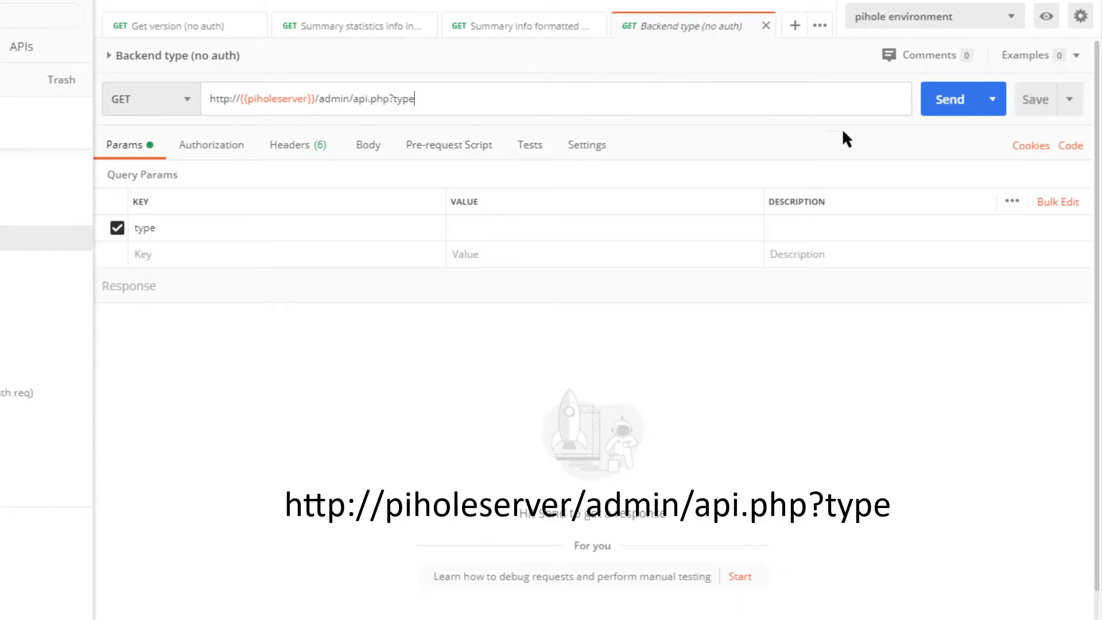
left_click(950, 98)
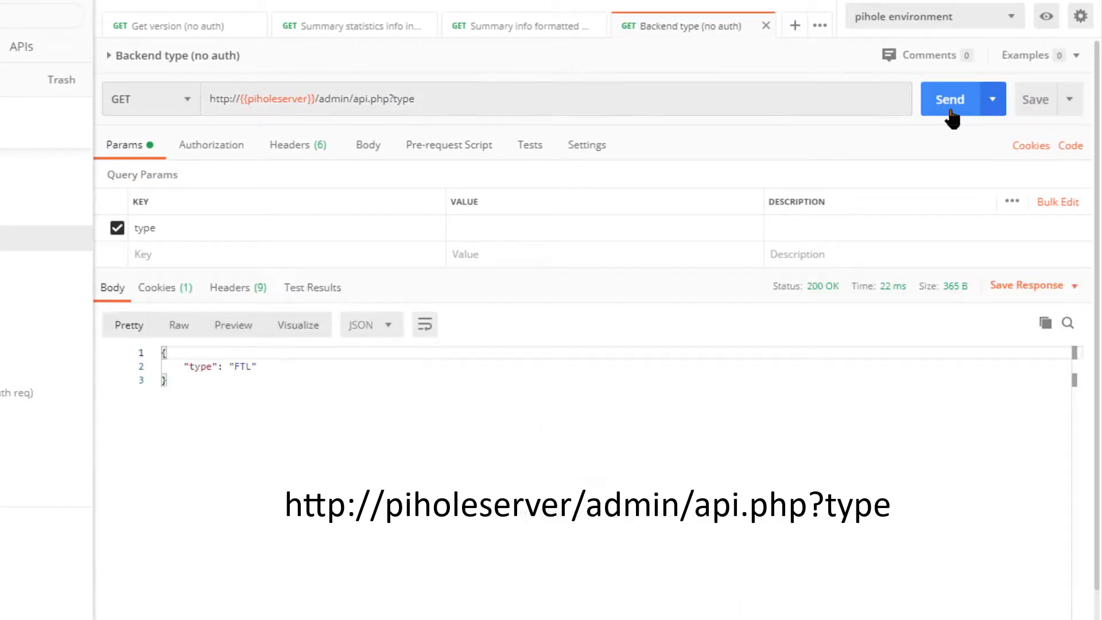
mouse_move(242, 242)
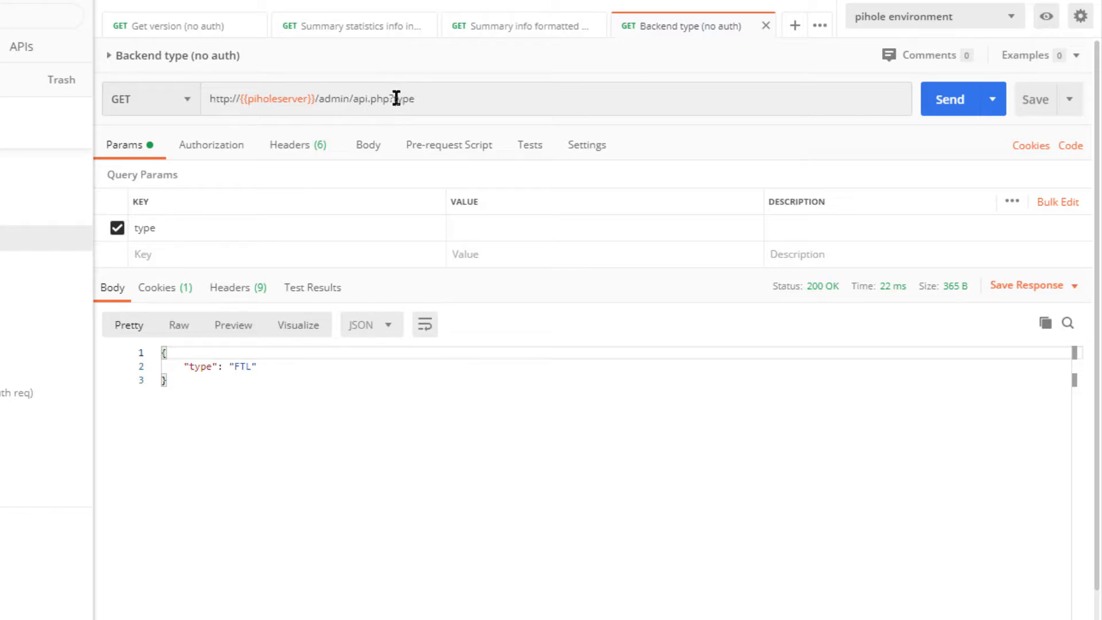
double_click(404, 99)
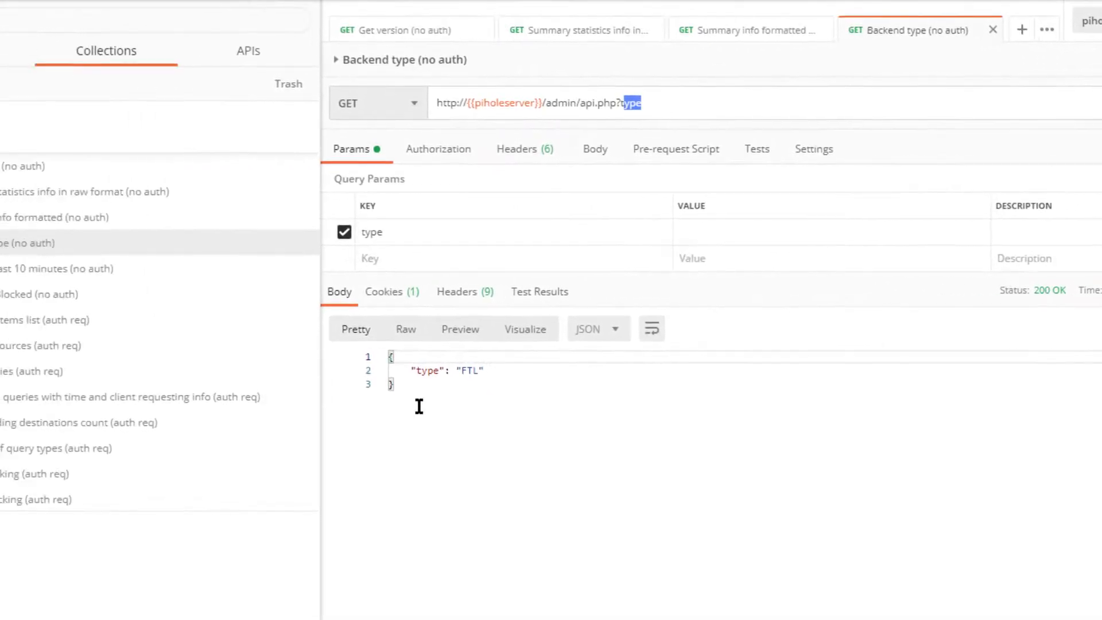
- Send 'Stats data last 10 minutes (no auth)' and review the domains_over_time and ads_over_time counts
left_click(1022, 30)
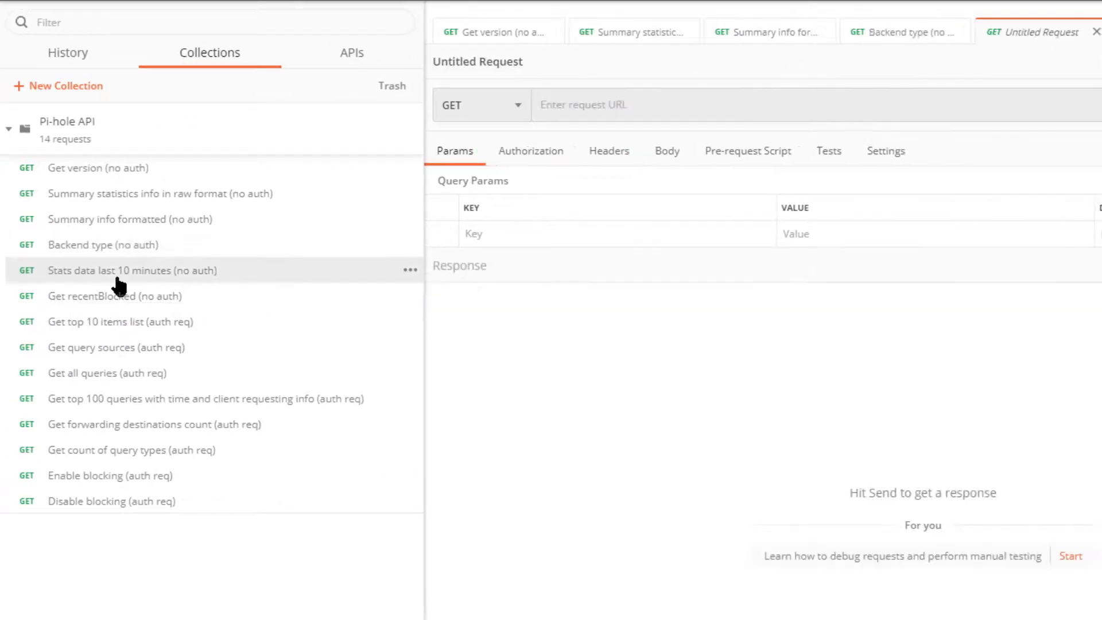
left_click(132, 270)
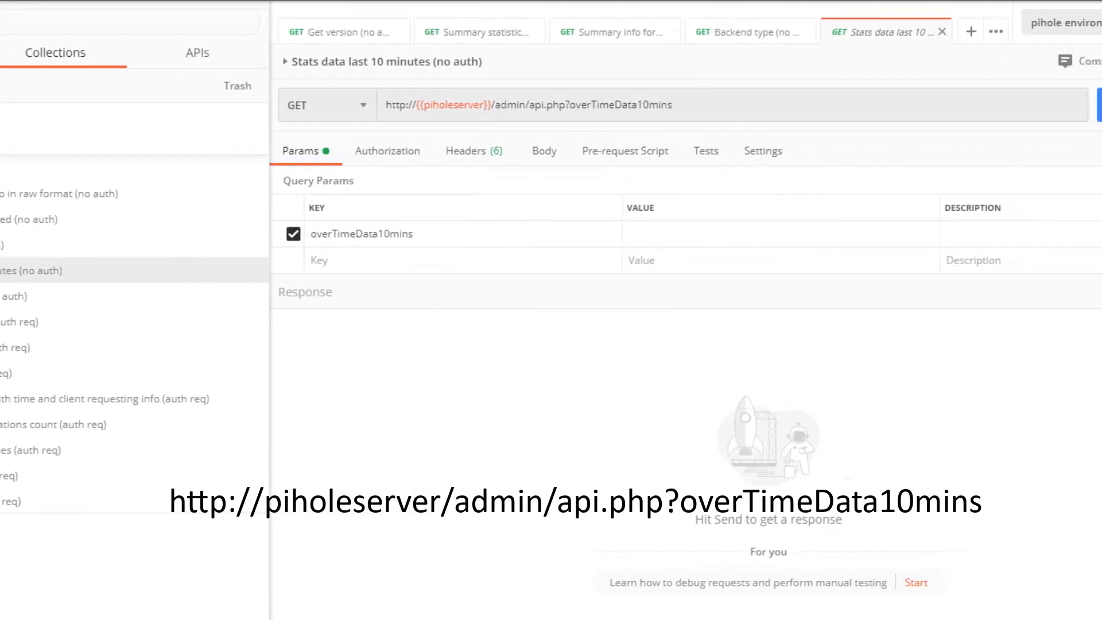
left_click(956, 105)
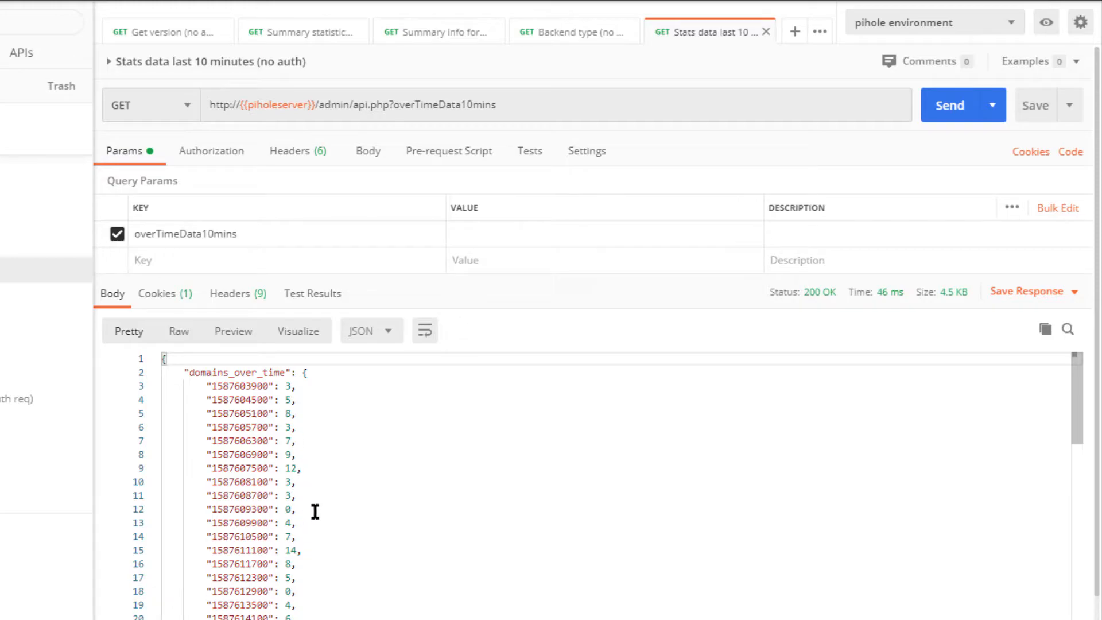
mouse_move(238, 414)
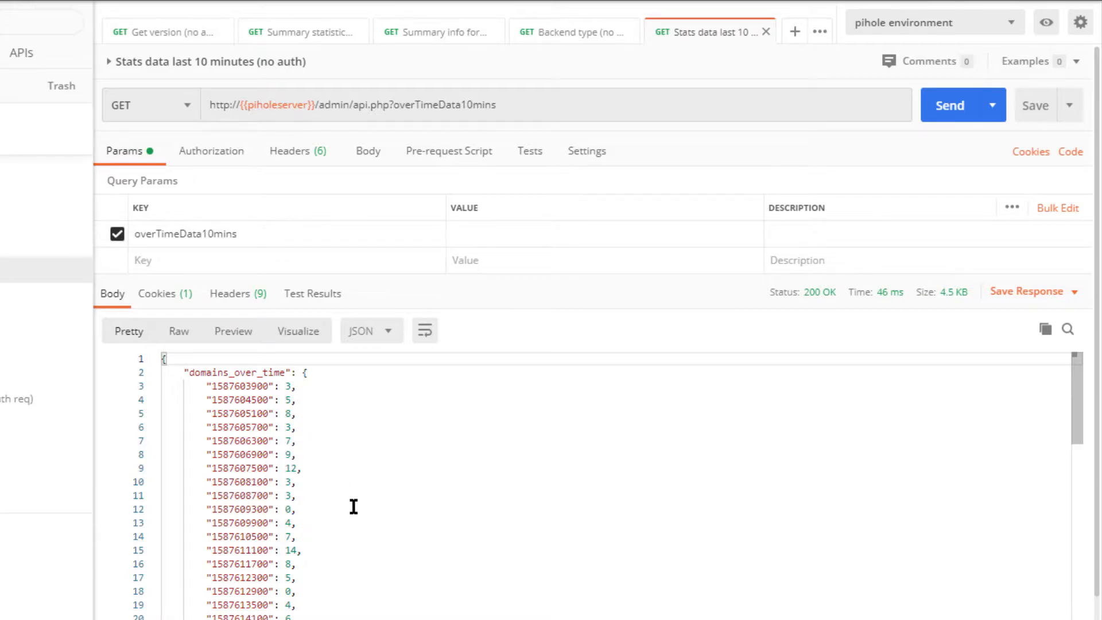
mouse_move(378, 451)
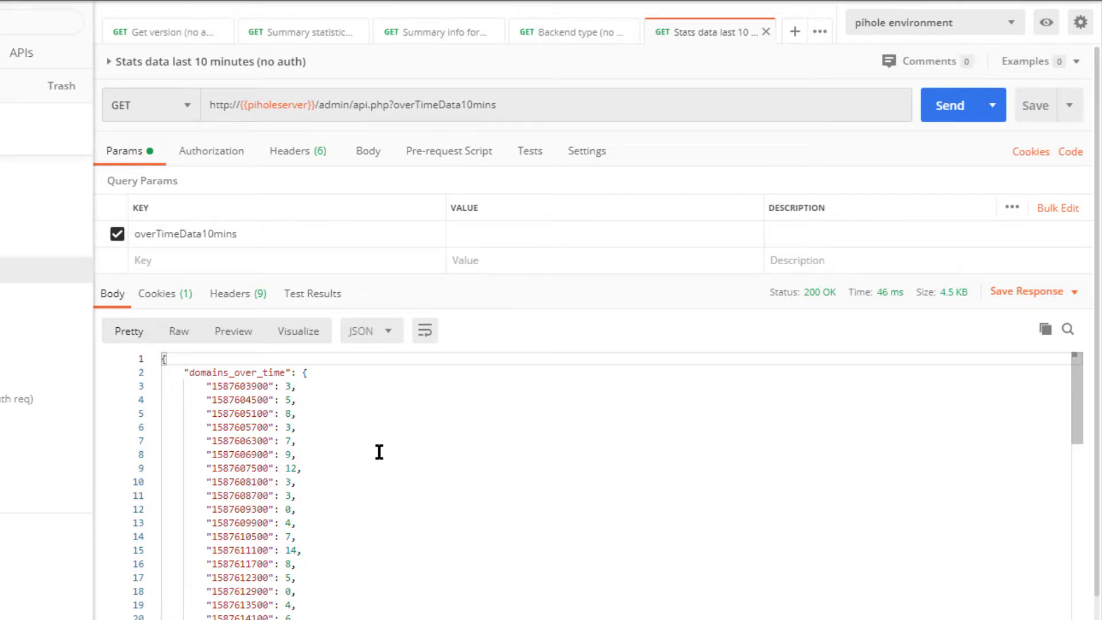
mouse_move(208, 393)
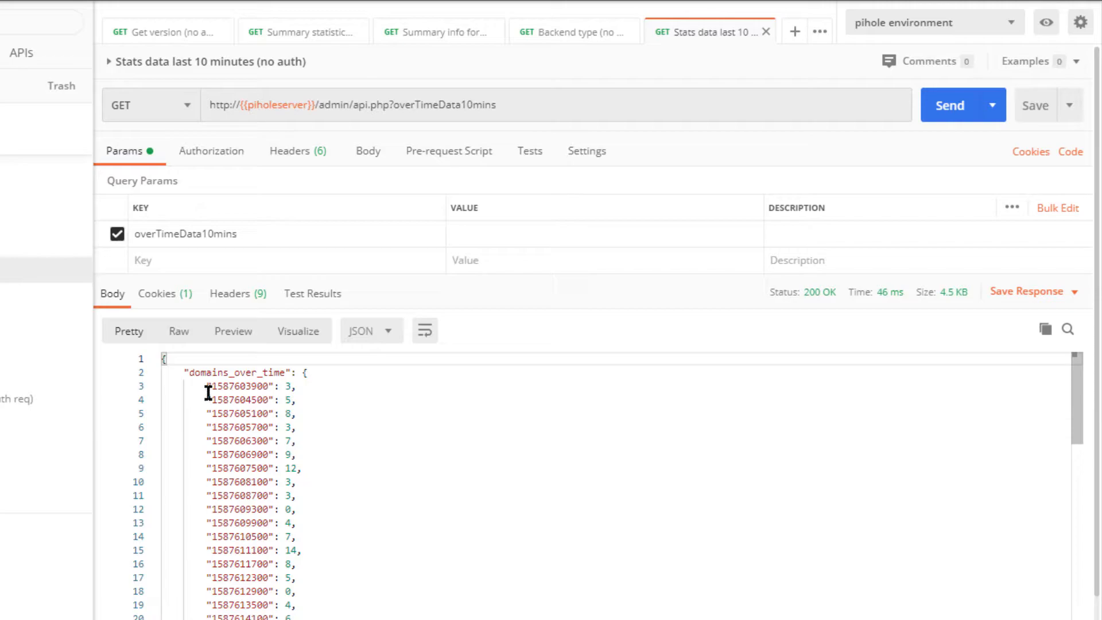
double_click(239, 386)
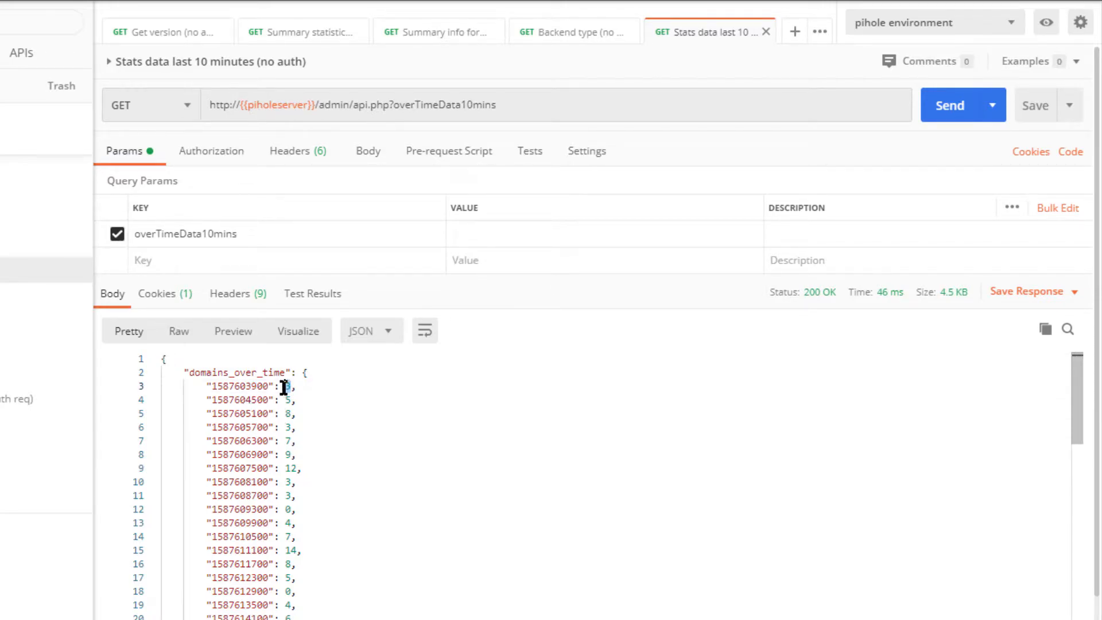
scroll("down", 3)
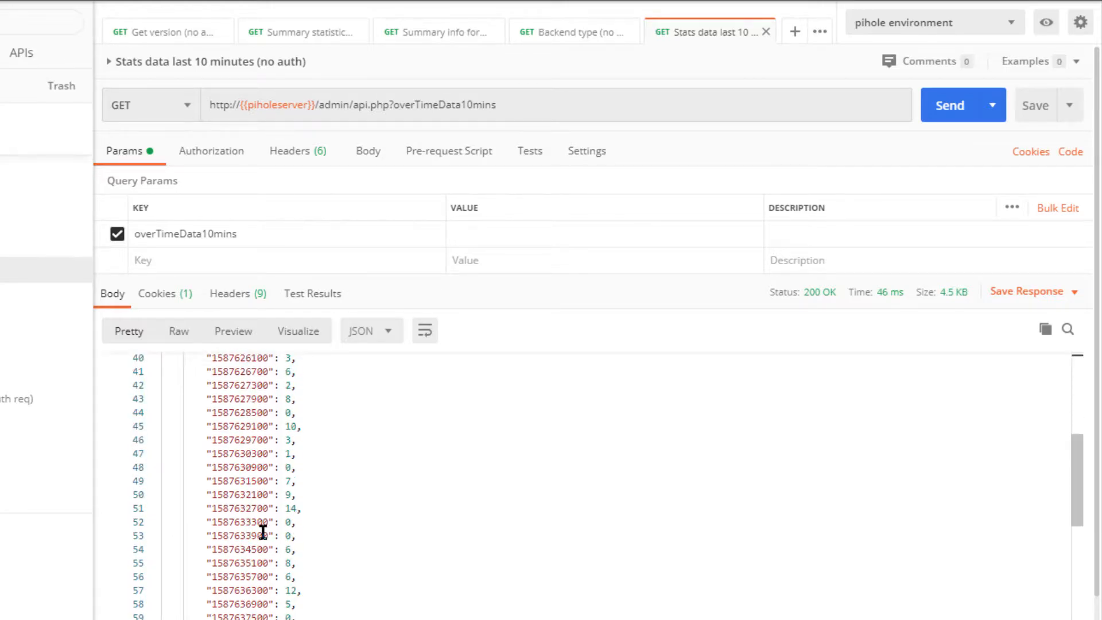
scroll("down", 3)
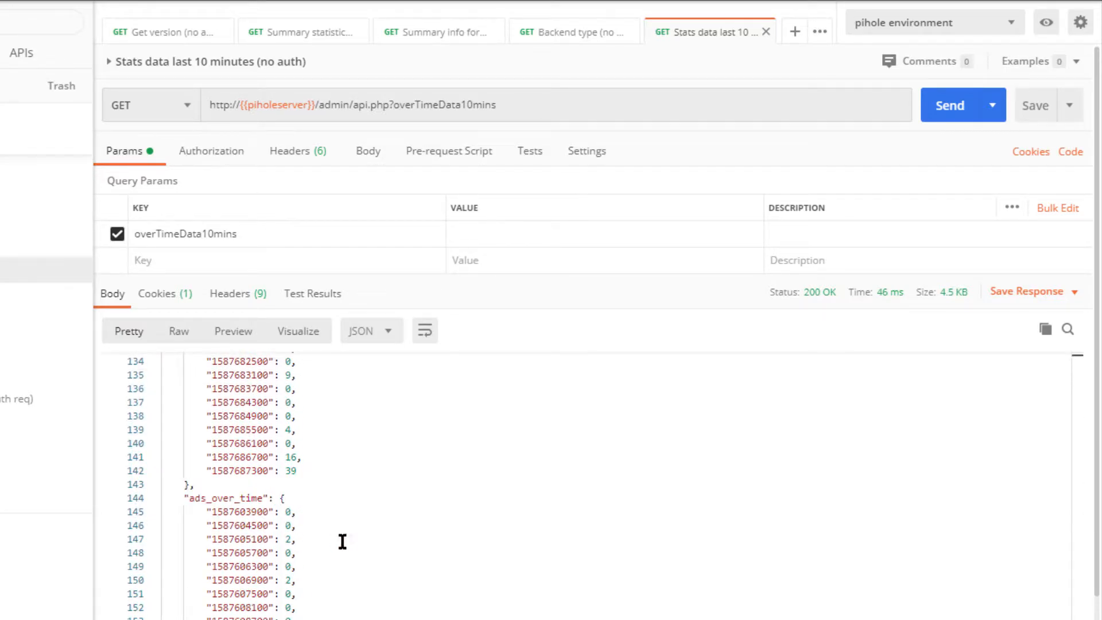
scroll("down", 3)
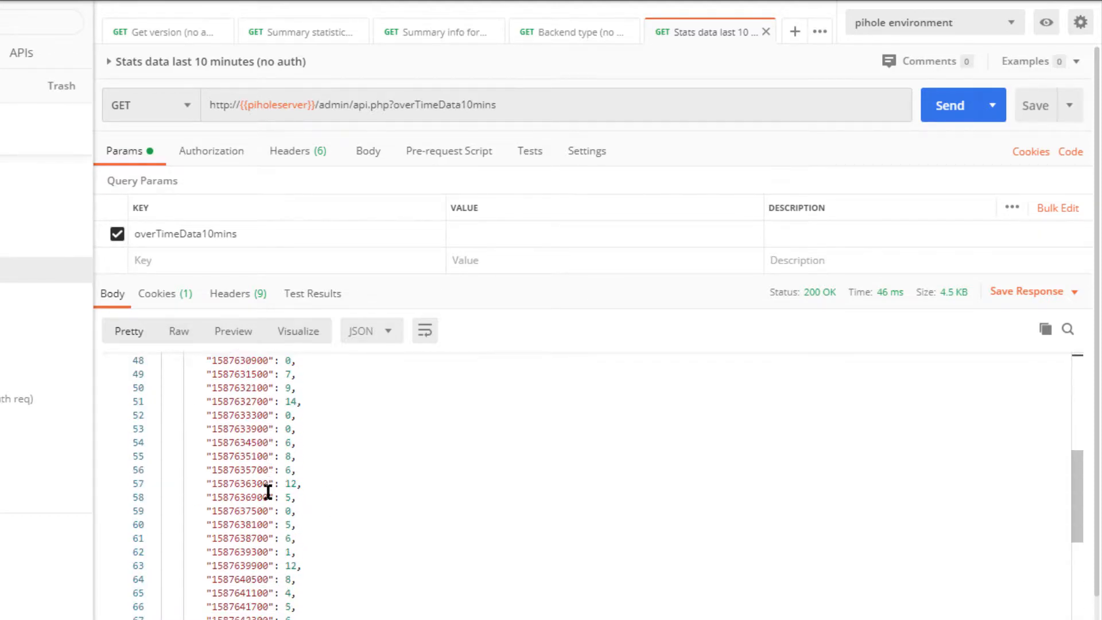
scroll("up", 3)
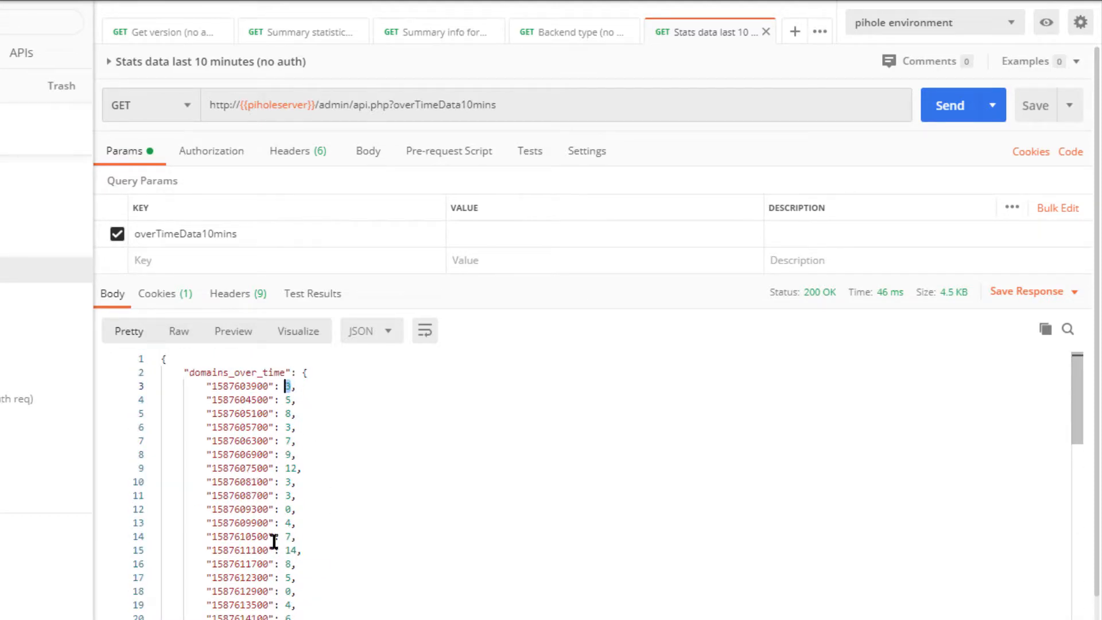
mouse_move(239, 414)
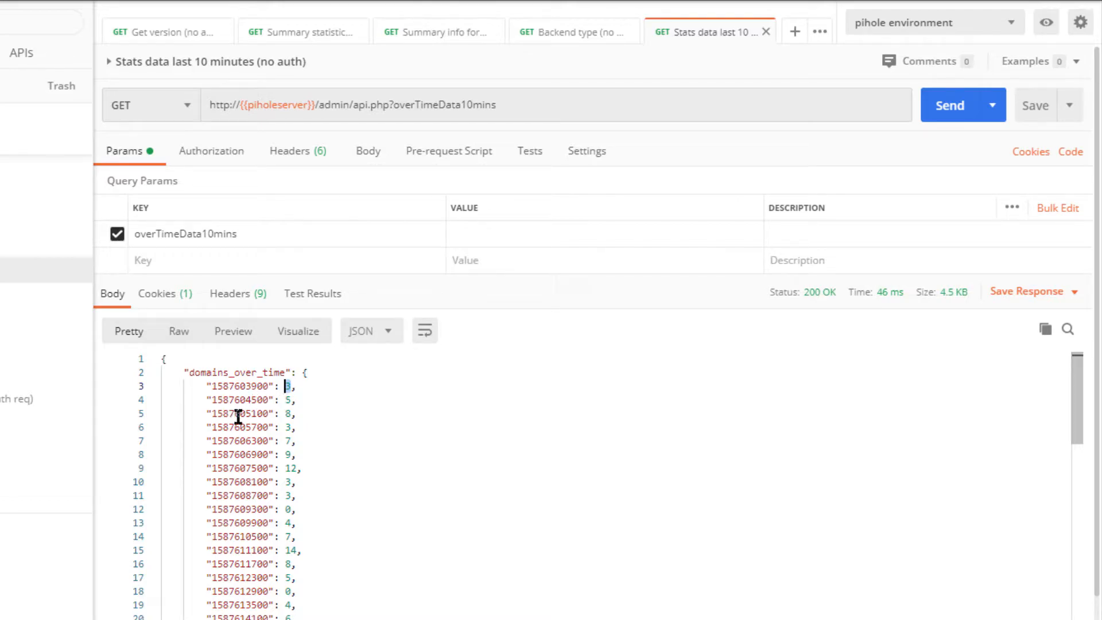
mouse_move(299, 571)
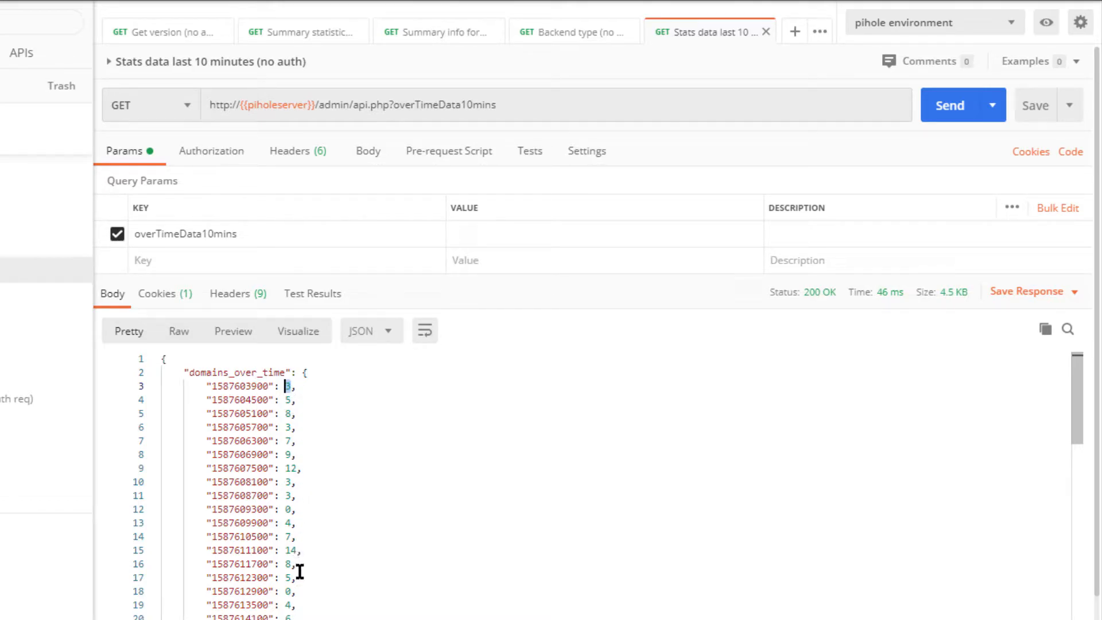
mouse_move(331, 340)
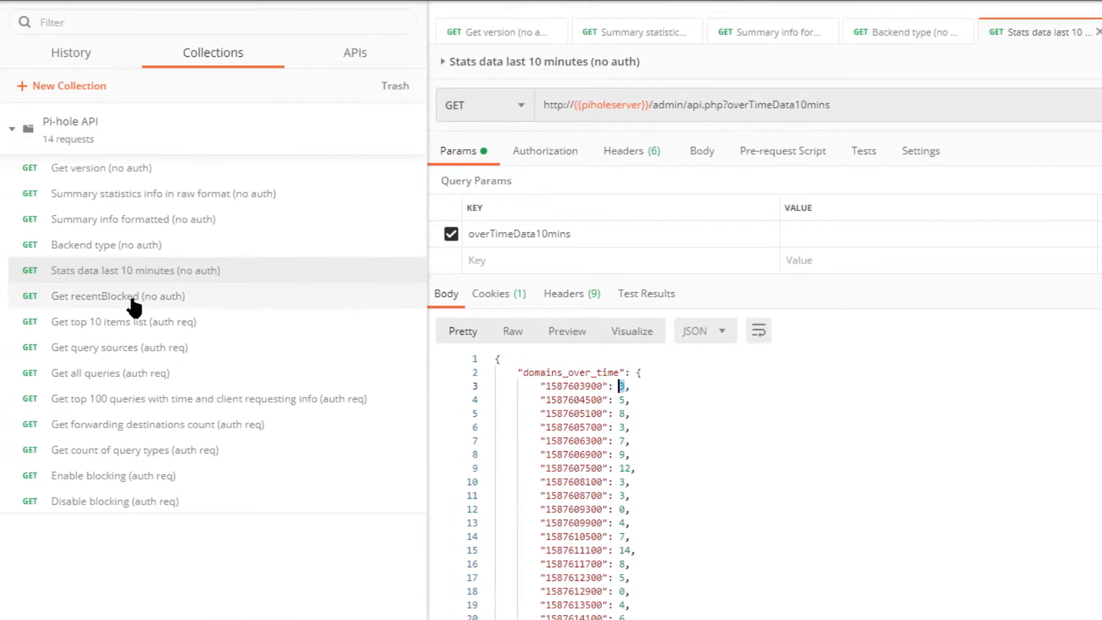
- Send 'Get recentBlocked (no auth)', returning incoming.telemetry.mozilla.org
left_click(118, 296)
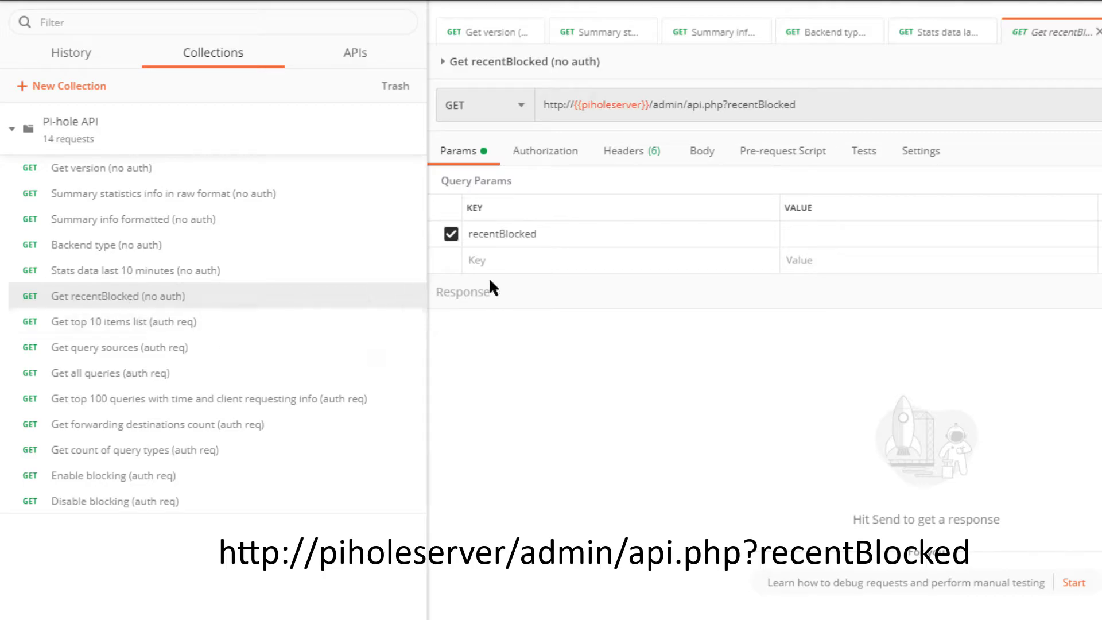
left_click(970, 105)
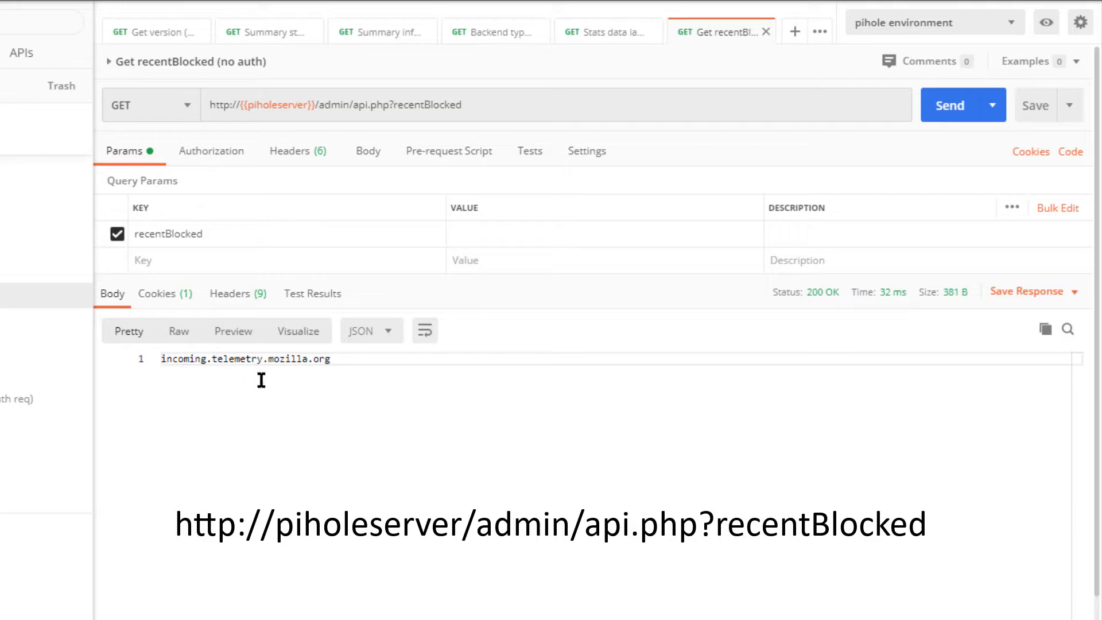
mouse_move(401, 99)
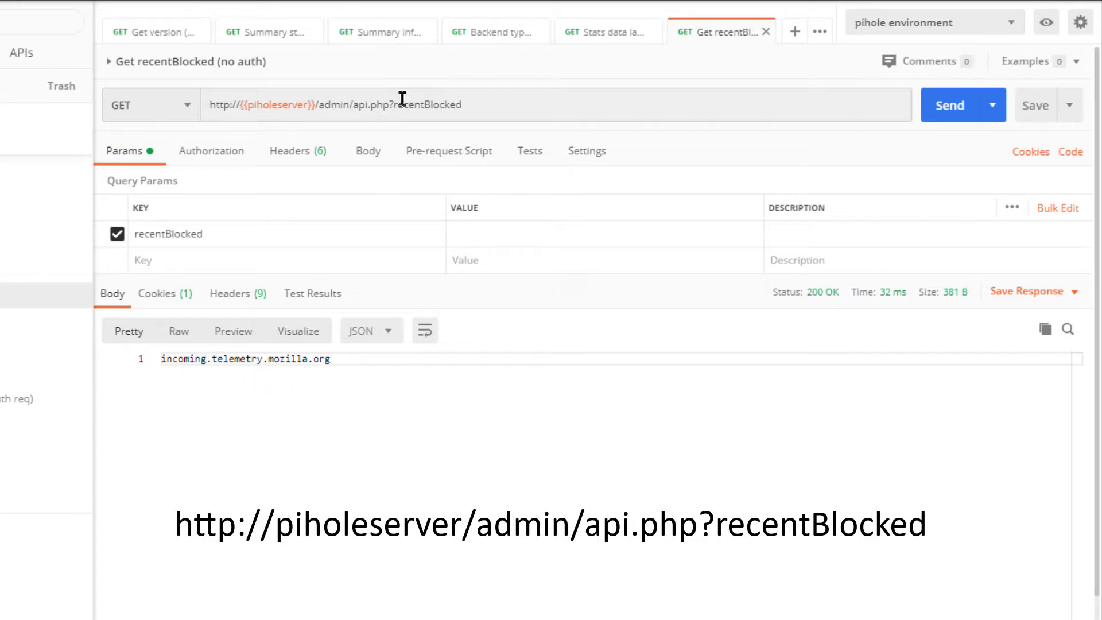
mouse_move(383, 140)
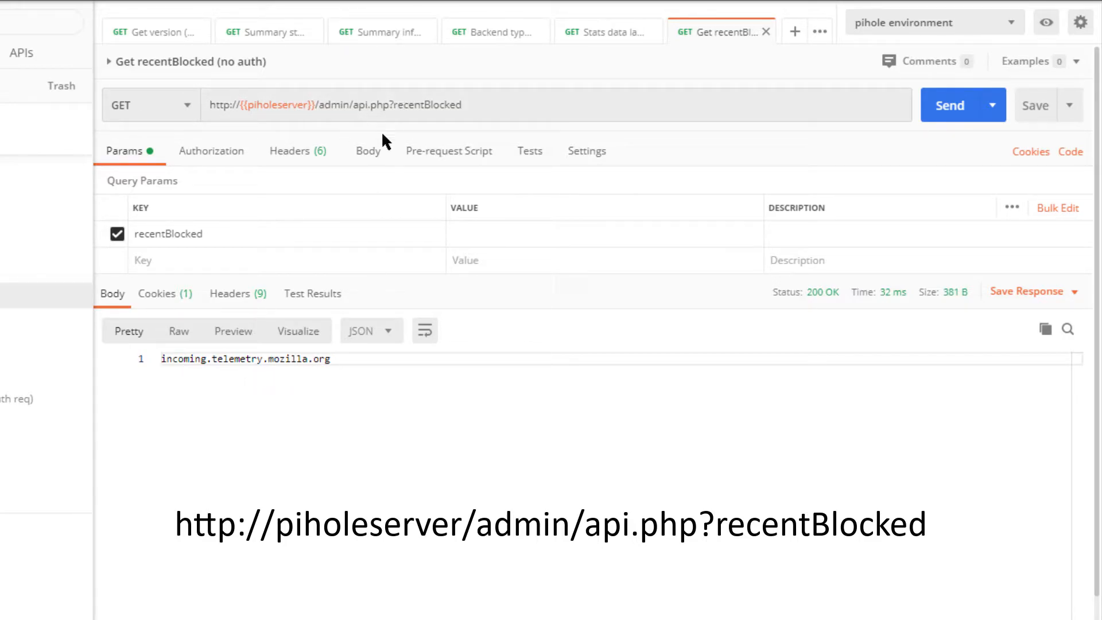
mouse_move(317, 145)
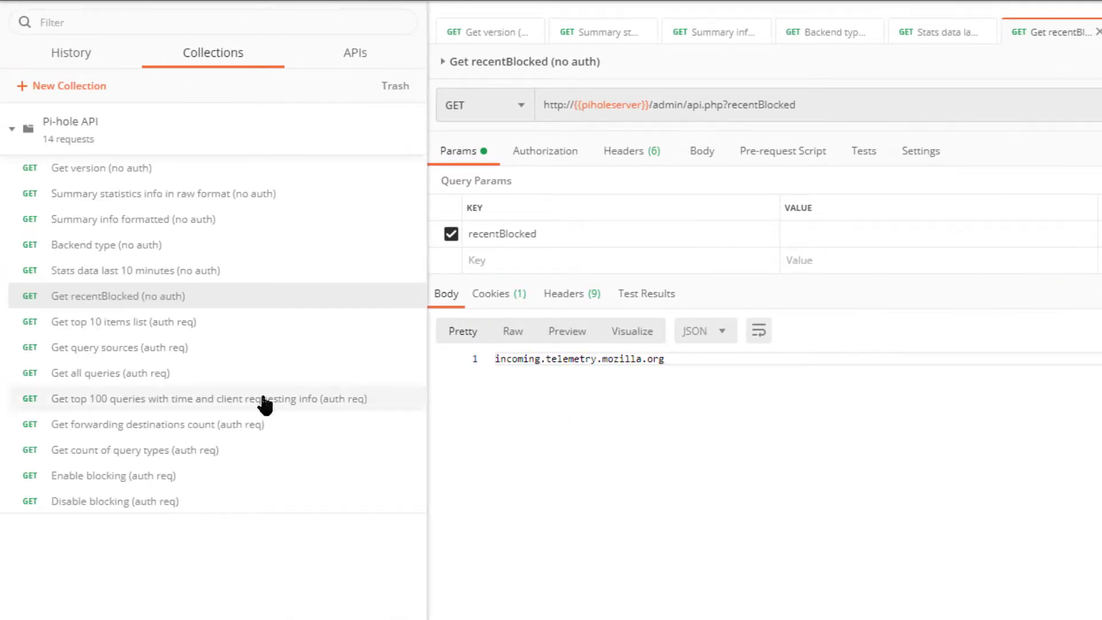
mouse_move(77, 334)
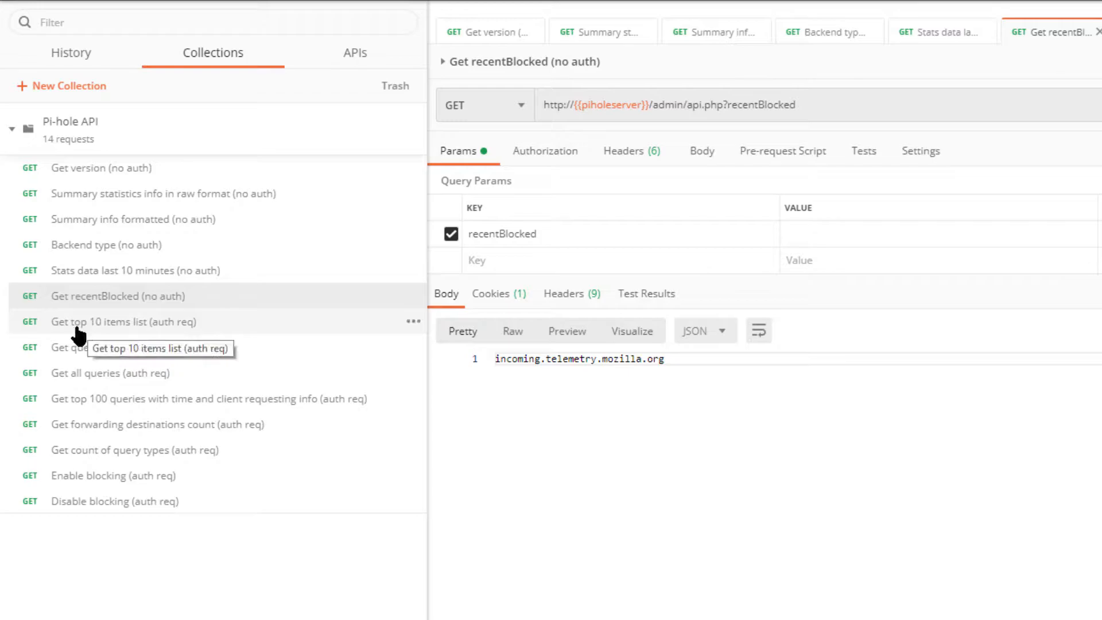
- Review the auth={{piHoleKey}} parameter in 'Get top 10 items list (auth req)' before switching to the Pi-hole page
left_click(124, 321)
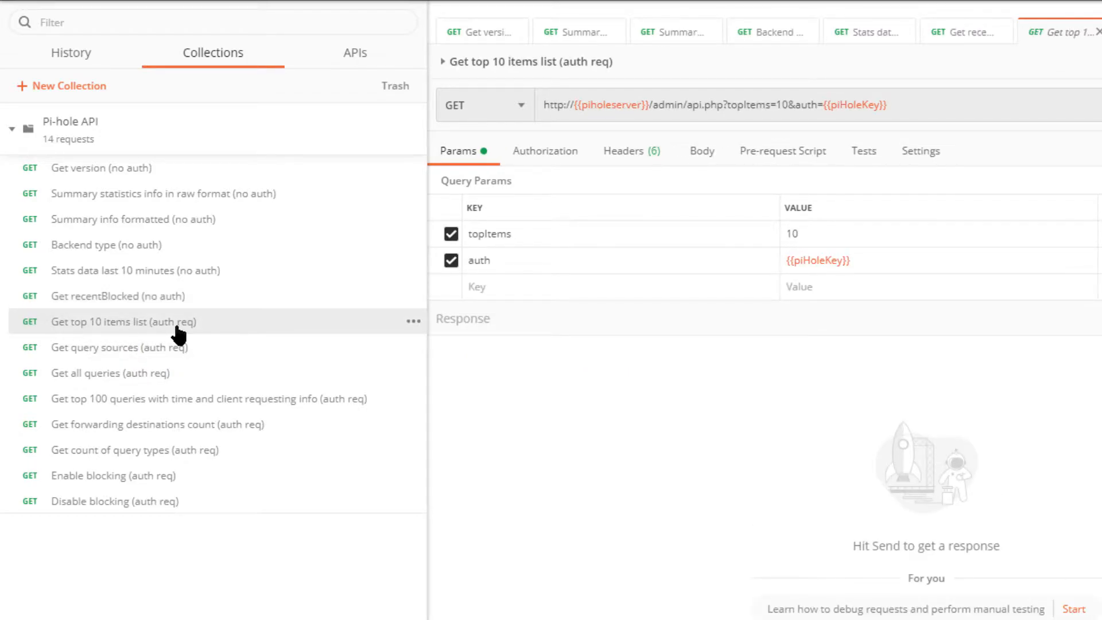
mouse_move(179, 364)
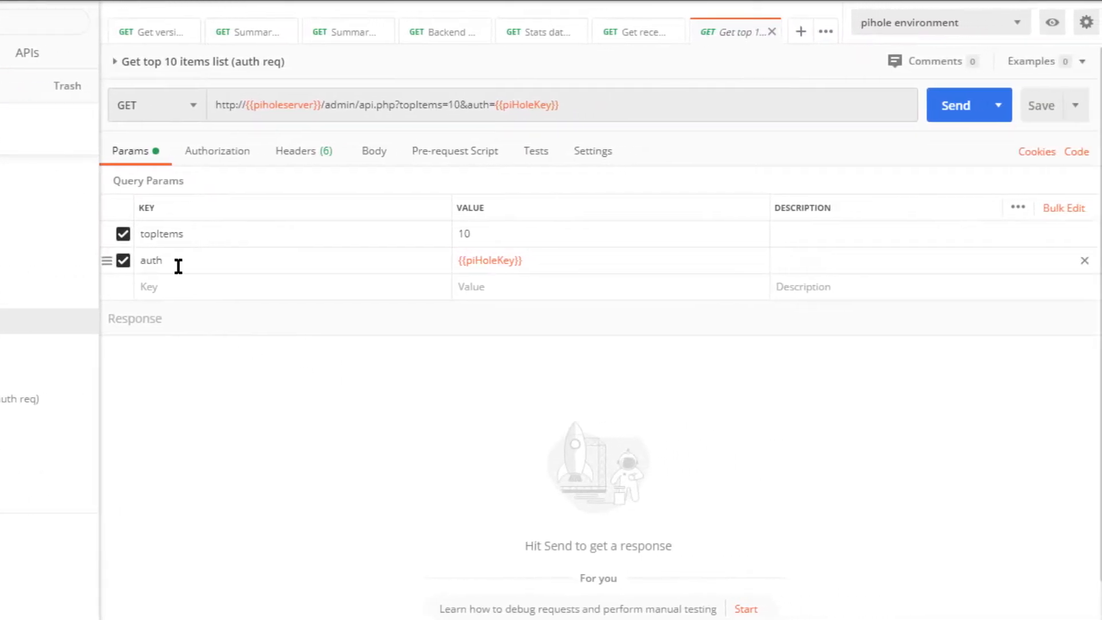
double_click(477, 104)
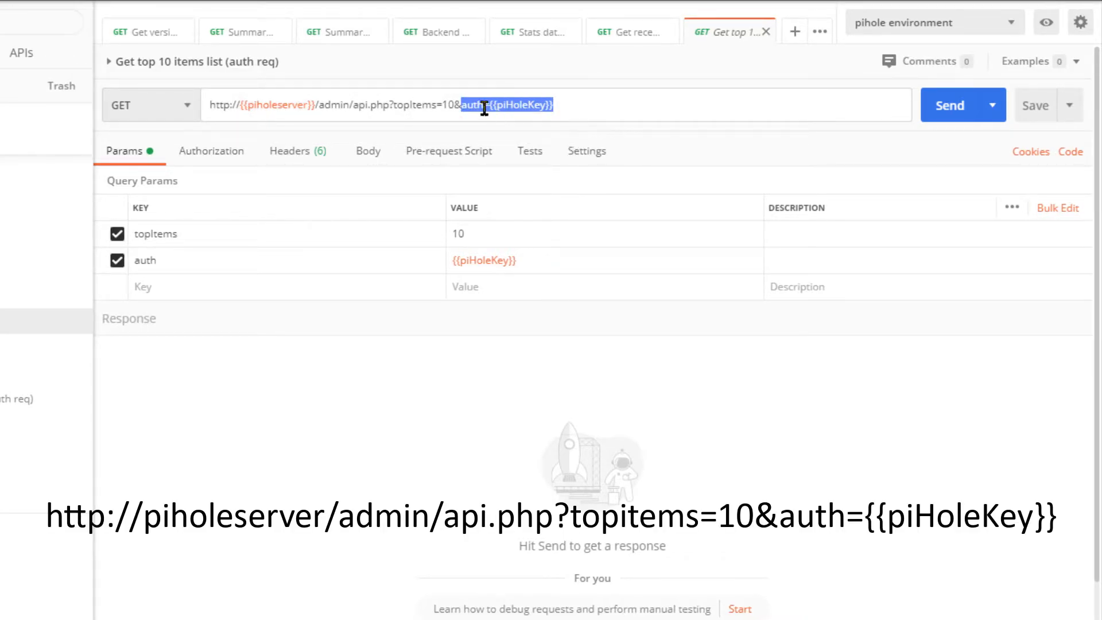
mouse_move(524, 105)
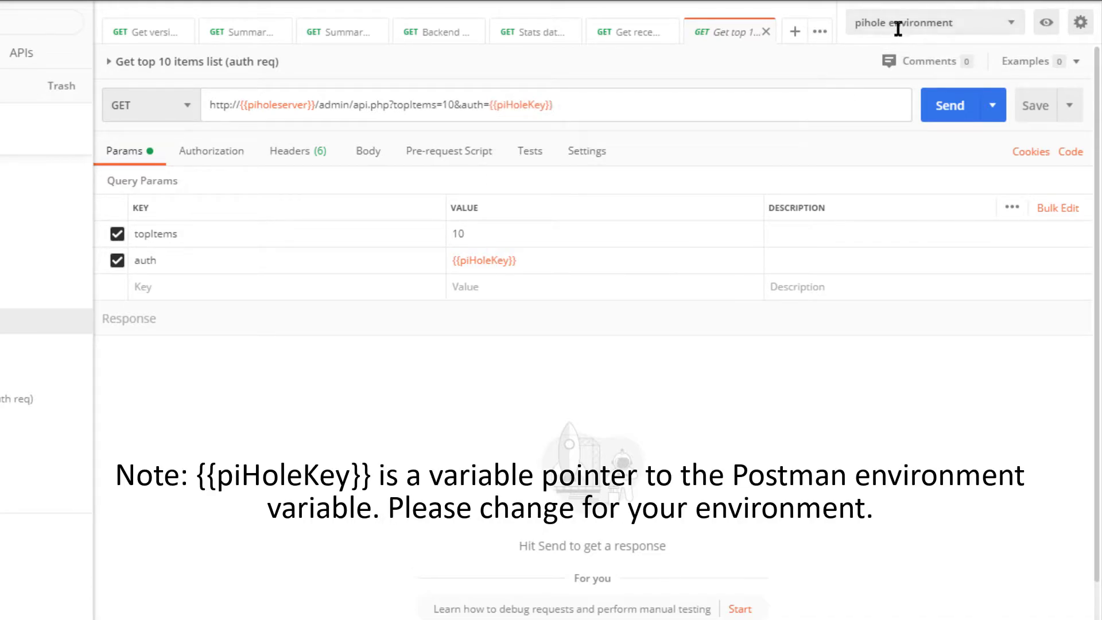
mouse_move(522, 105)
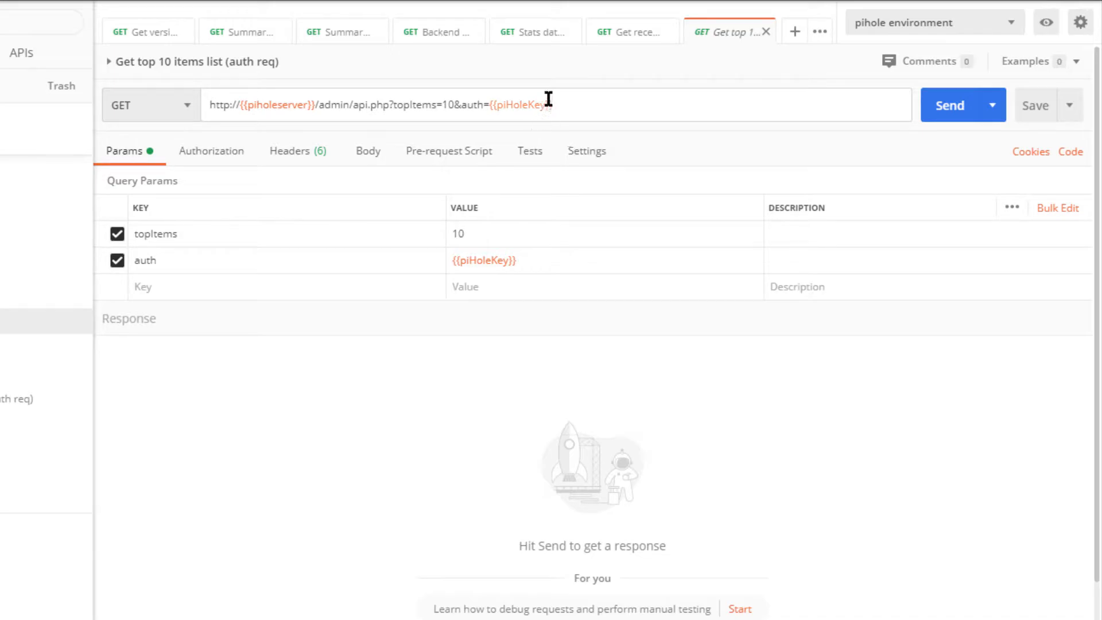
double_click(520, 104)
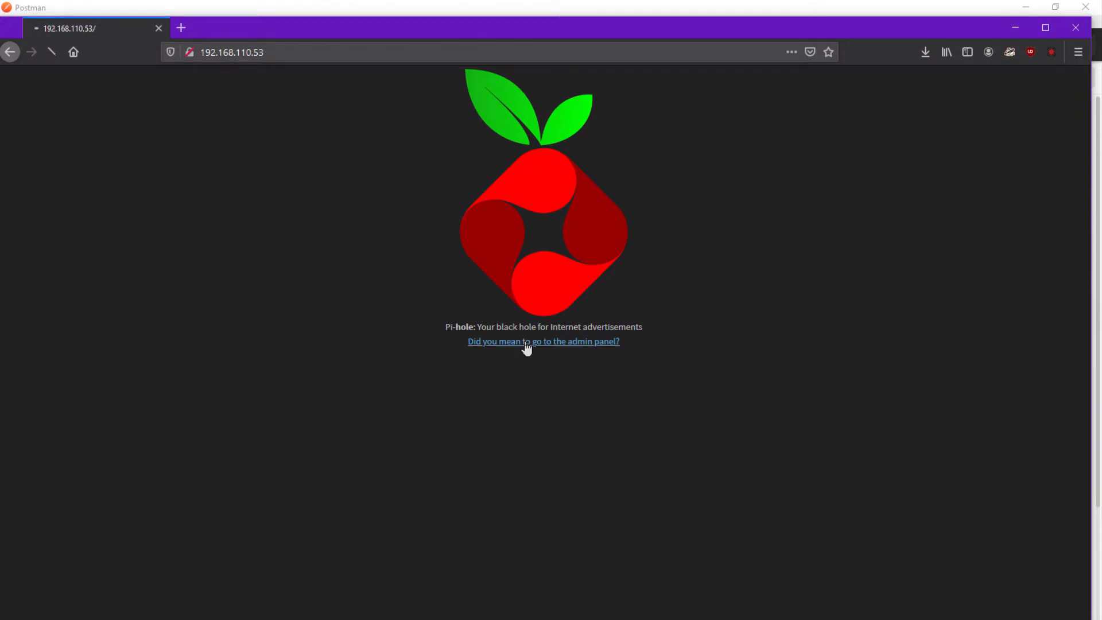
- Log in to the Pi-hole admin page with the password and reach the Dashboard
left_click(543, 341)
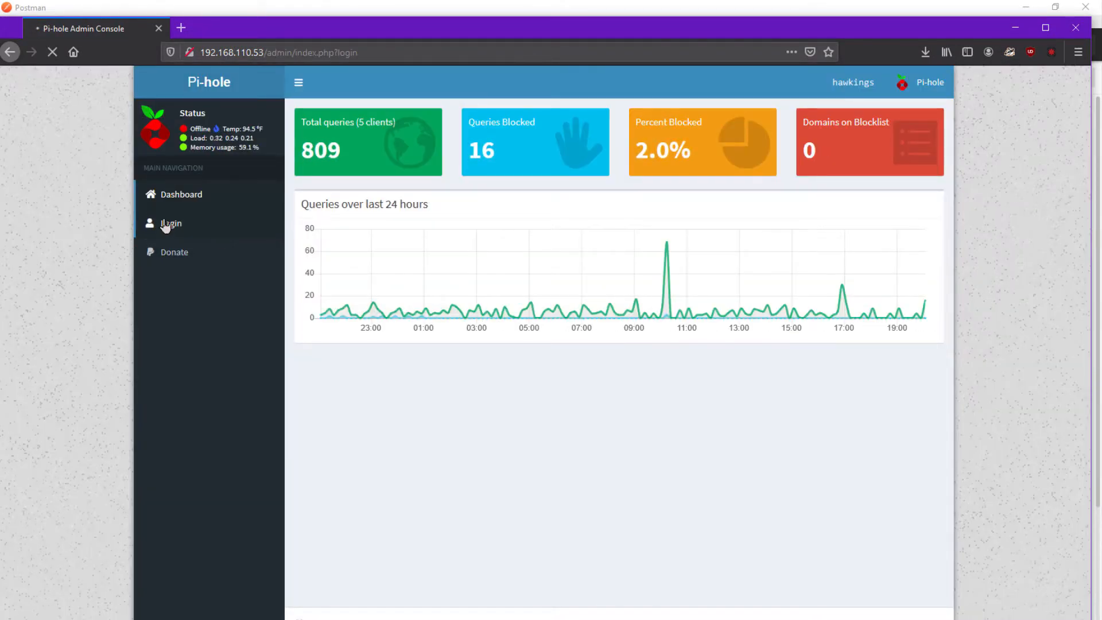
left_click(170, 223)
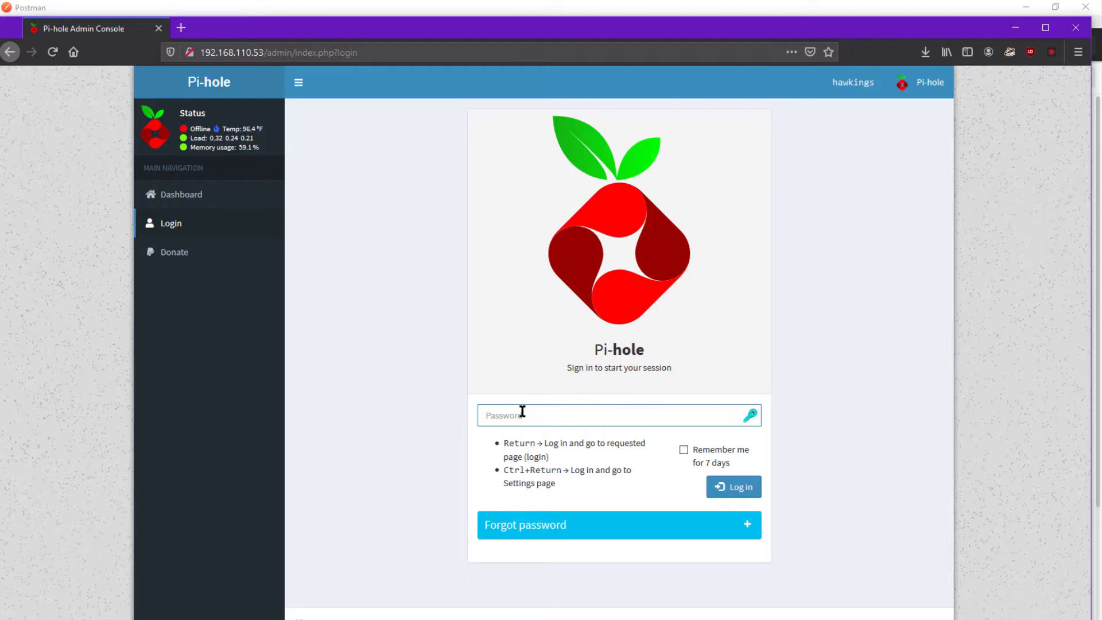
type("password")
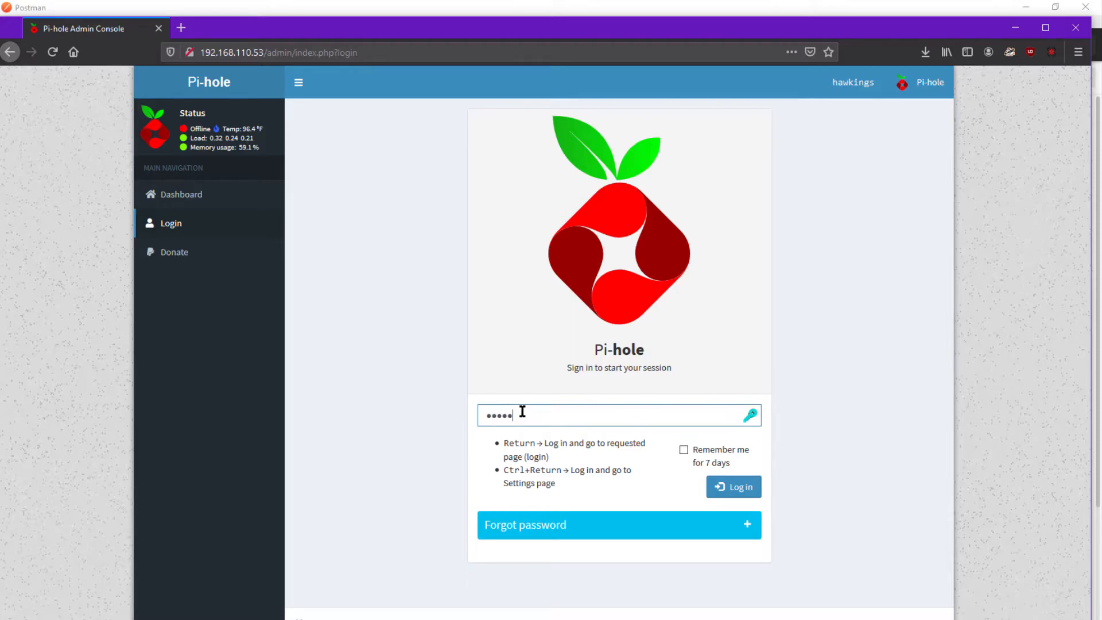
left_click(733, 486)
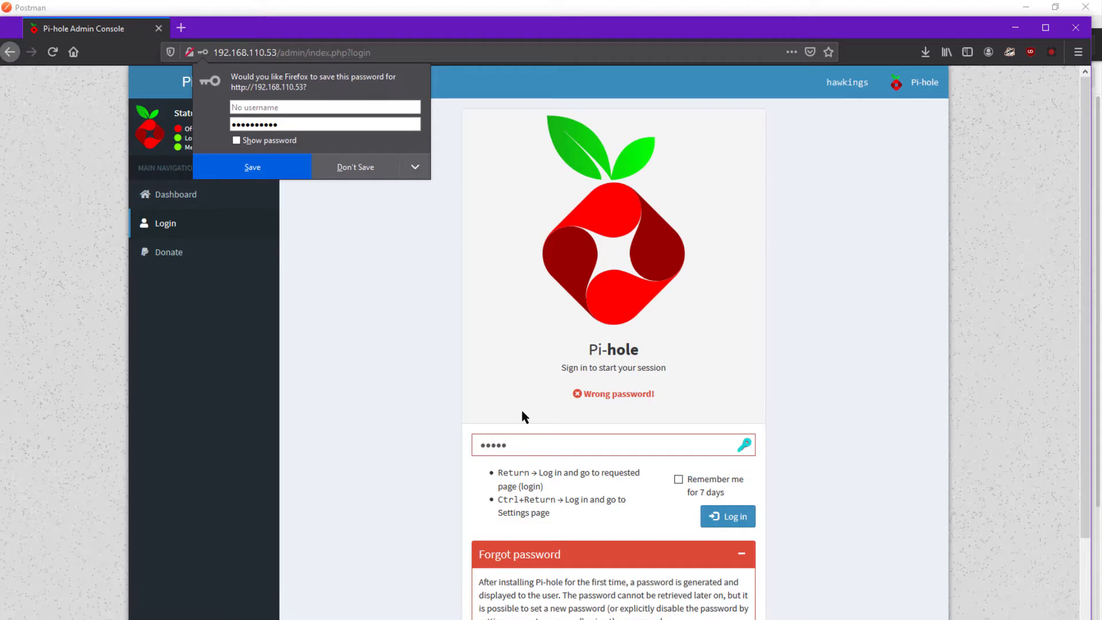
left_click(728, 515)
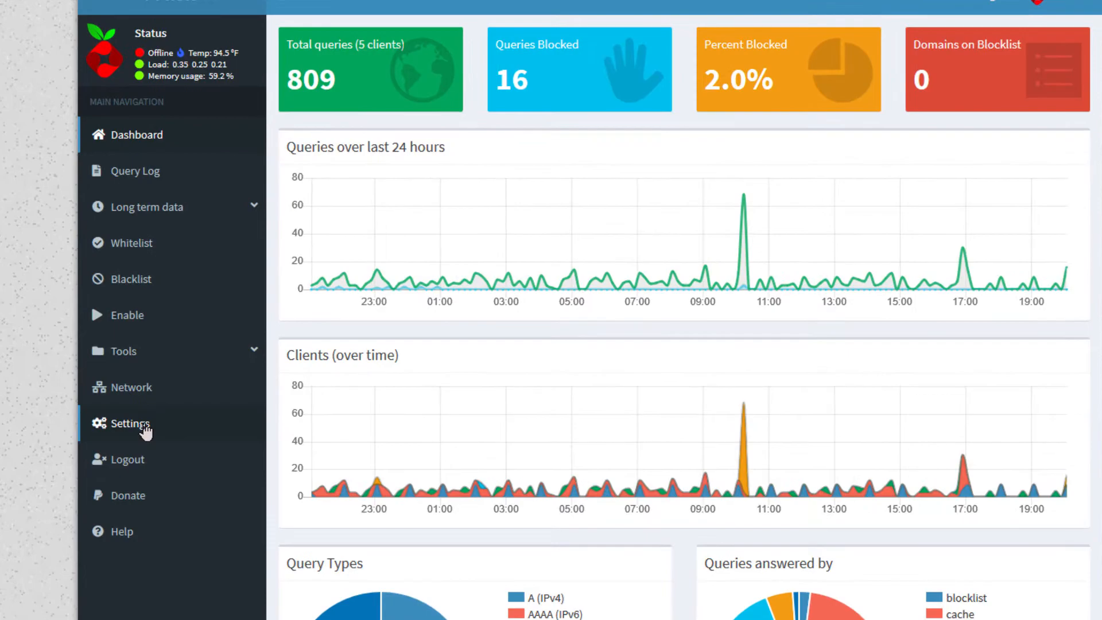
- In Settings > API / Web interface, show the API token and copy the raw token
left_click(130, 423)
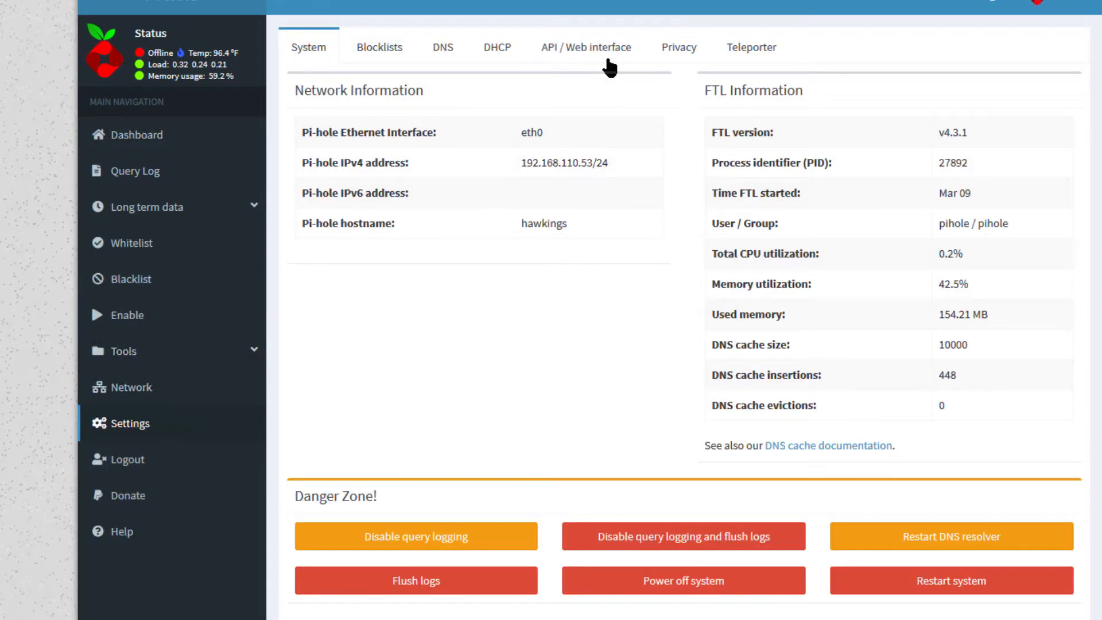
left_click(585, 47)
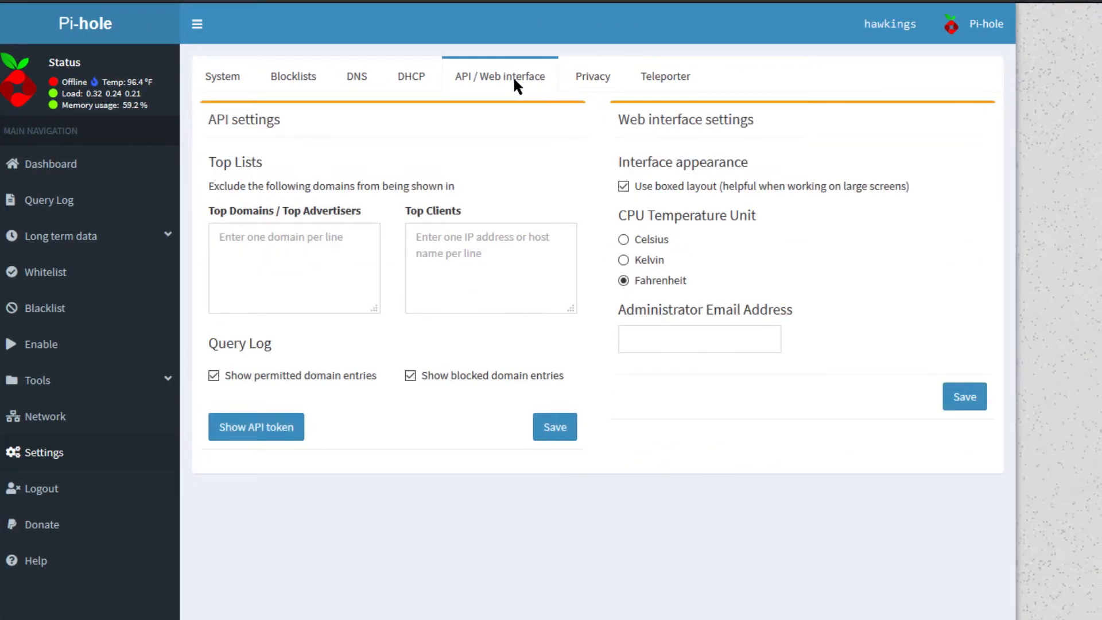
left_click(255, 427)
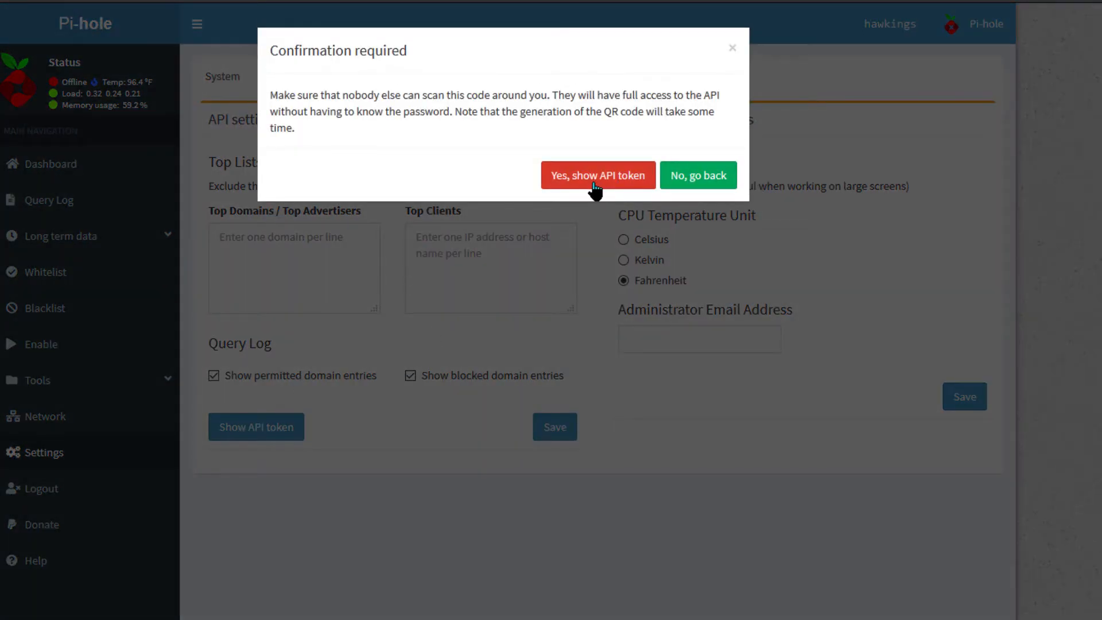
left_click(597, 174)
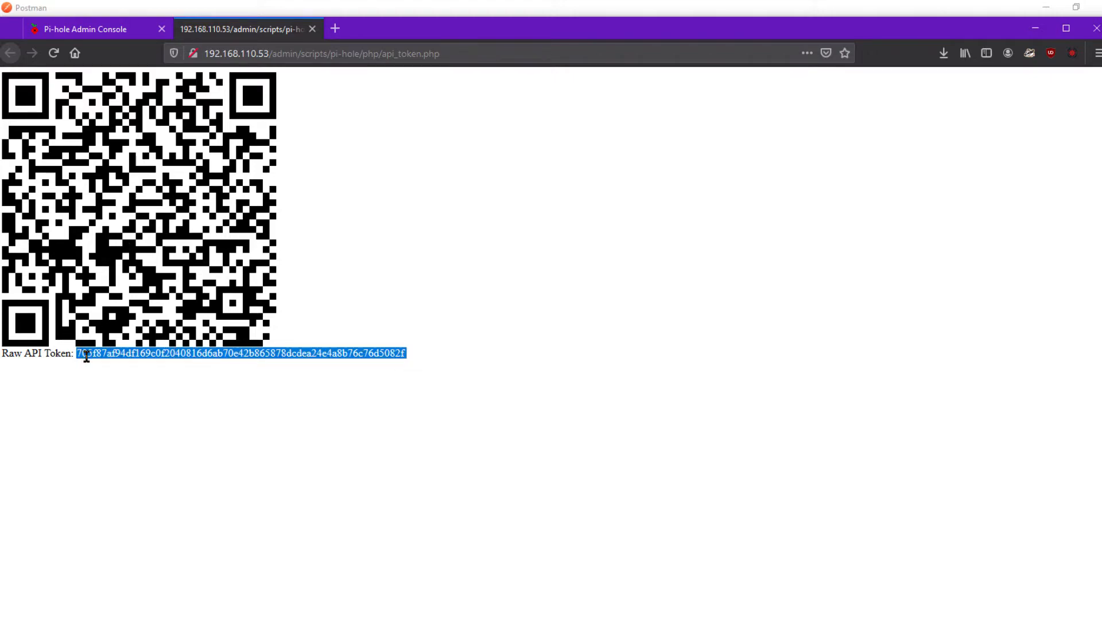
right_click(239, 353)
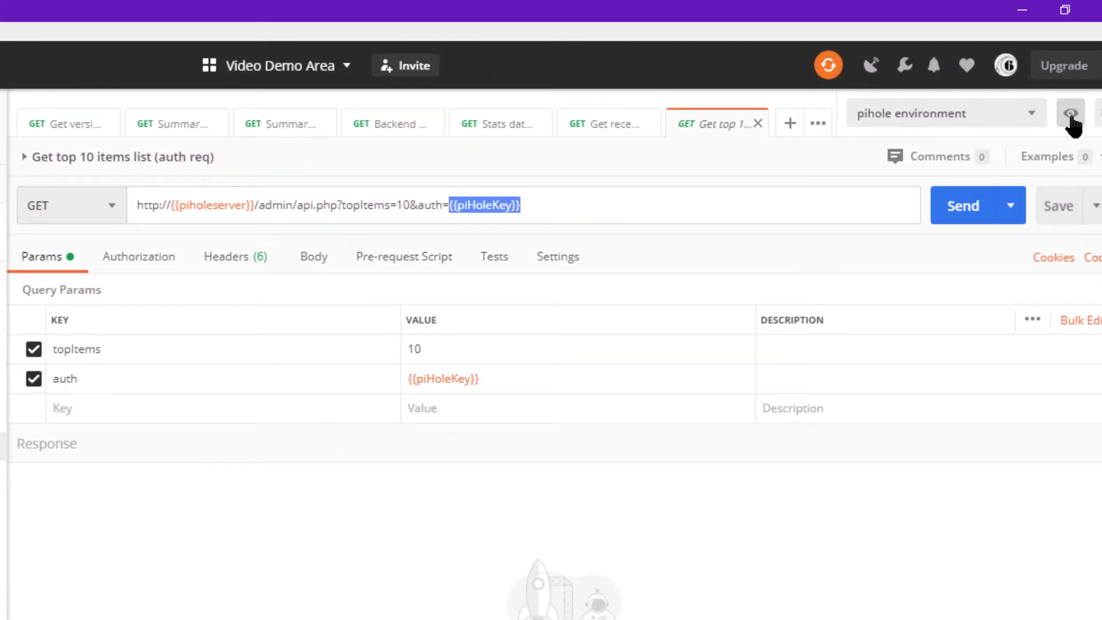
left_click(1070, 114)
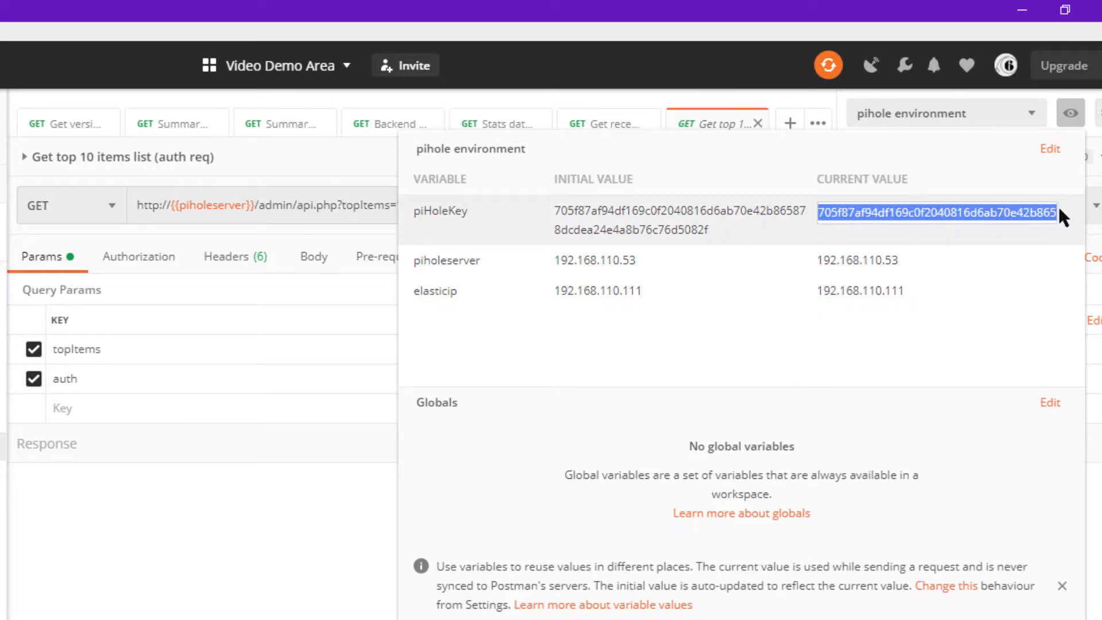
mouse_move(411, 220)
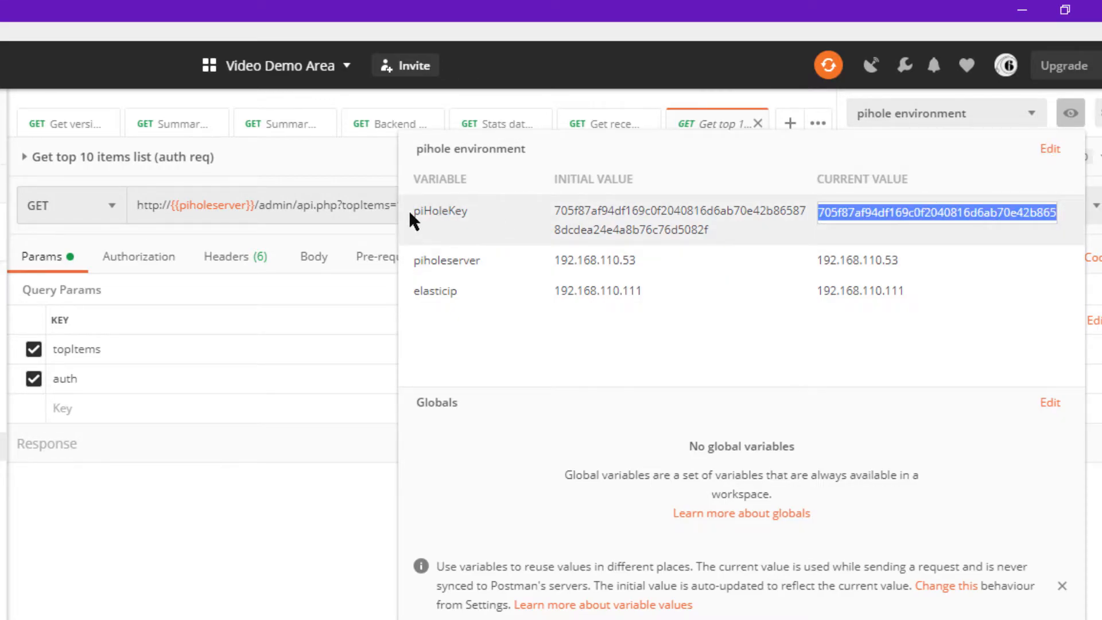
mouse_move(285, 530)
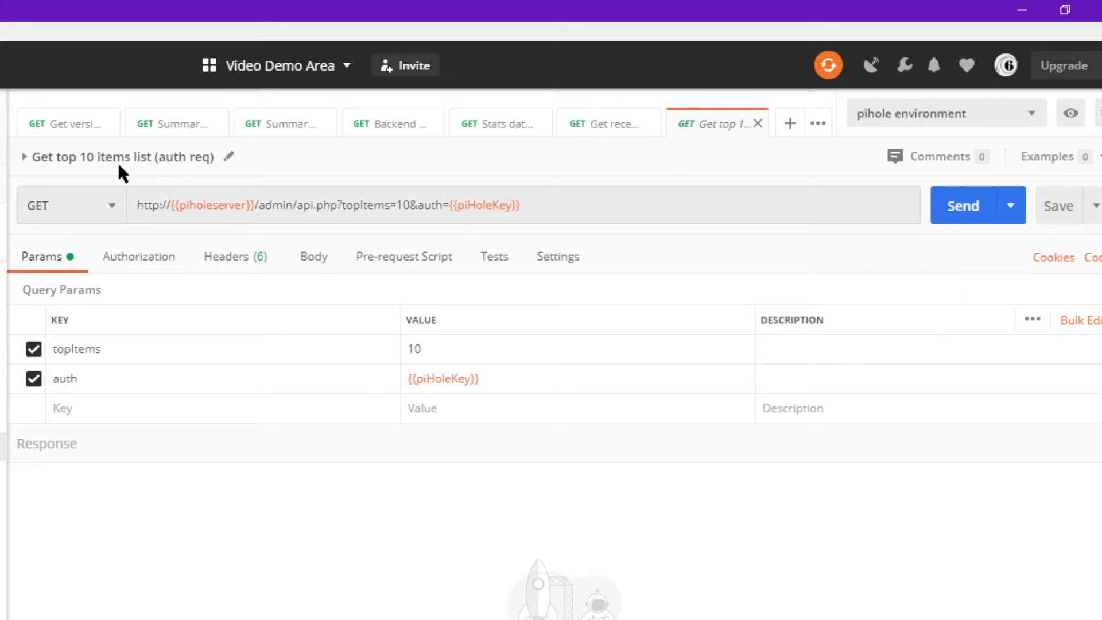
mouse_move(218, 245)
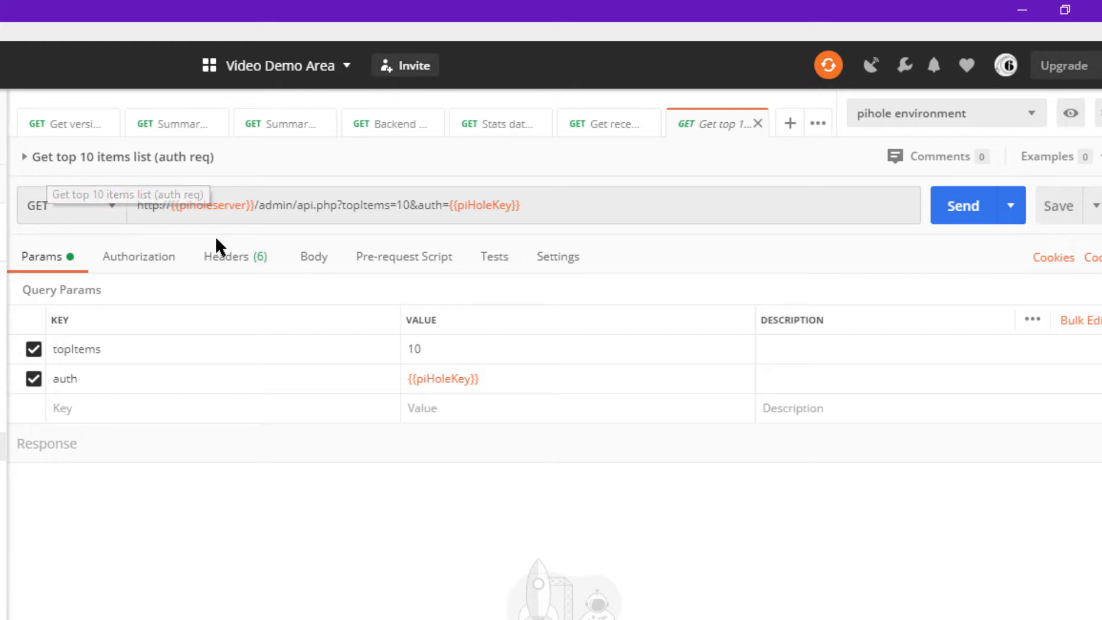
- Send the top items request, then resend it with topItems changed from 10 to 15
left_click(962, 205)
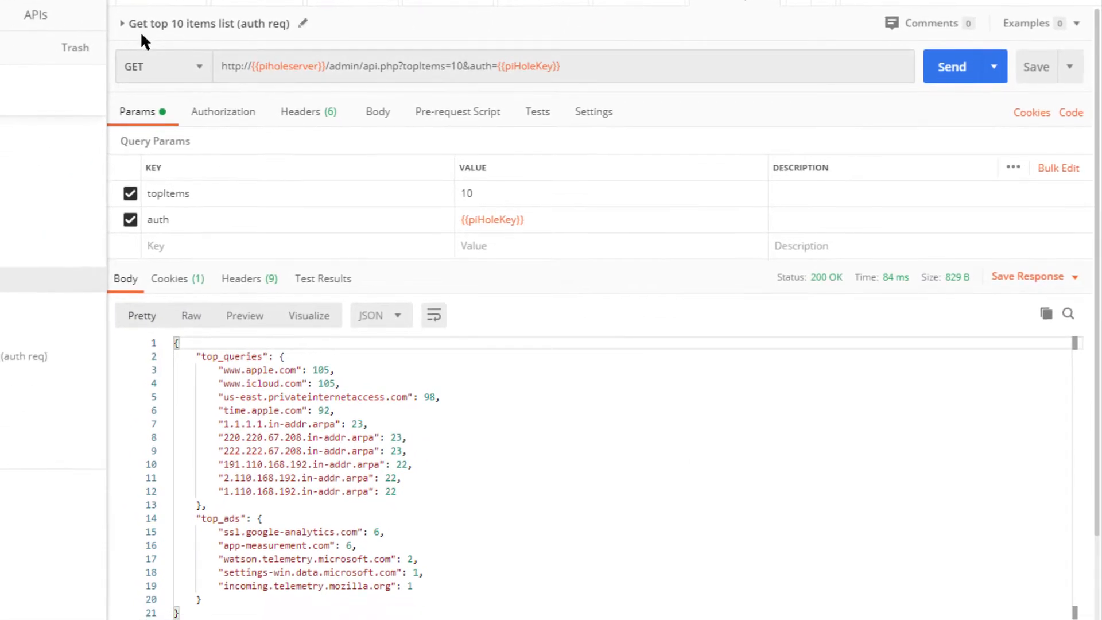
mouse_move(334, 444)
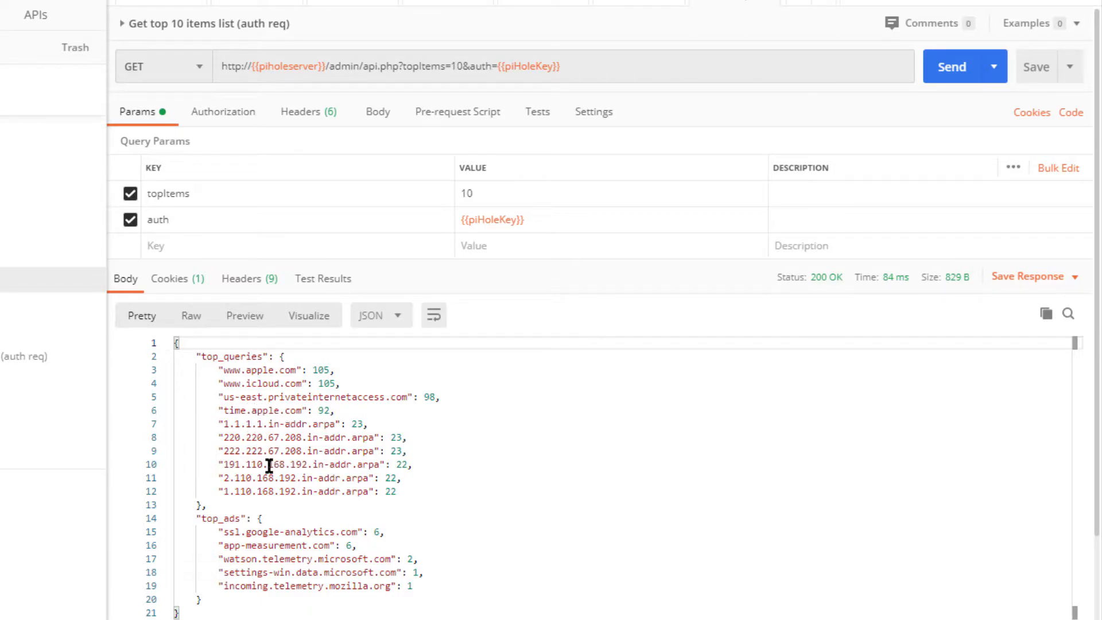
mouse_move(351, 441)
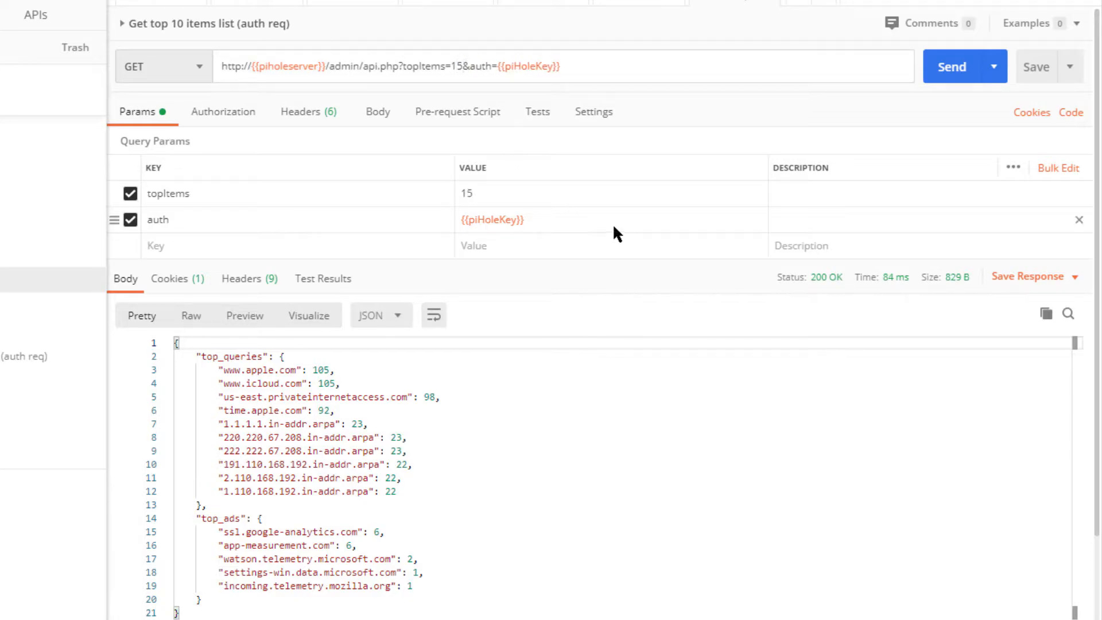
left_click(950, 67)
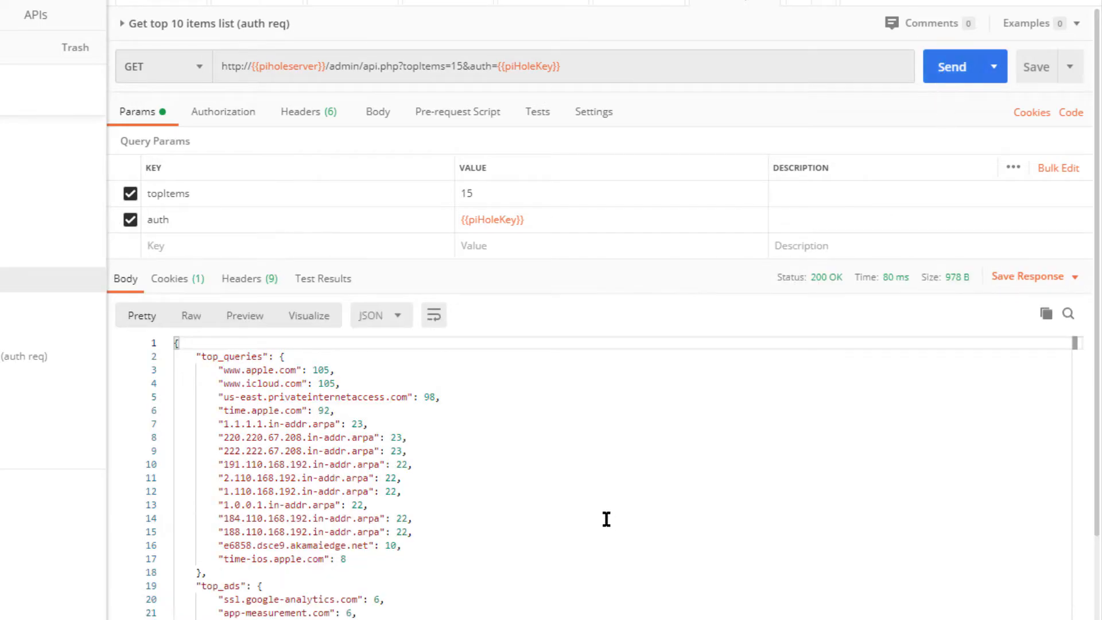
mouse_move(246, 120)
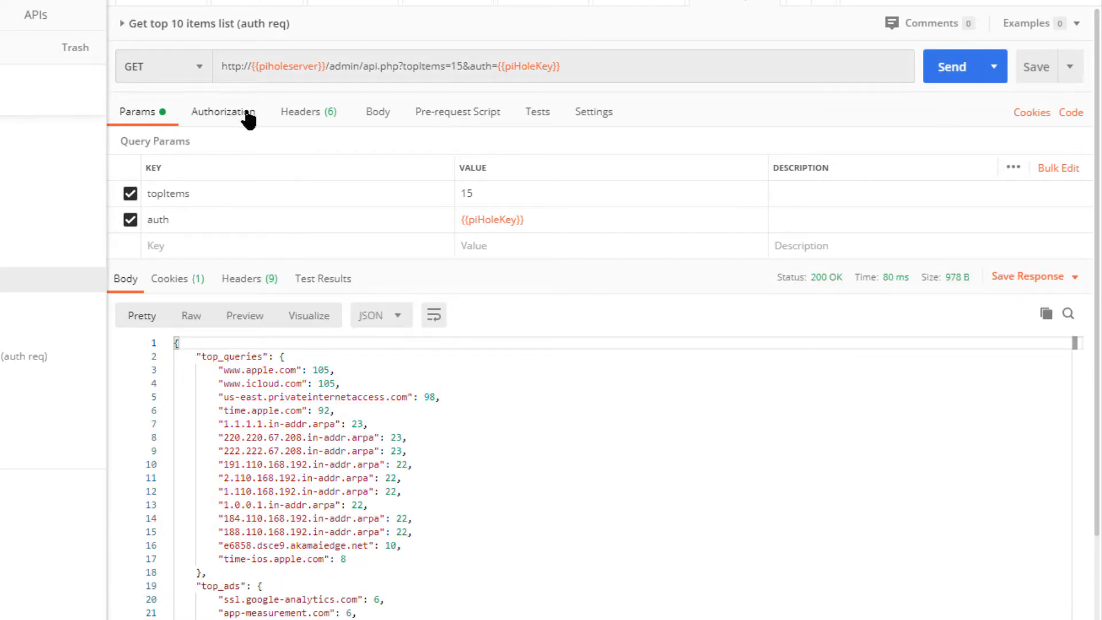
mouse_move(597, 343)
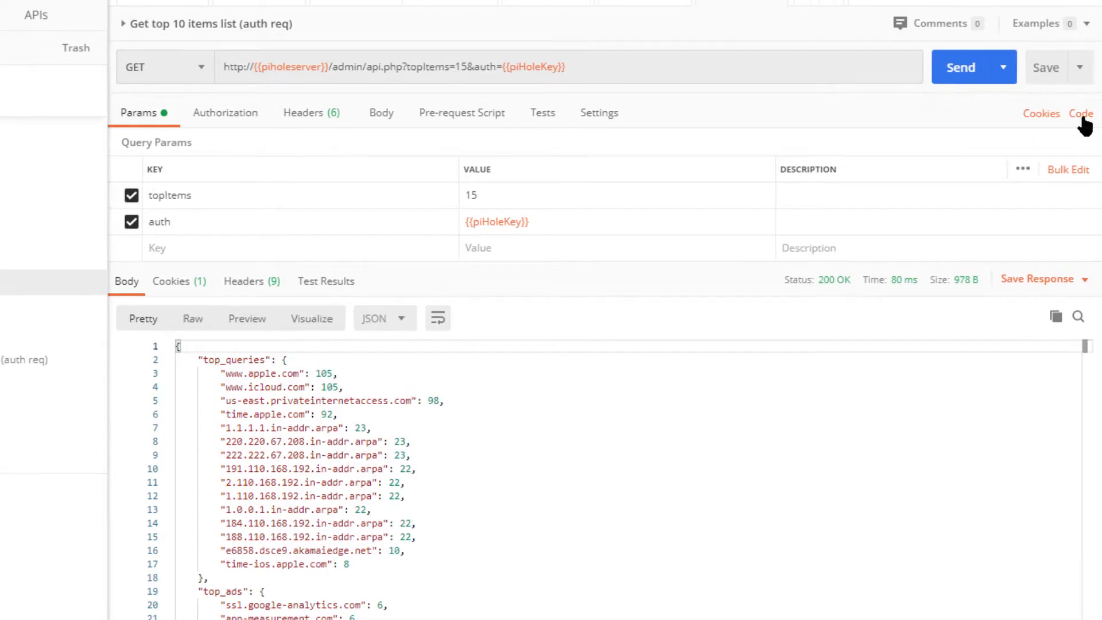
left_click(1081, 114)
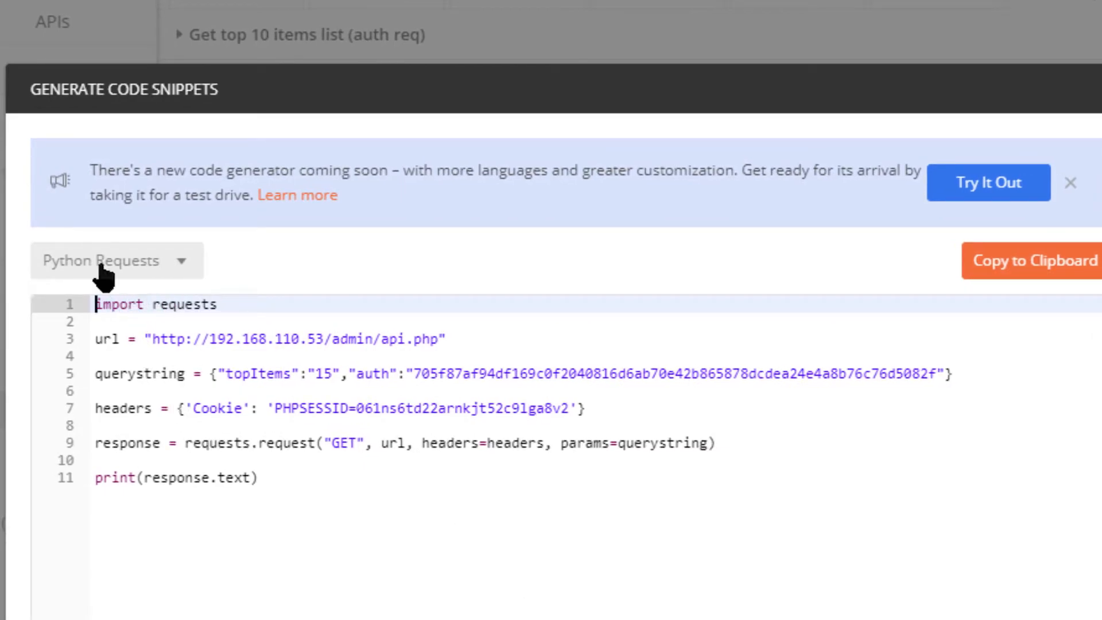
mouse_move(221, 309)
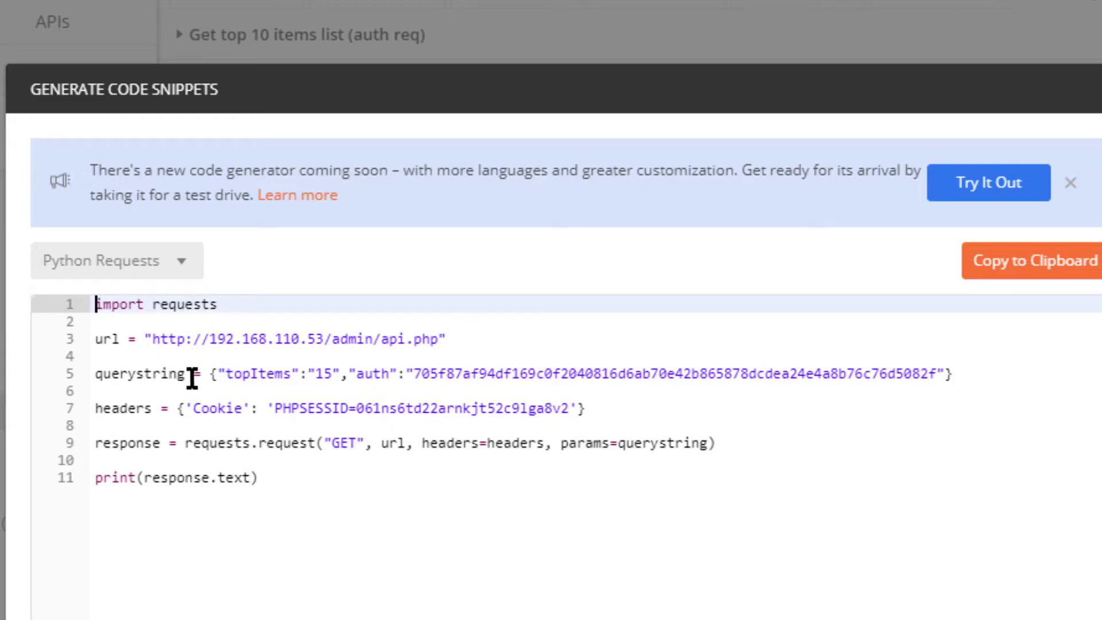
mouse_move(305, 427)
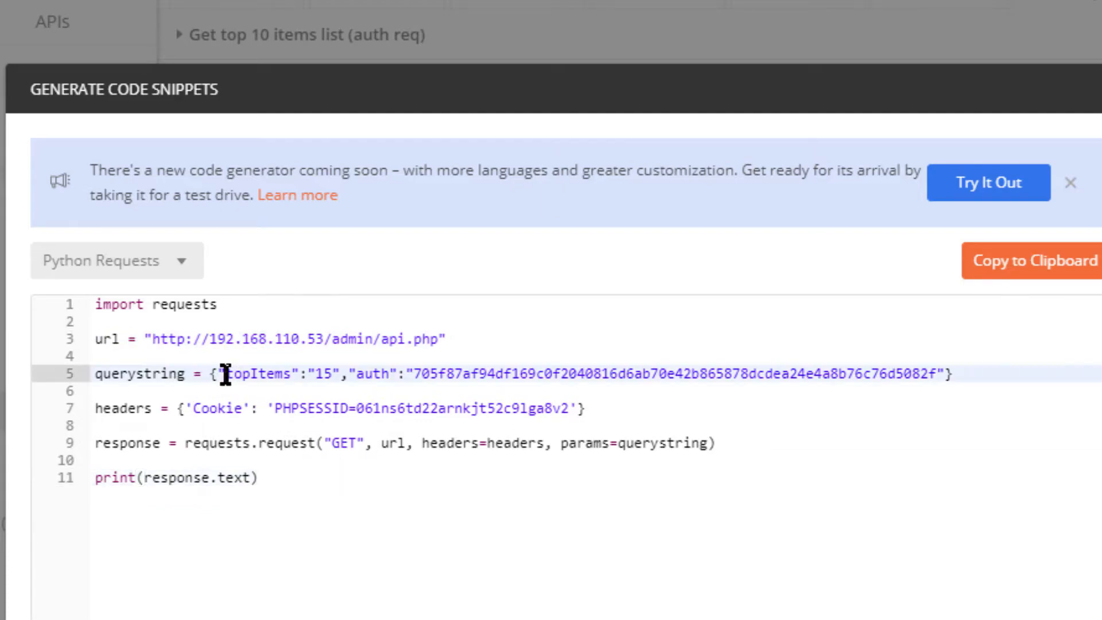
mouse_move(331, 383)
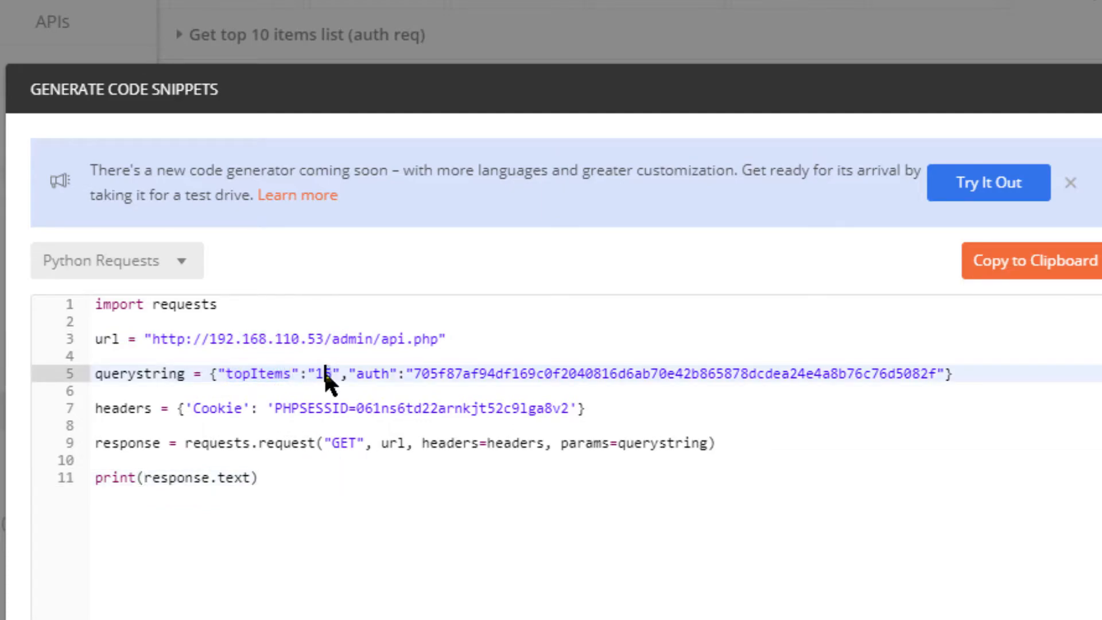
mouse_move(425, 436)
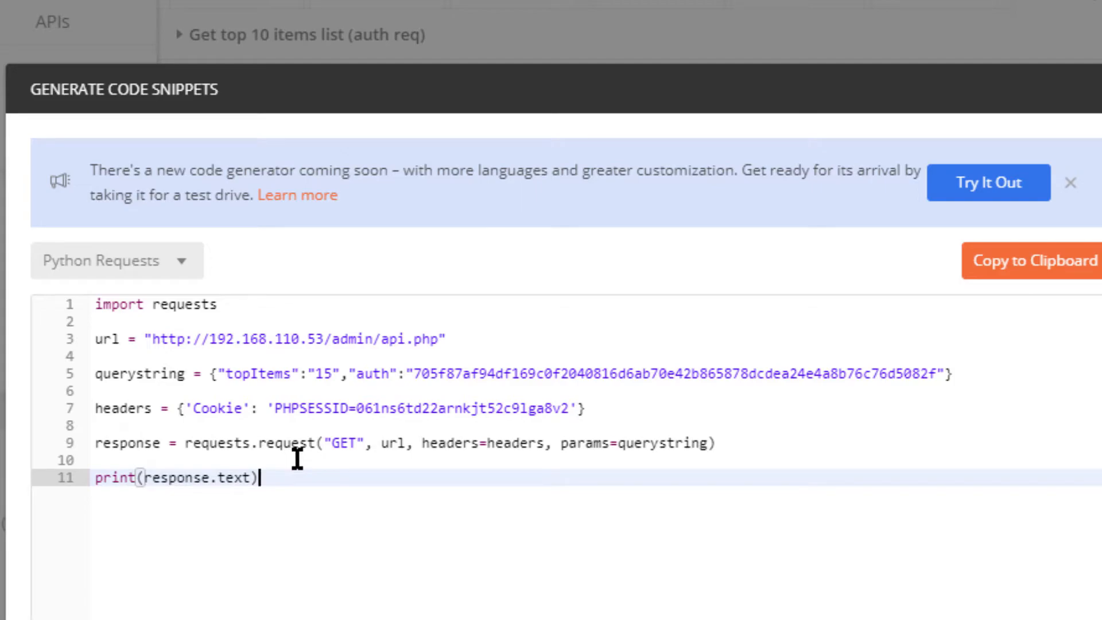
mouse_move(309, 471)
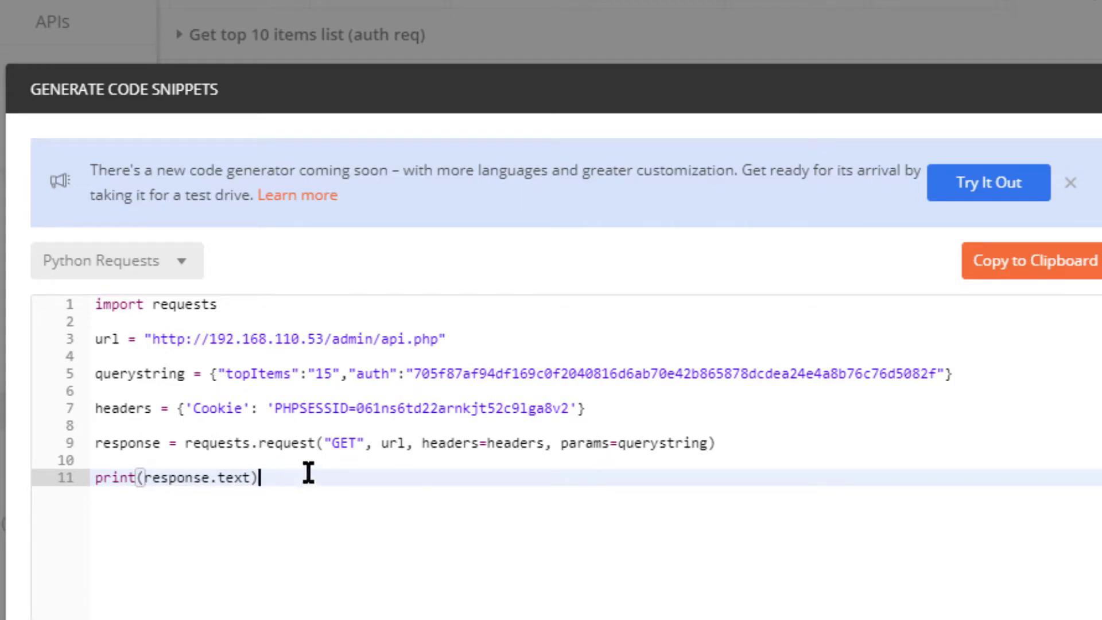
mouse_move(220, 304)
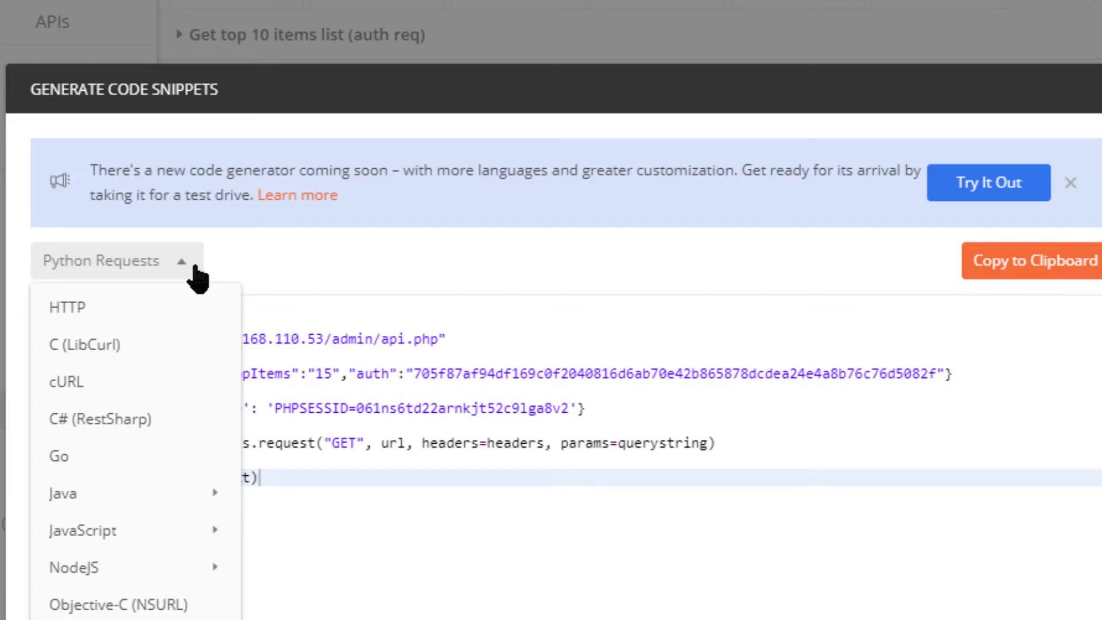
mouse_move(209, 281)
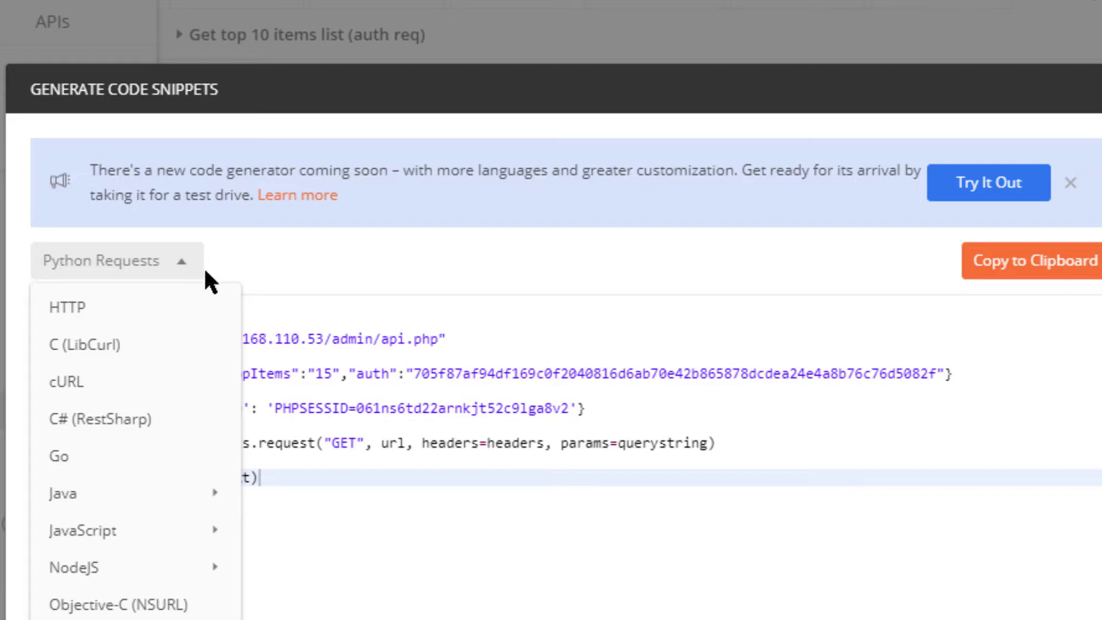
mouse_move(176, 401)
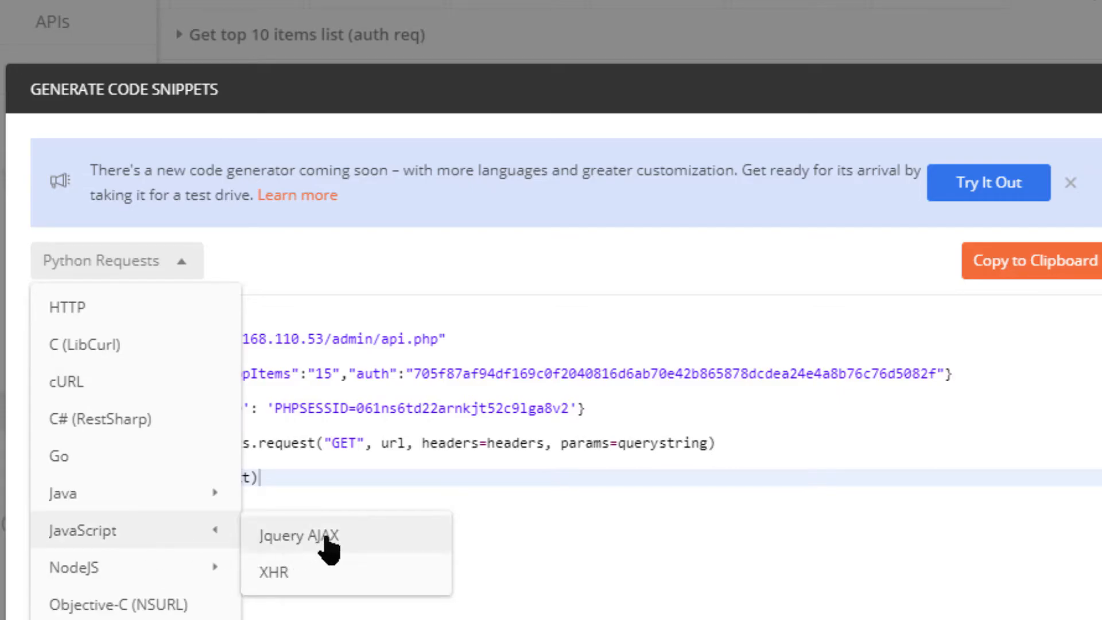
left_click(299, 536)
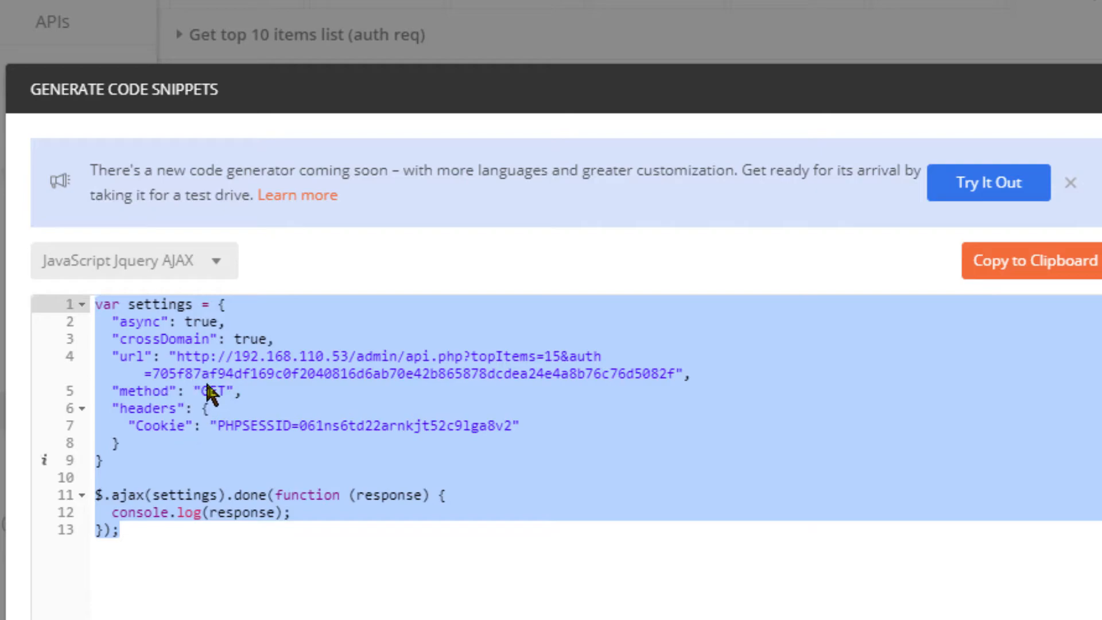
mouse_move(411, 484)
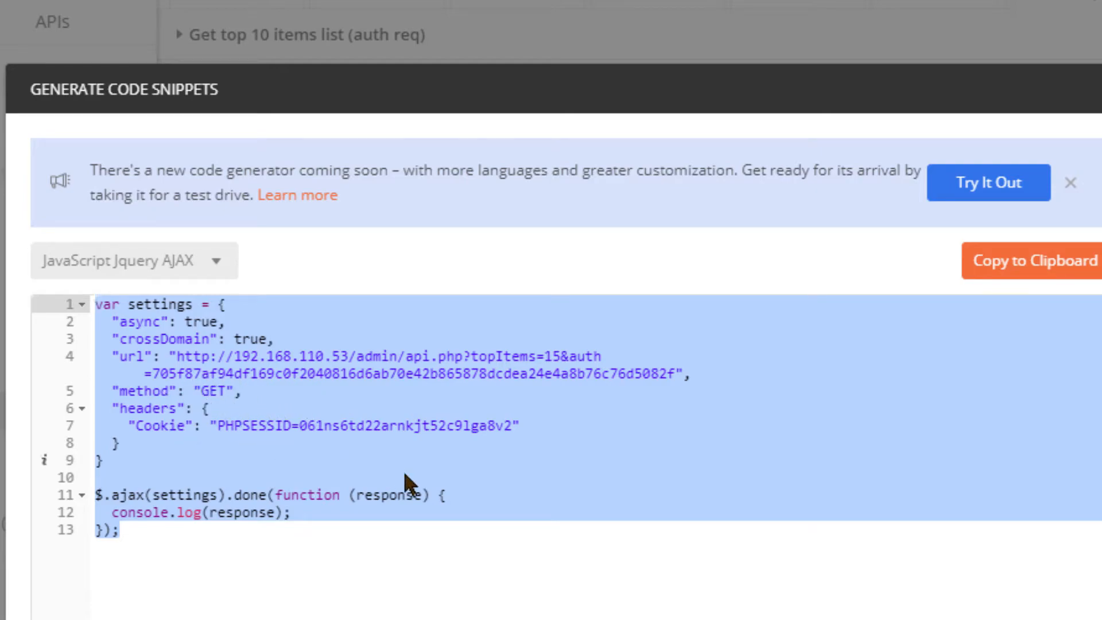
mouse_move(1014, 413)
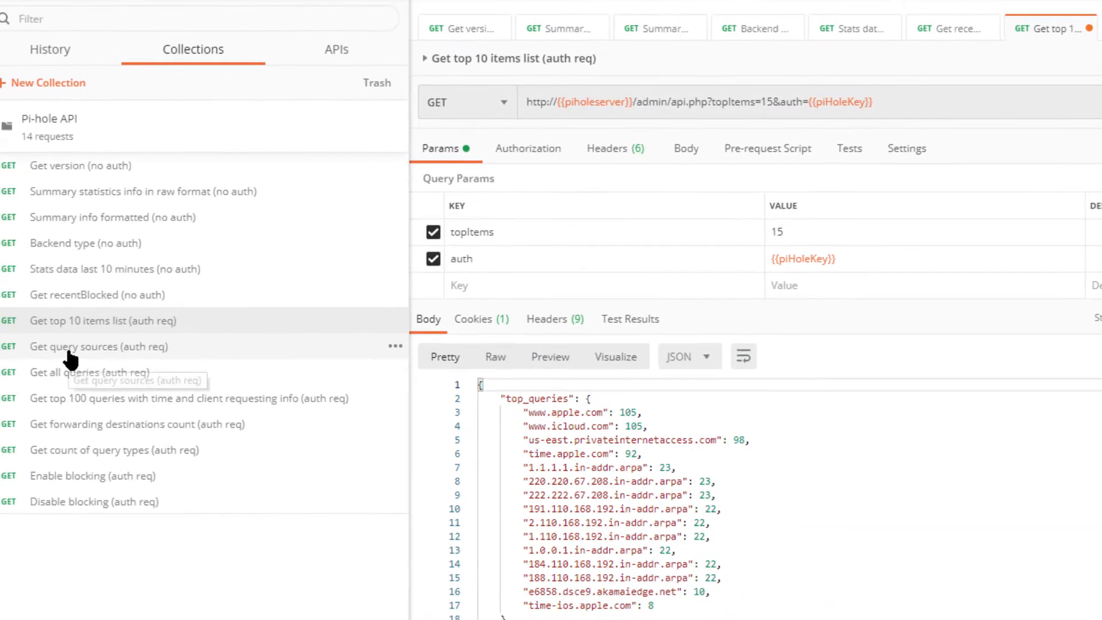
- Send 'Get query sources', rerun it with the limit changed from 100 to 2, then move to 'Get all queries'
left_click(99, 345)
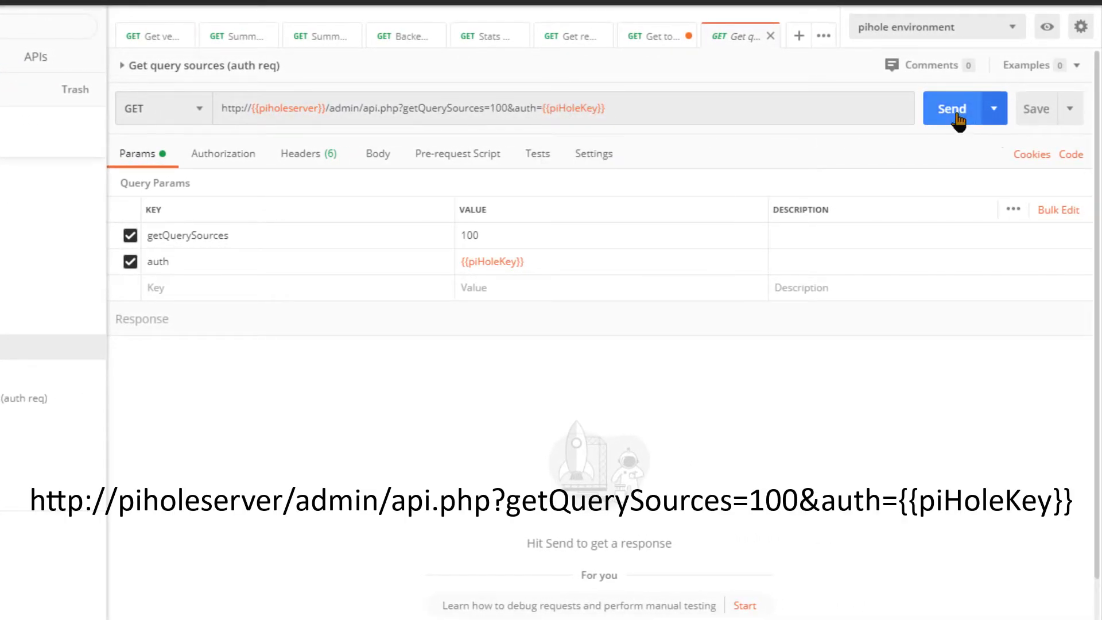
left_click(953, 108)
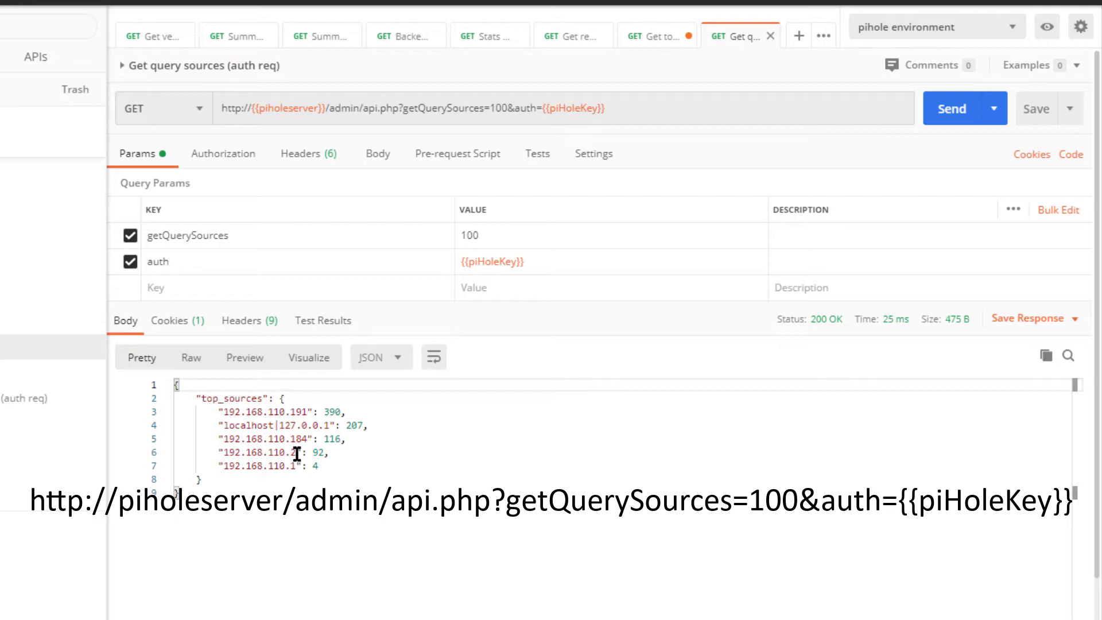
mouse_move(294, 410)
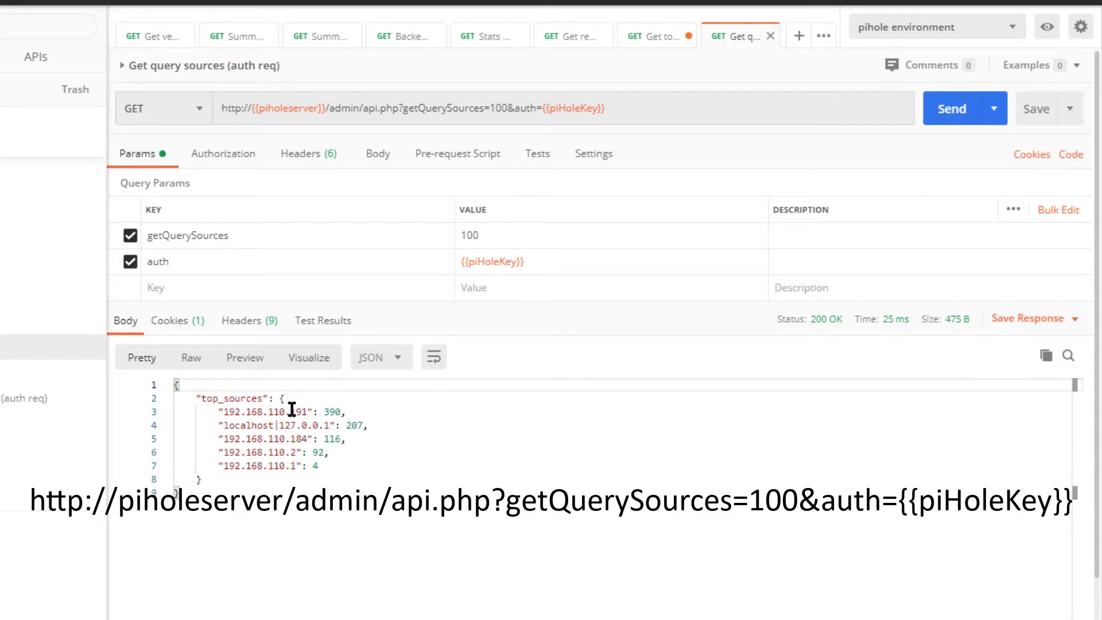
mouse_move(302, 440)
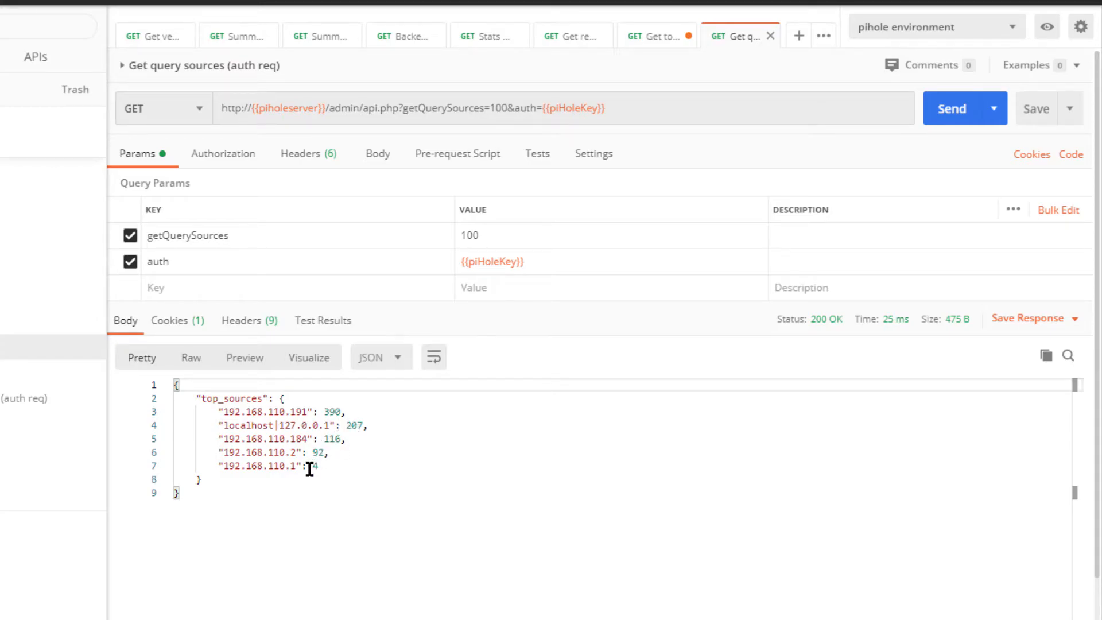
mouse_move(499, 133)
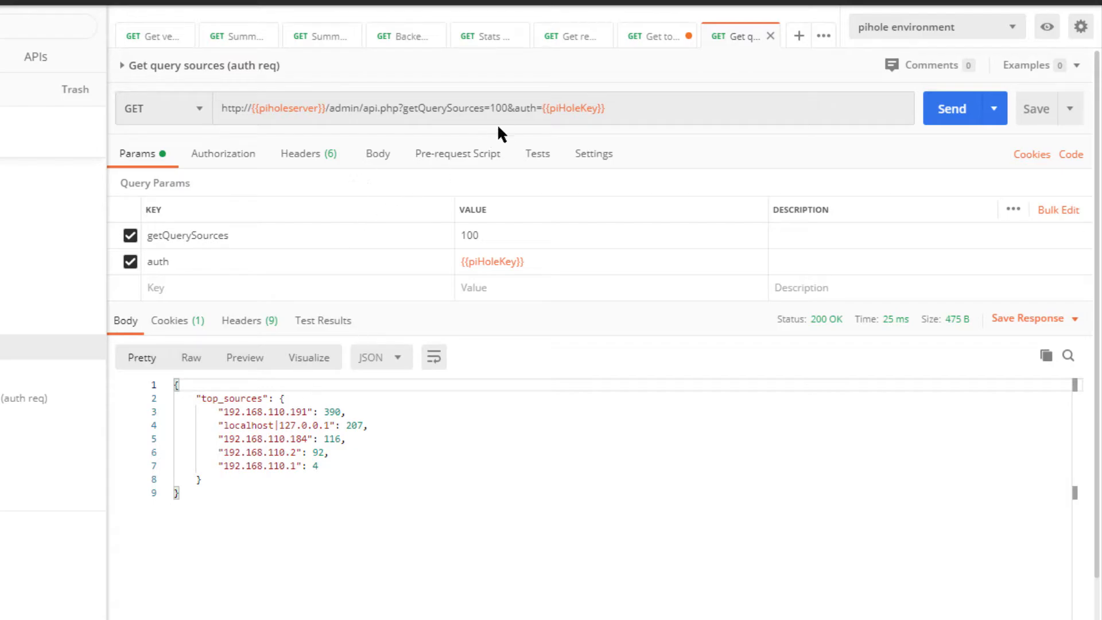
double_click(496, 108)
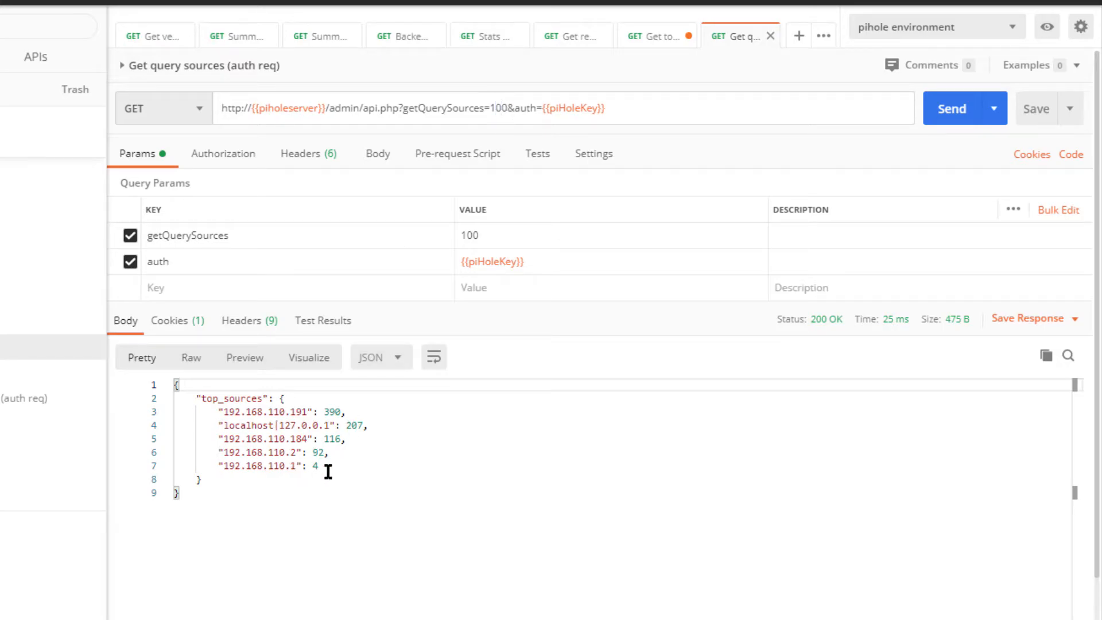
mouse_move(506, 217)
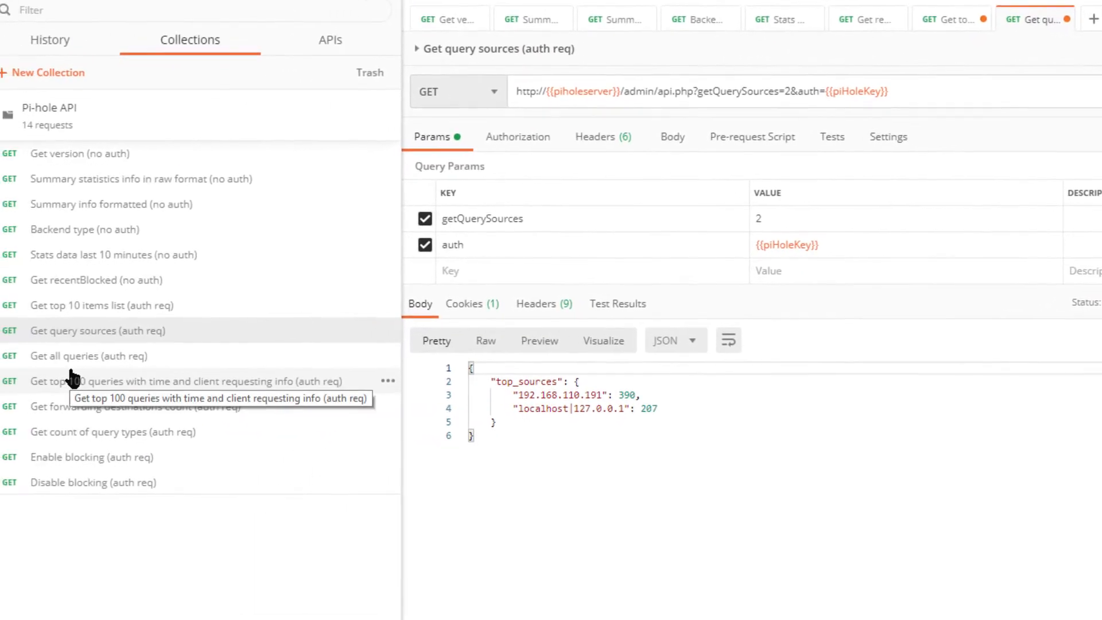
left_click(88, 356)
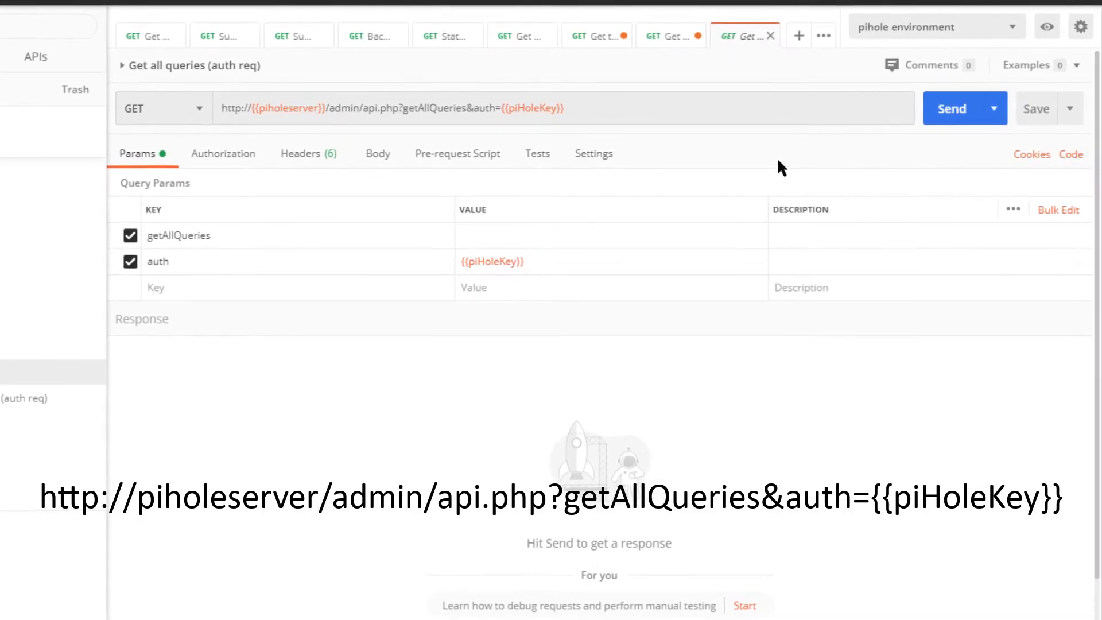
mouse_move(682, 181)
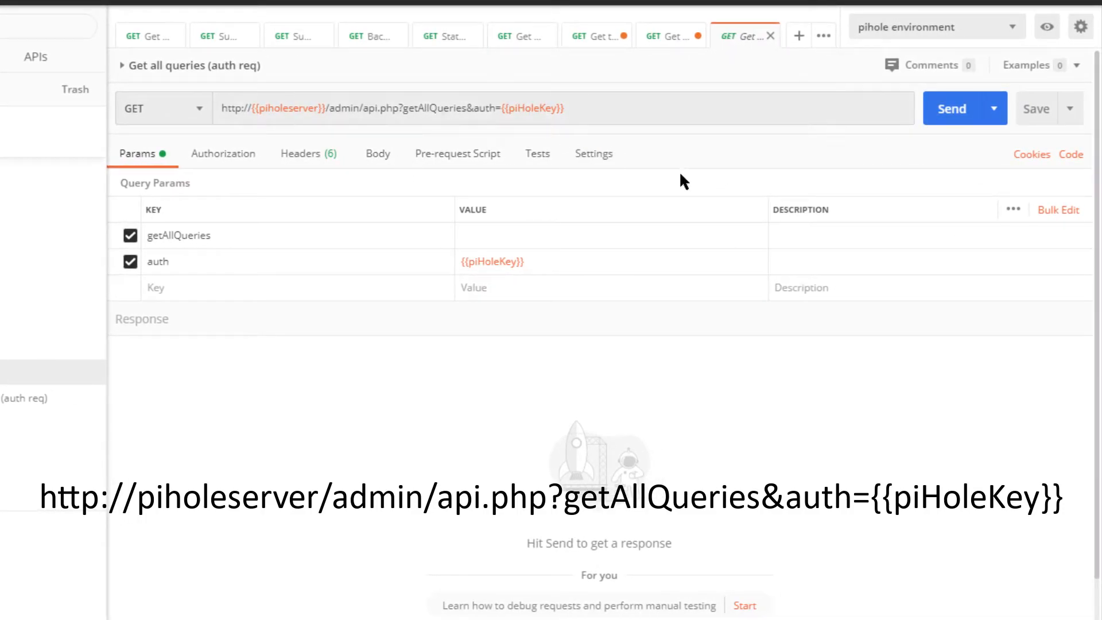
- Send the all-queries request and mark the first query's timestamp, localhost client and the 192.168.110.191 client
left_click(951, 108)
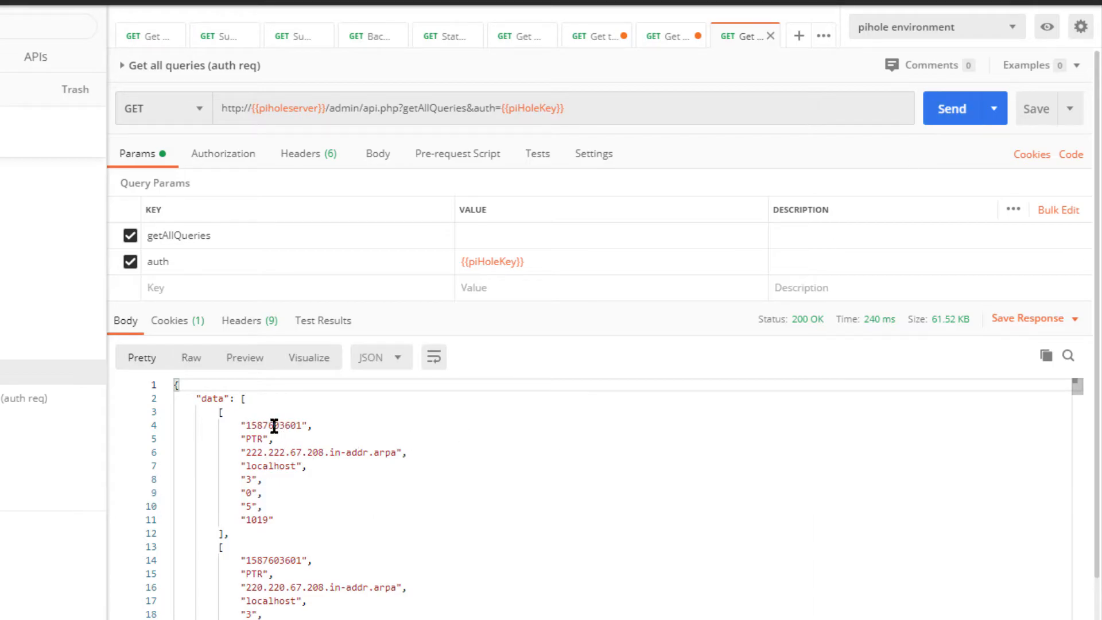
double_click(275, 425)
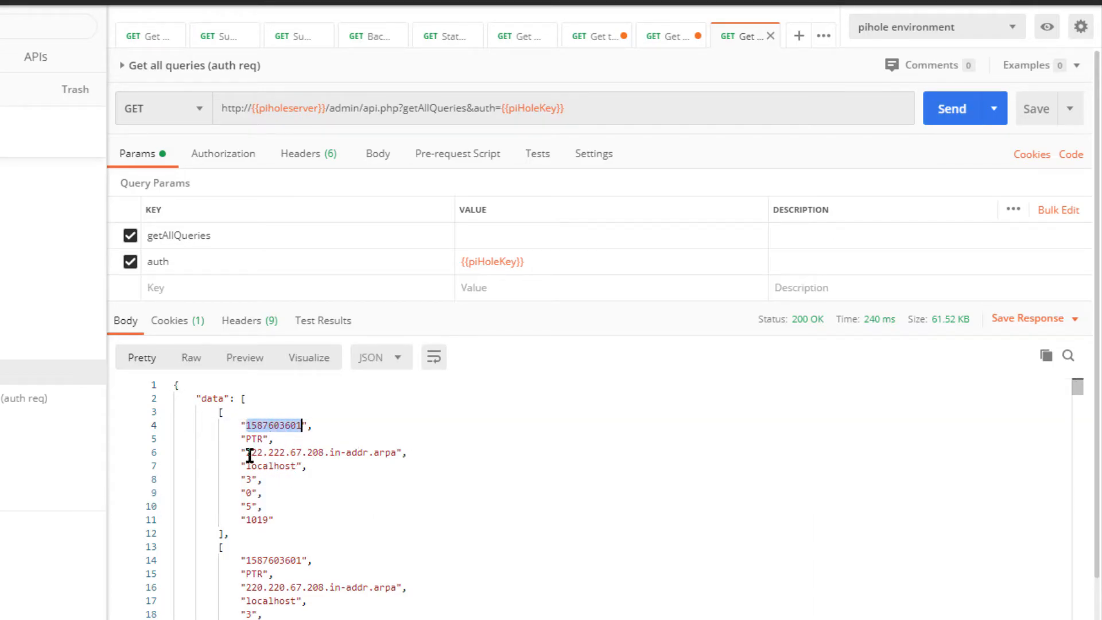
double_click(271, 466)
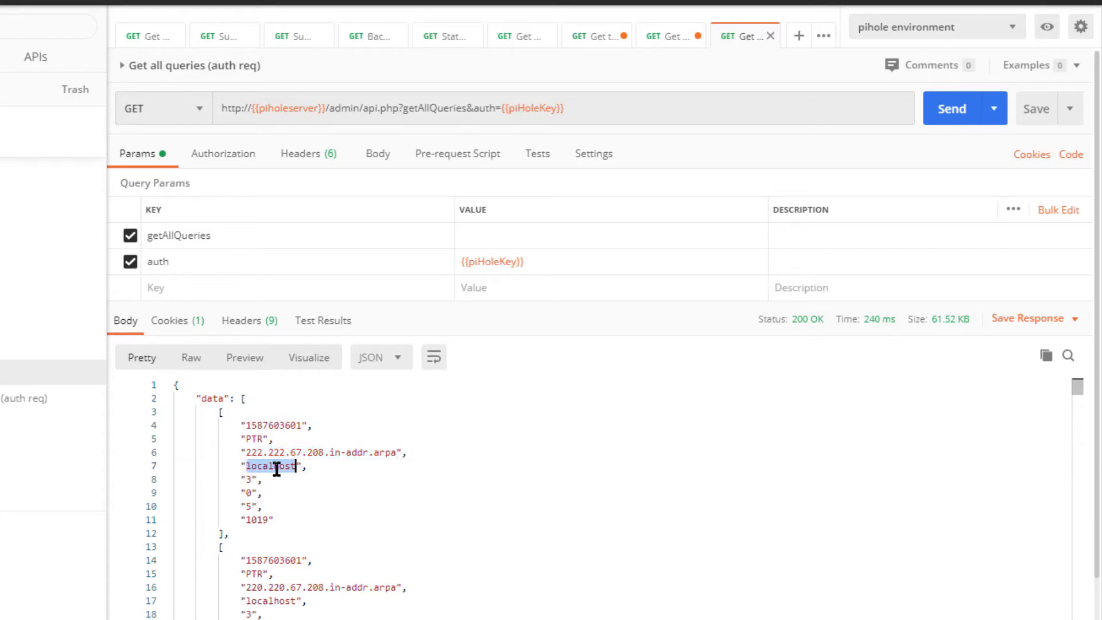
scroll("down", 3)
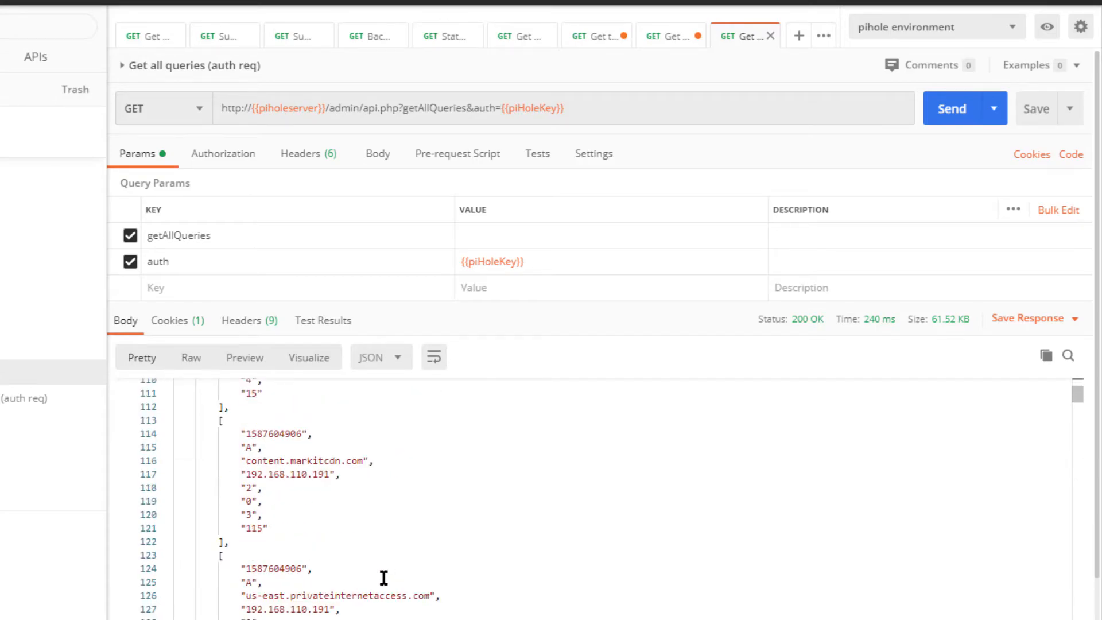
scroll("down", 3)
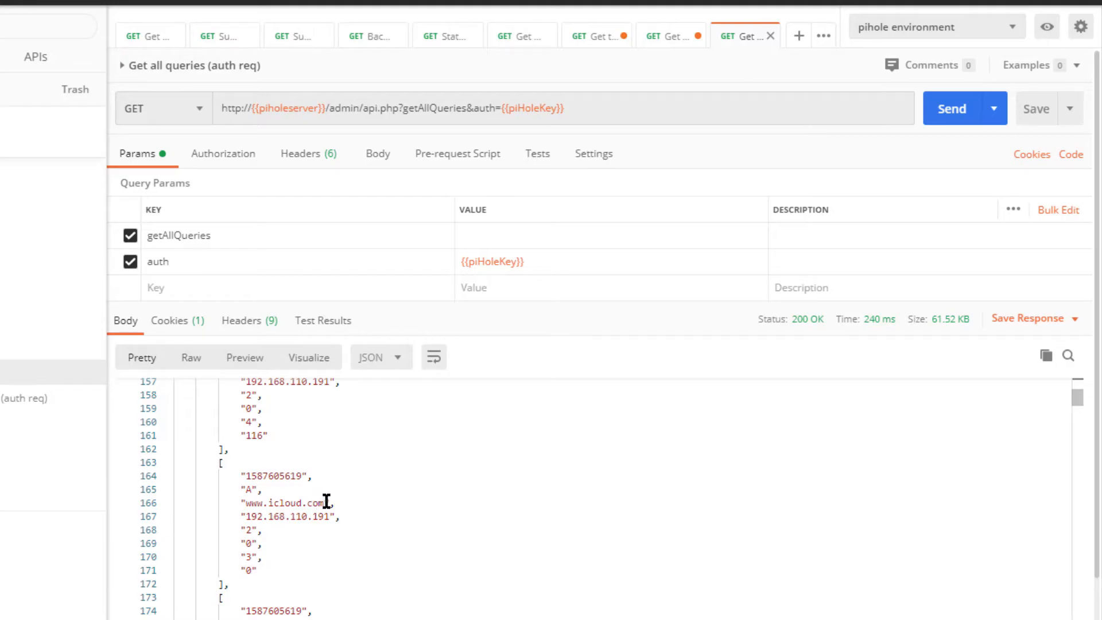
double_click(288, 515)
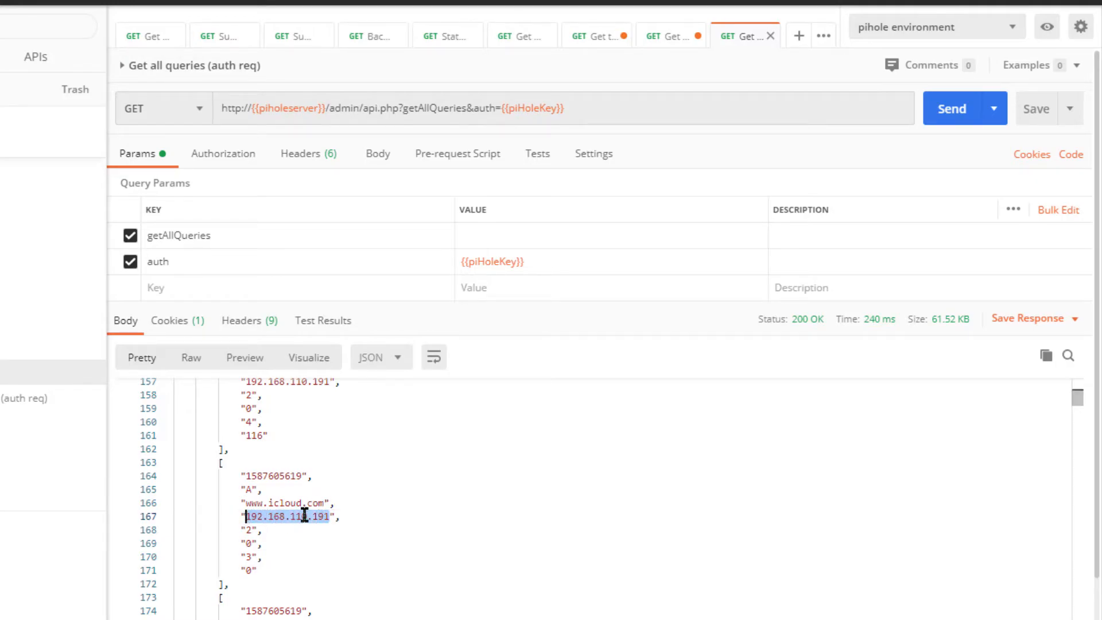
- Review further query log entries, highlighting the akamaiedge and privateinternetaccess domains
scroll("down", 3)
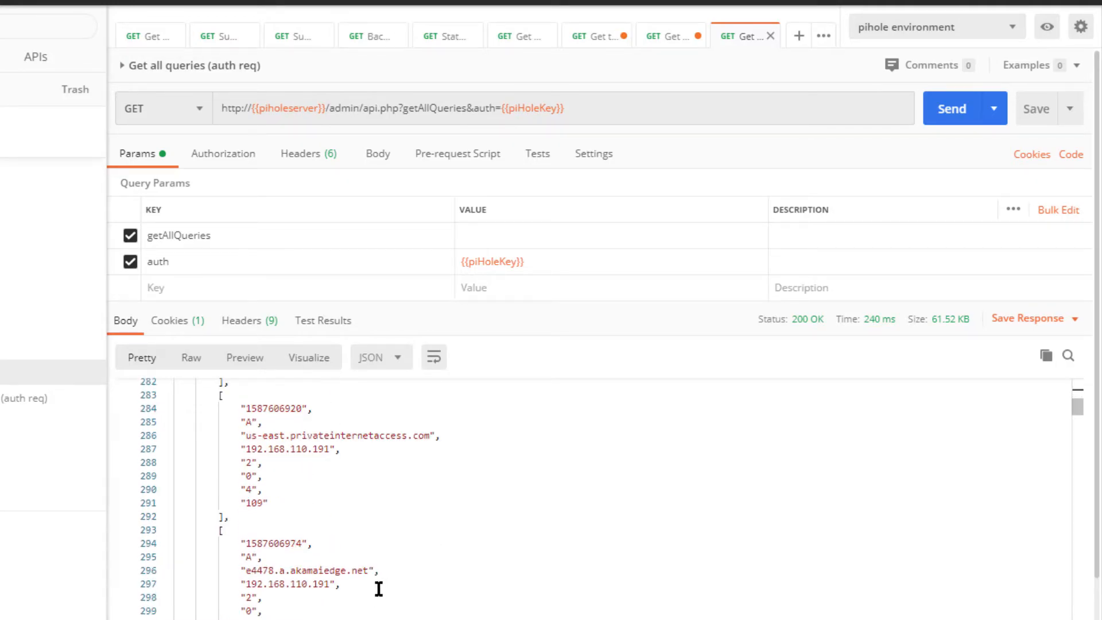
double_click(265, 584)
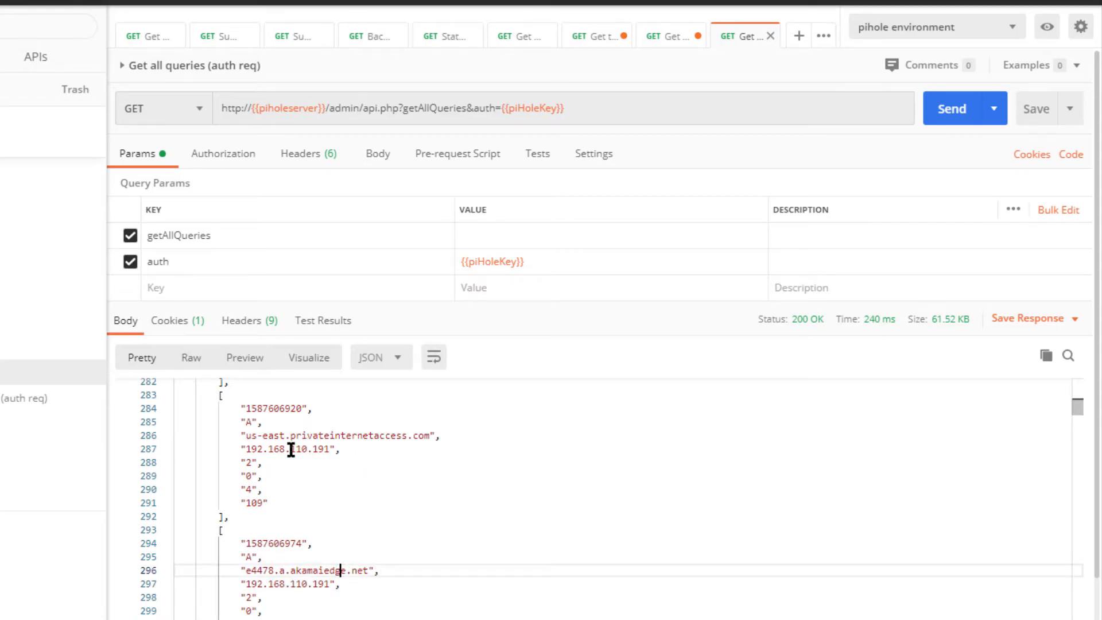
double_click(349, 437)
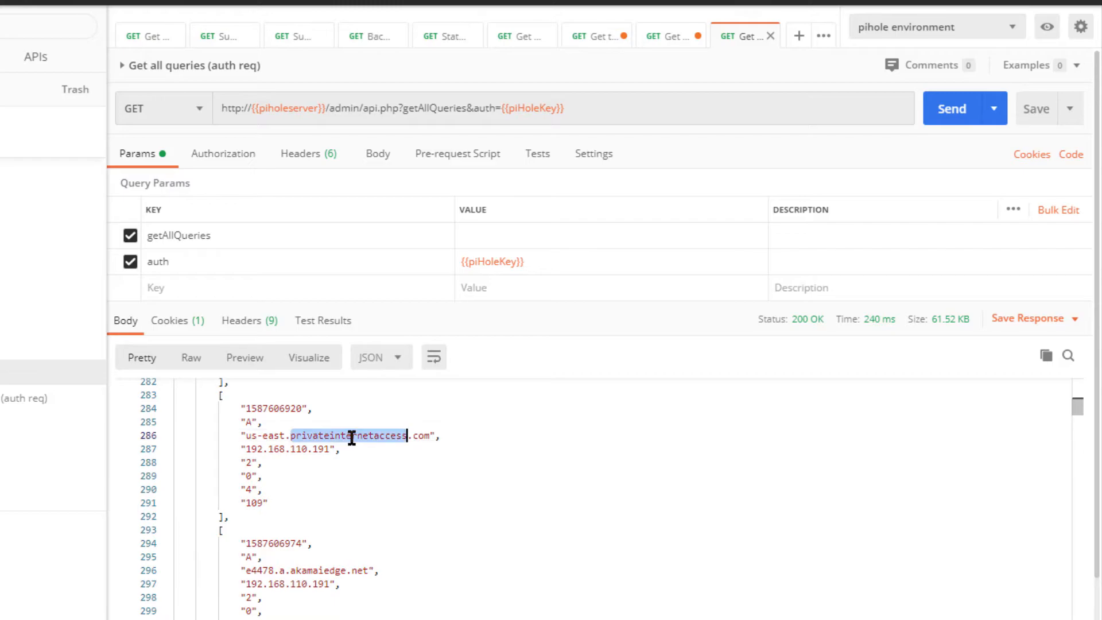
scroll("down", 3)
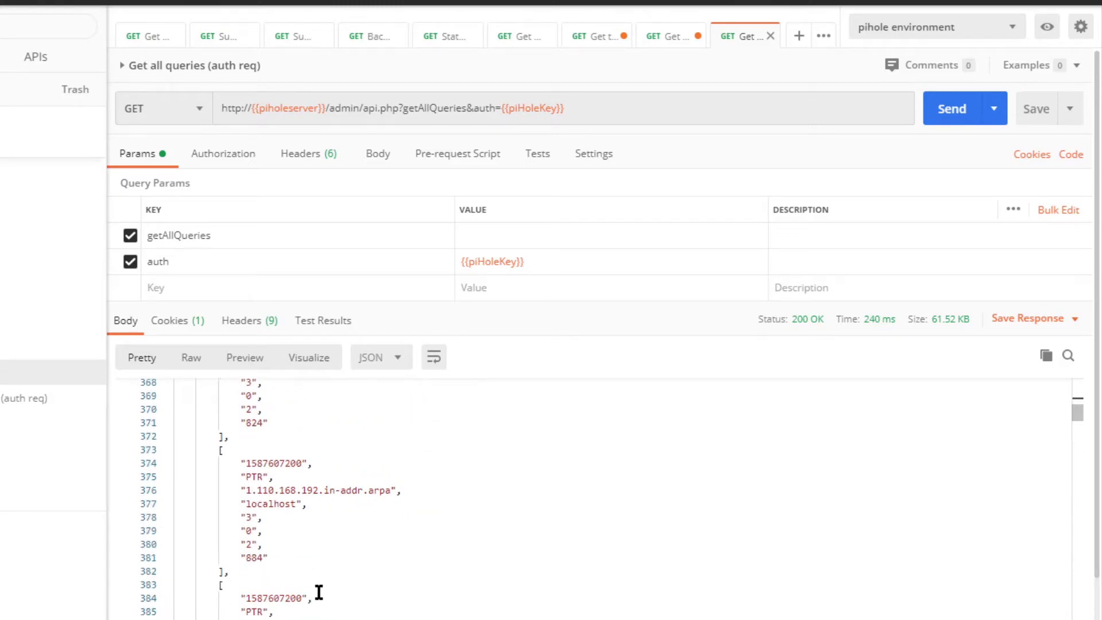
scroll("up", 3)
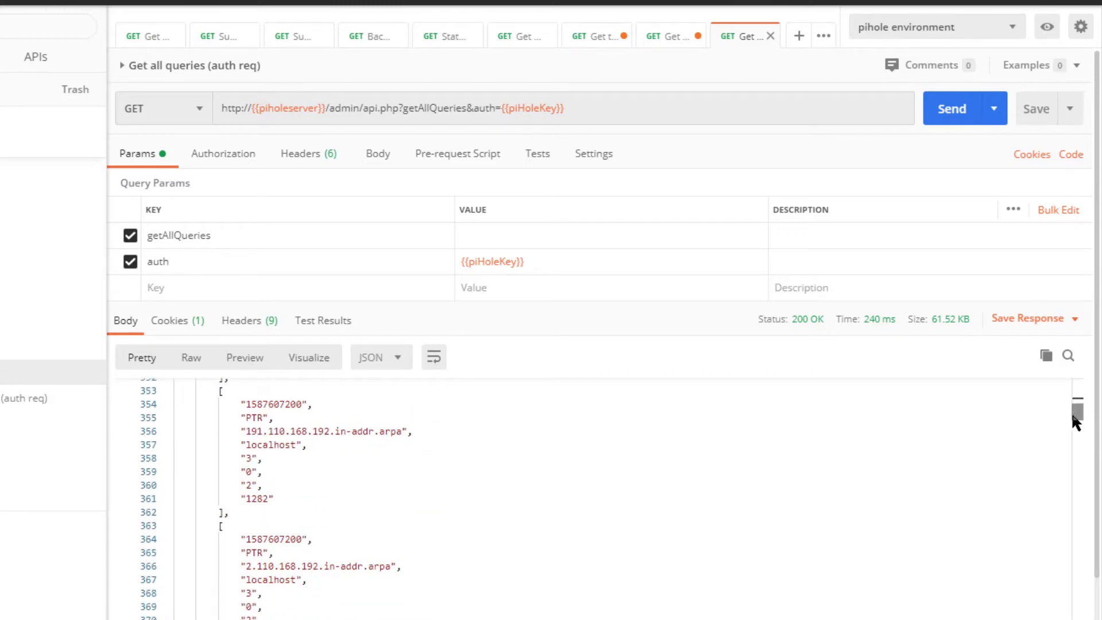
scroll("up", 3)
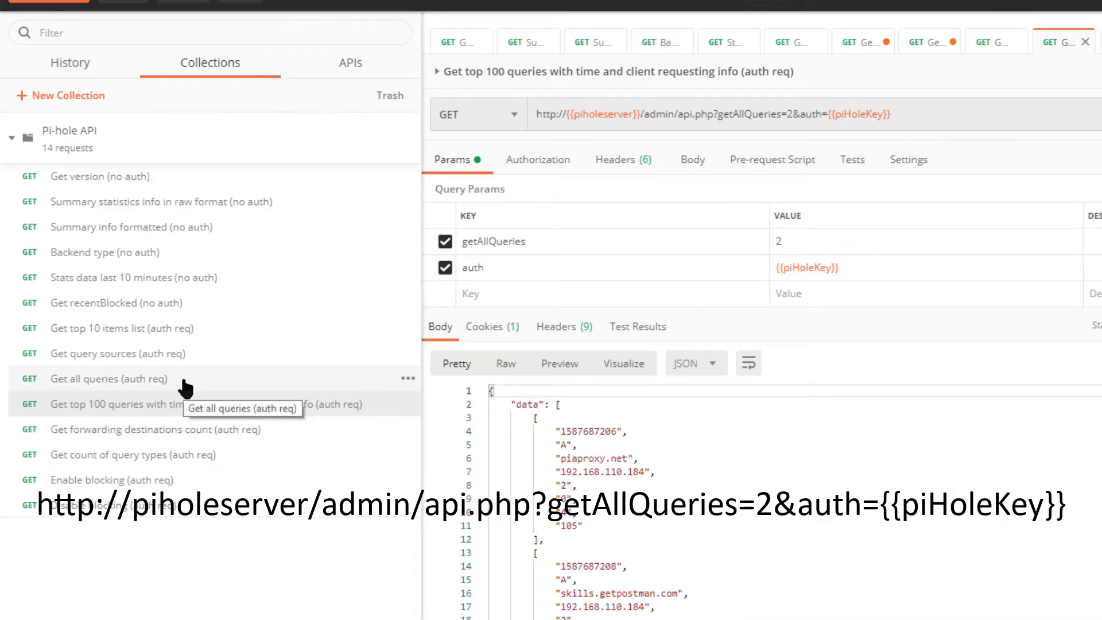
- Compare the getAllQueries parameter in both requests and select the top 100 request's limit 2 to change it to 5
left_click(109, 379)
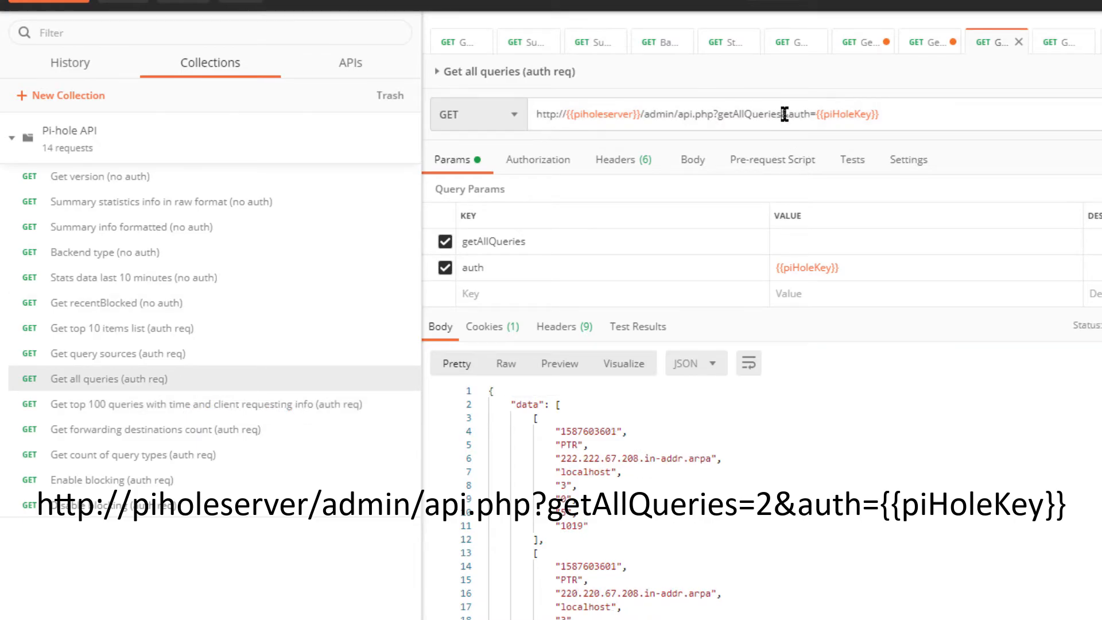
double_click(747, 114)
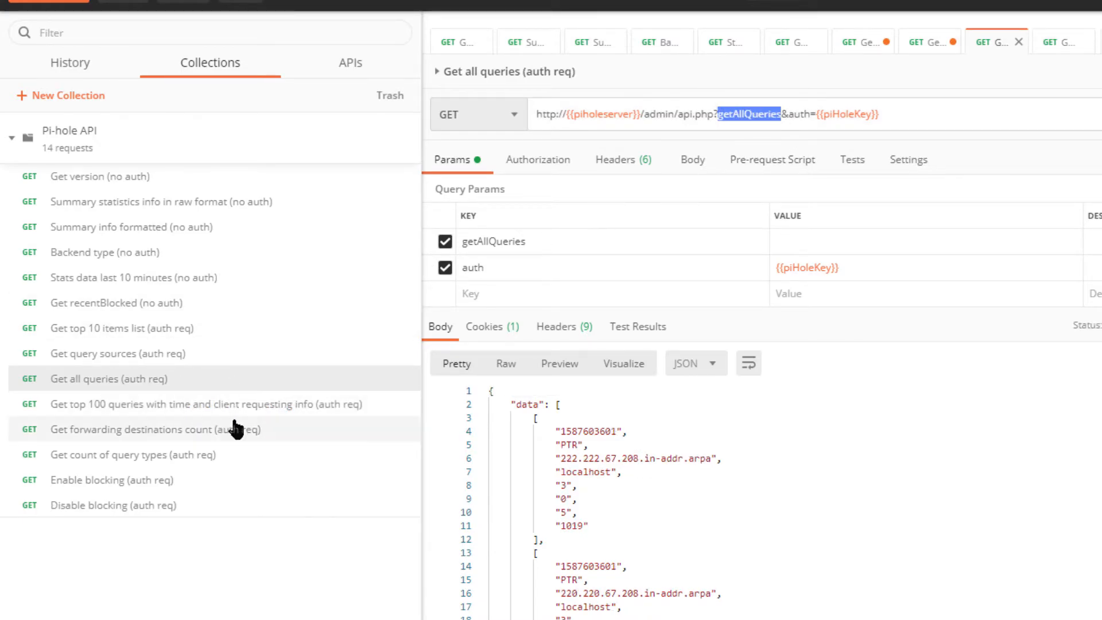
left_click(204, 403)
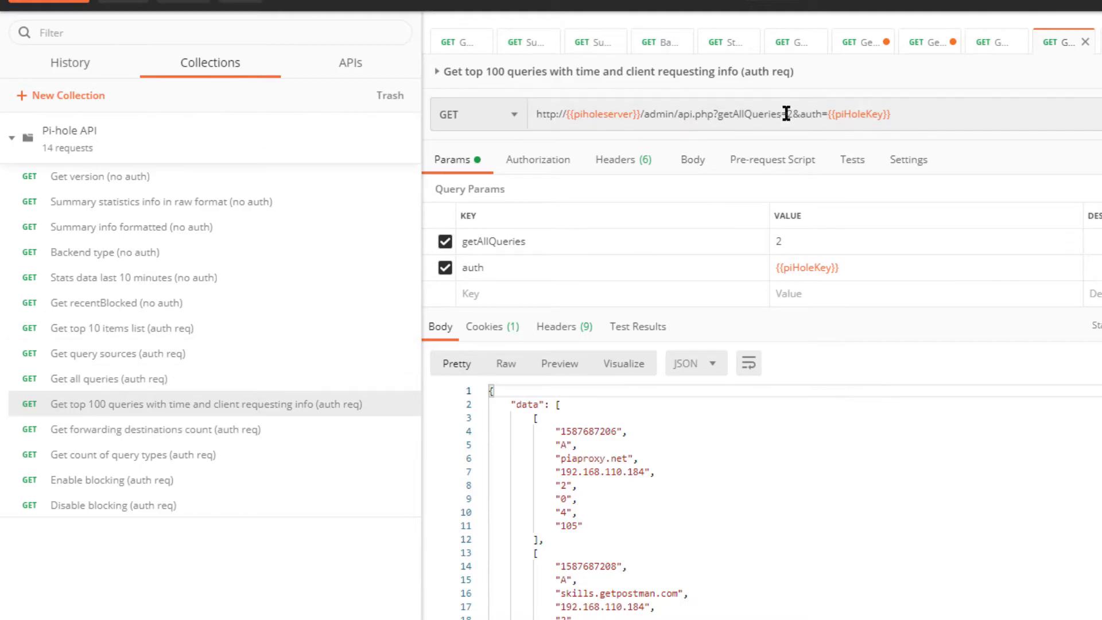
double_click(788, 114)
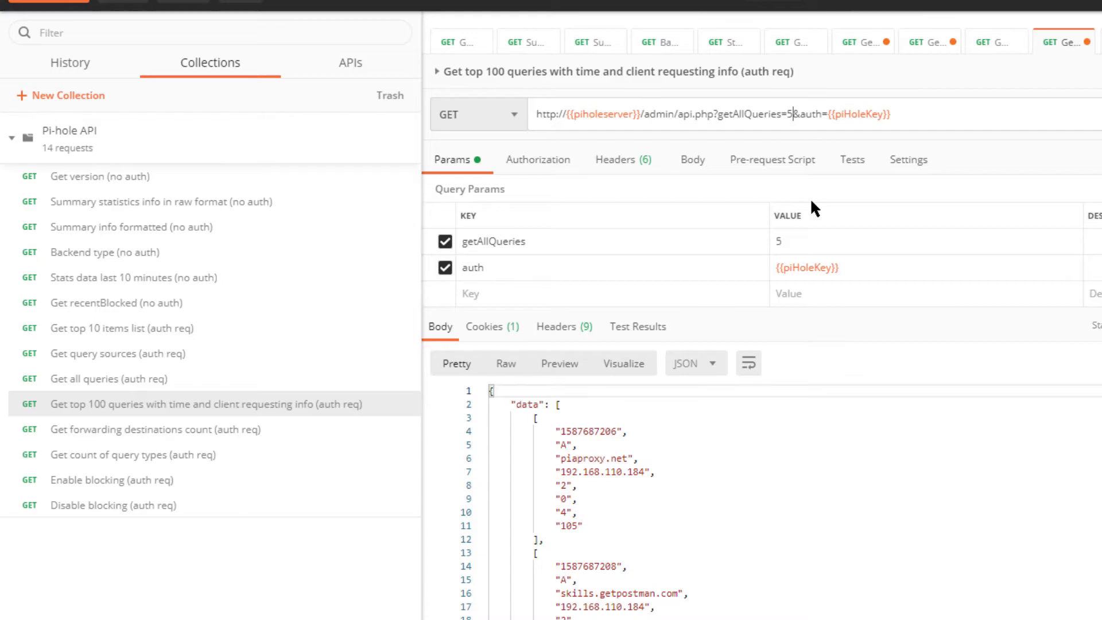
scroll("down", 3)
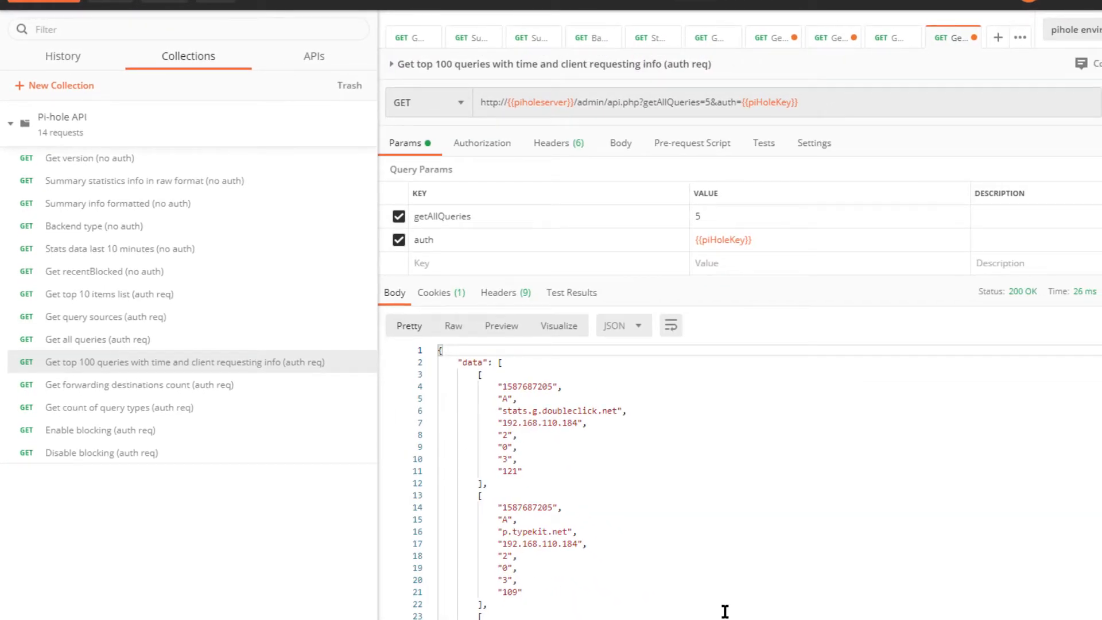
mouse_move(465, 450)
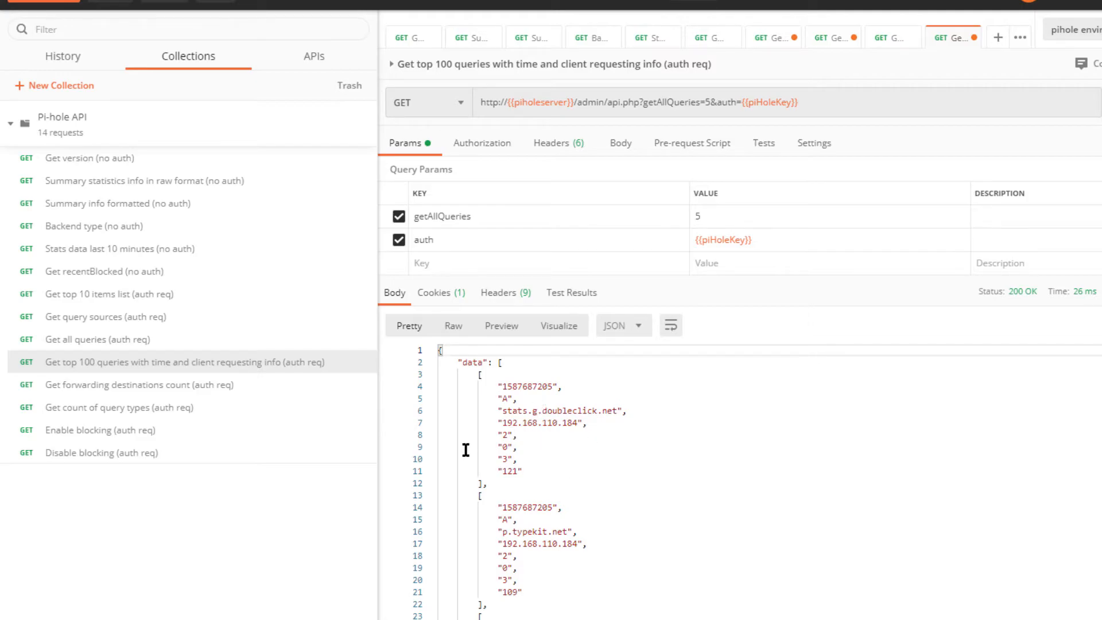
mouse_move(56, 384)
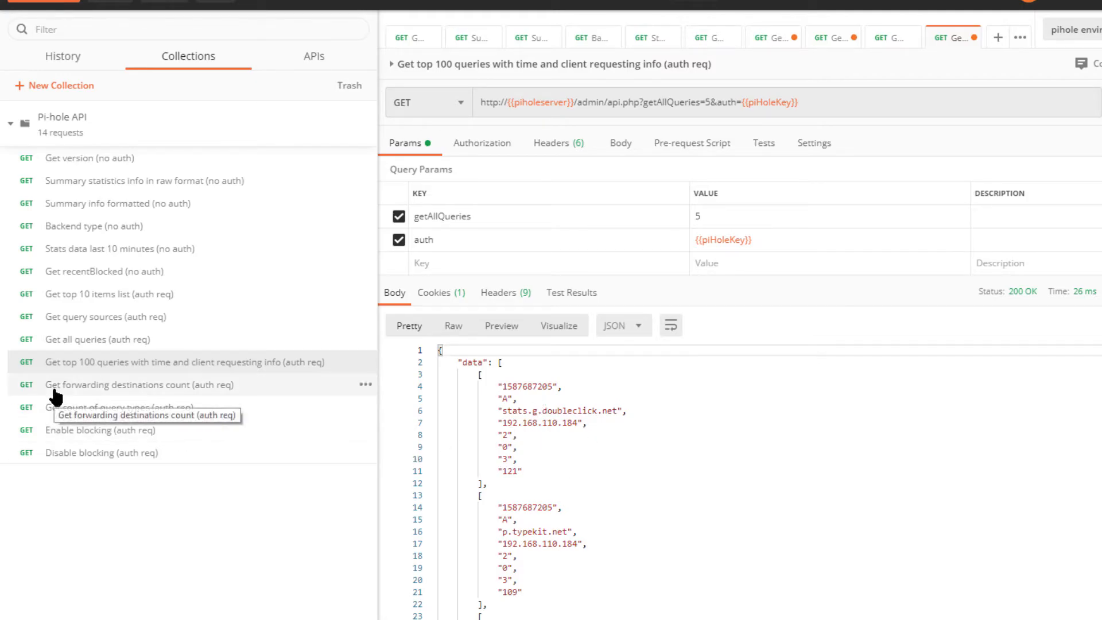
- Send the forwarding destinations count request and highlight an upstream resolver address in the response
left_click(127, 384)
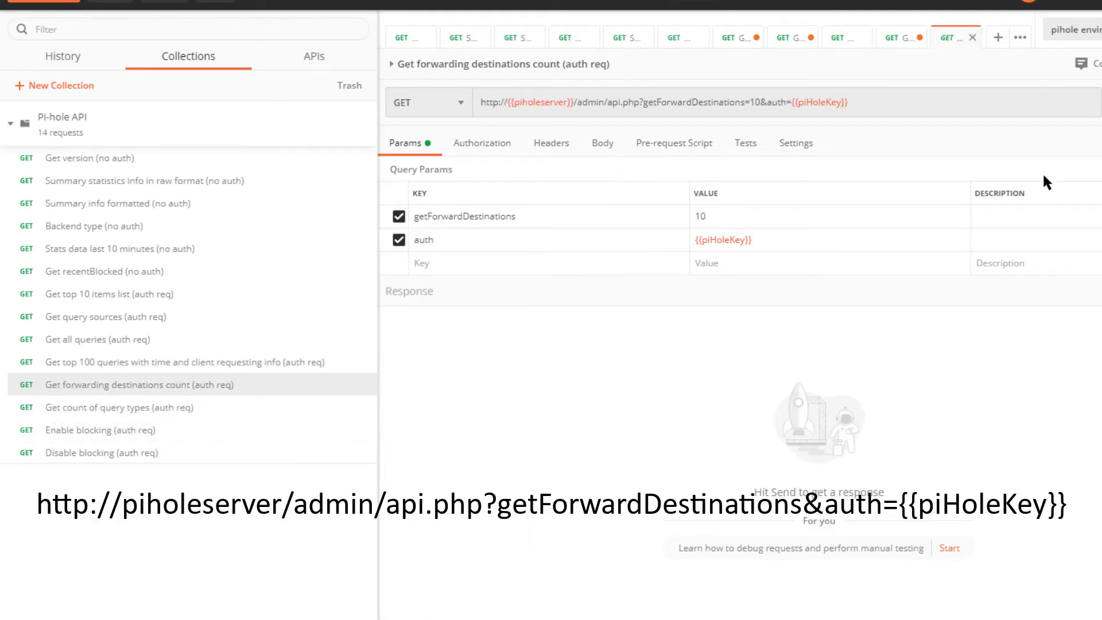
left_click(963, 110)
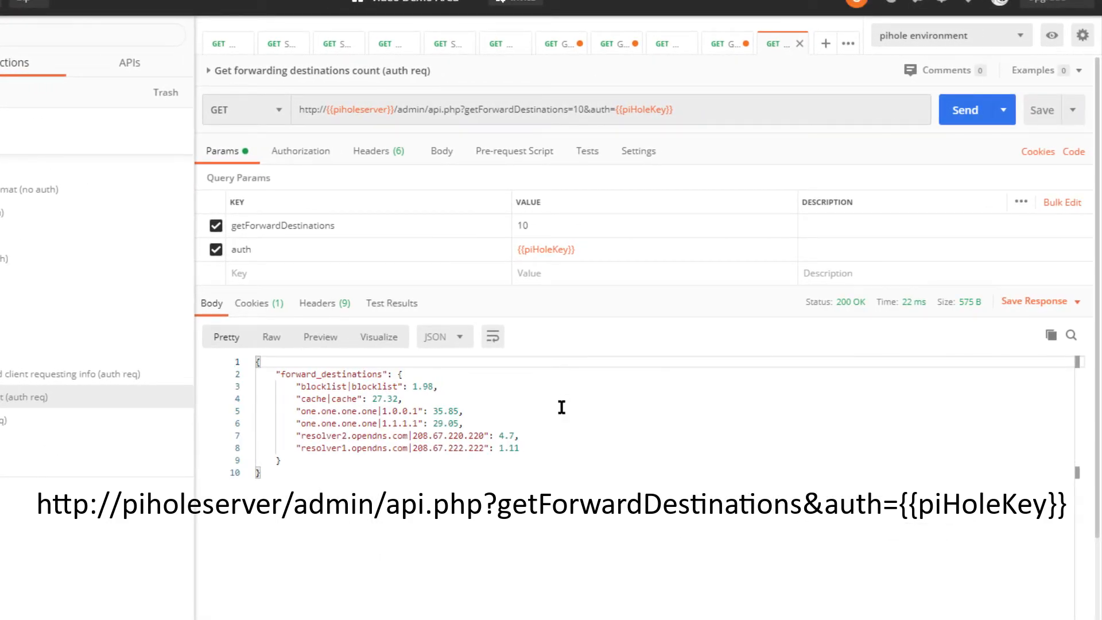
mouse_move(356, 393)
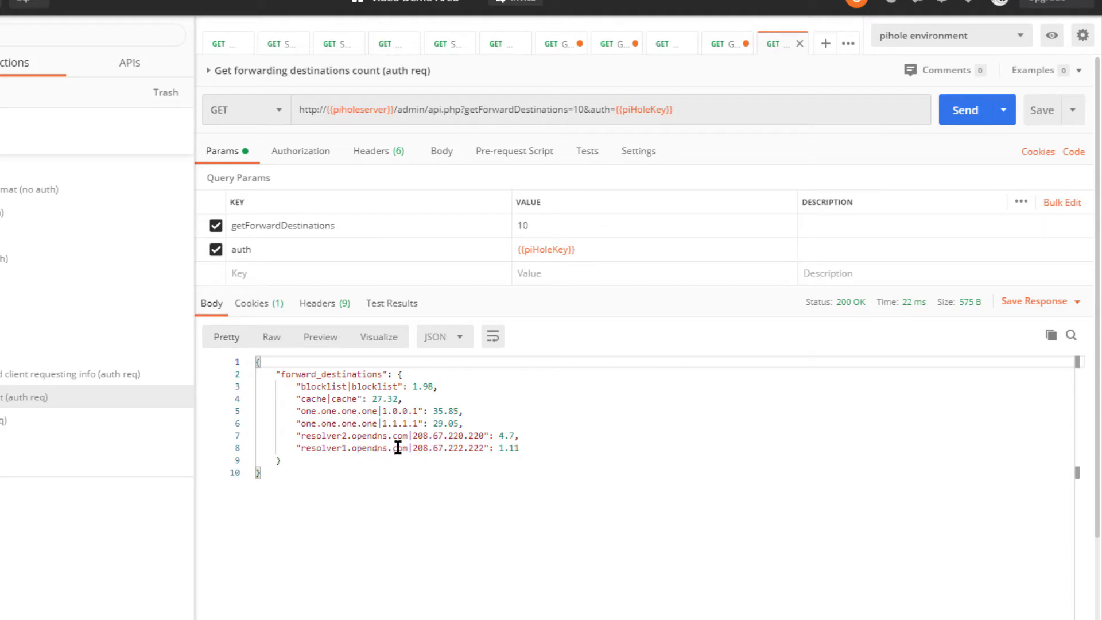
double_click(397, 411)
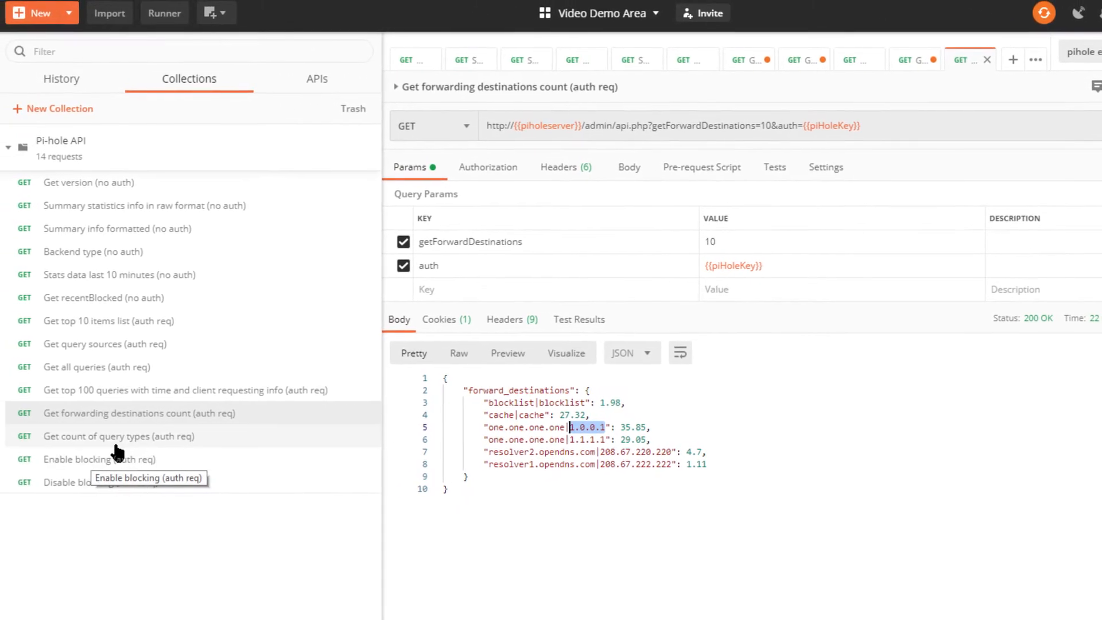
mouse_move(84, 450)
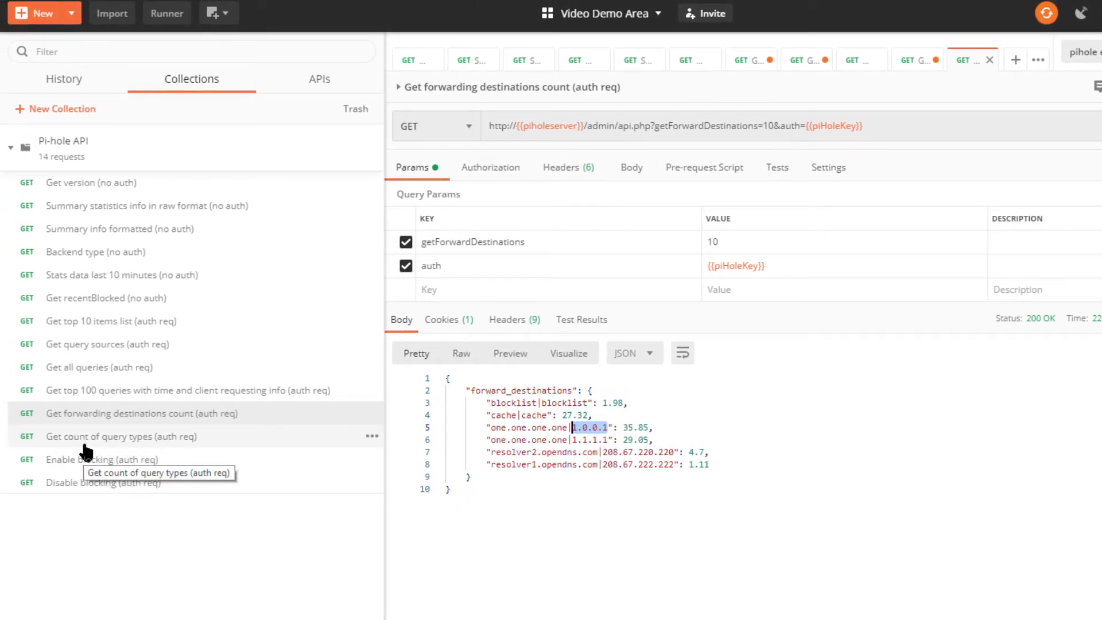
- Send the count of query types request to return the querytypes percentages (A 67.12, PTR 25.09)
left_click(120, 436)
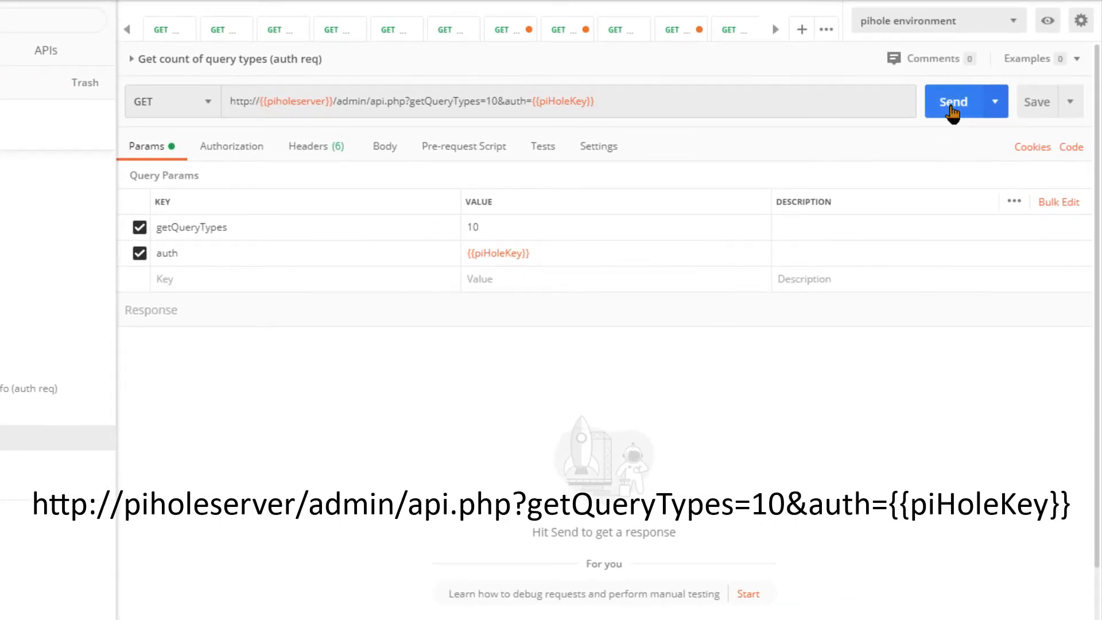
left_click(953, 101)
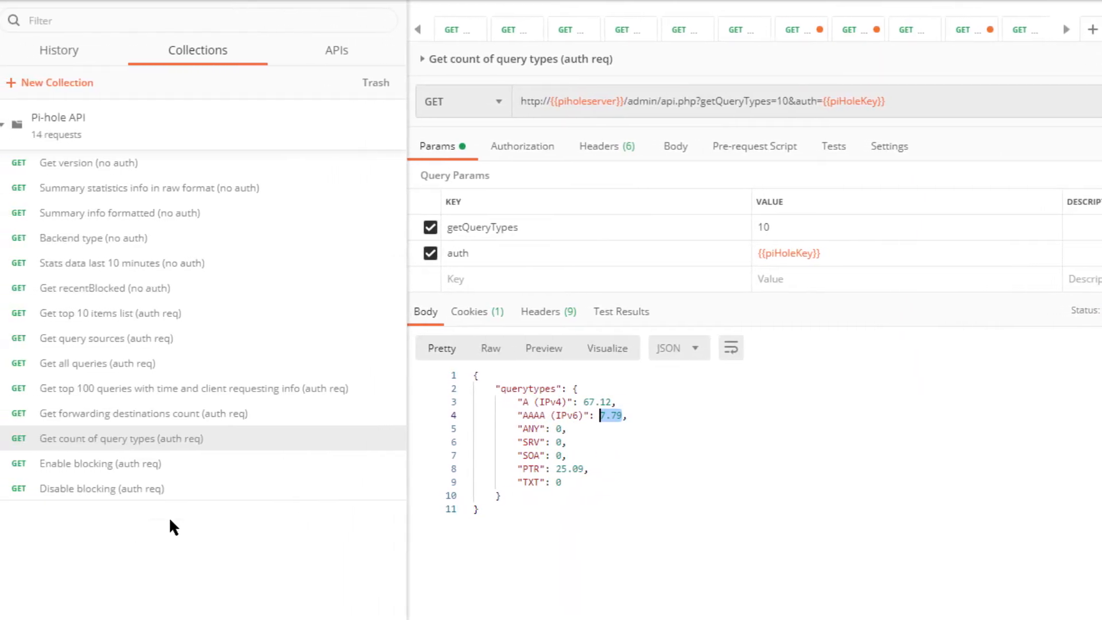
- Review the enable and disable parameters, then send Disable blocking to get status "disabled"
left_click(111, 462)
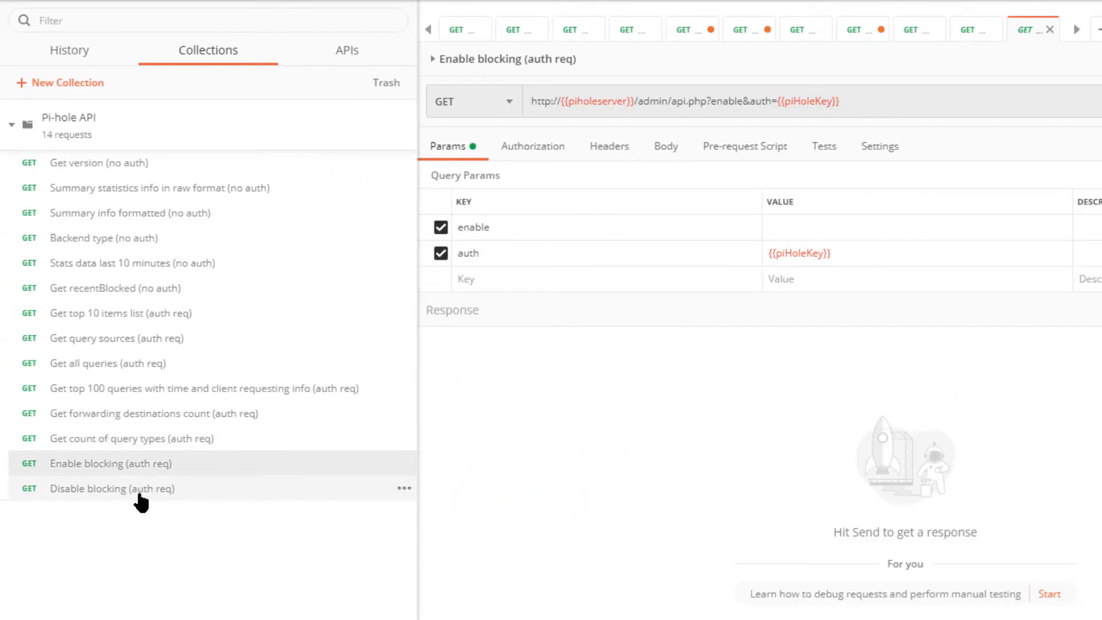
mouse_move(183, 489)
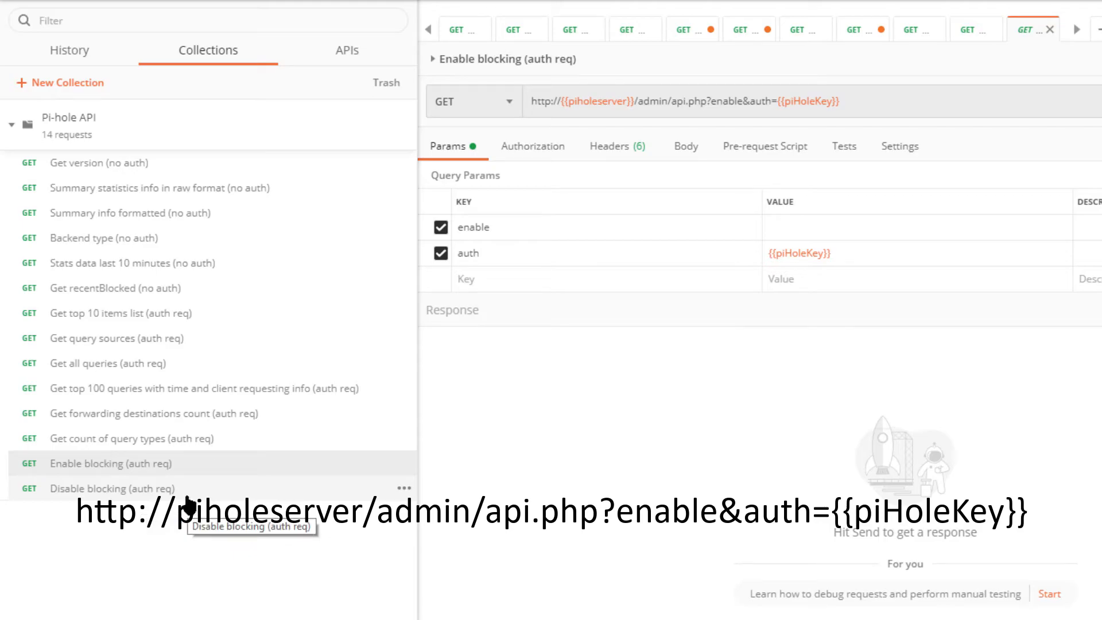
mouse_move(175, 529)
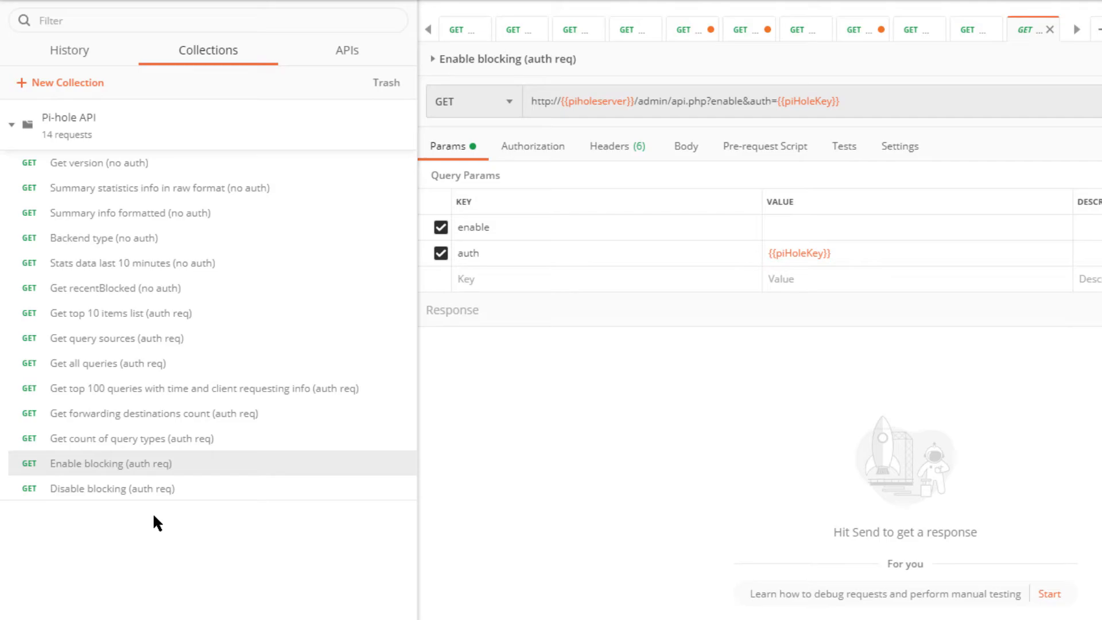
mouse_move(182, 489)
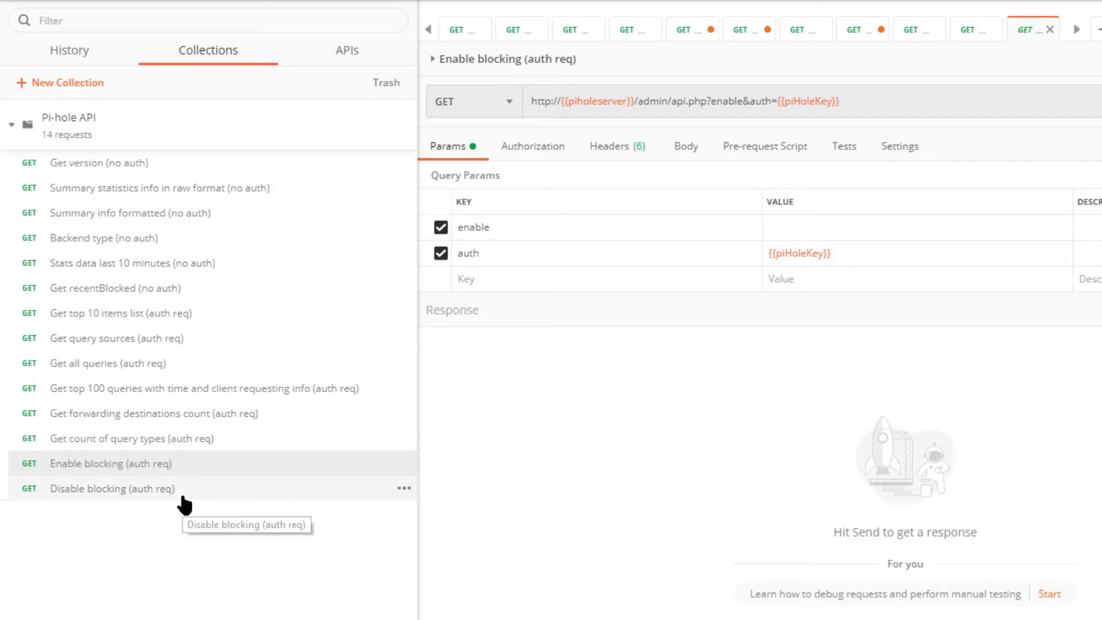
mouse_move(775, 424)
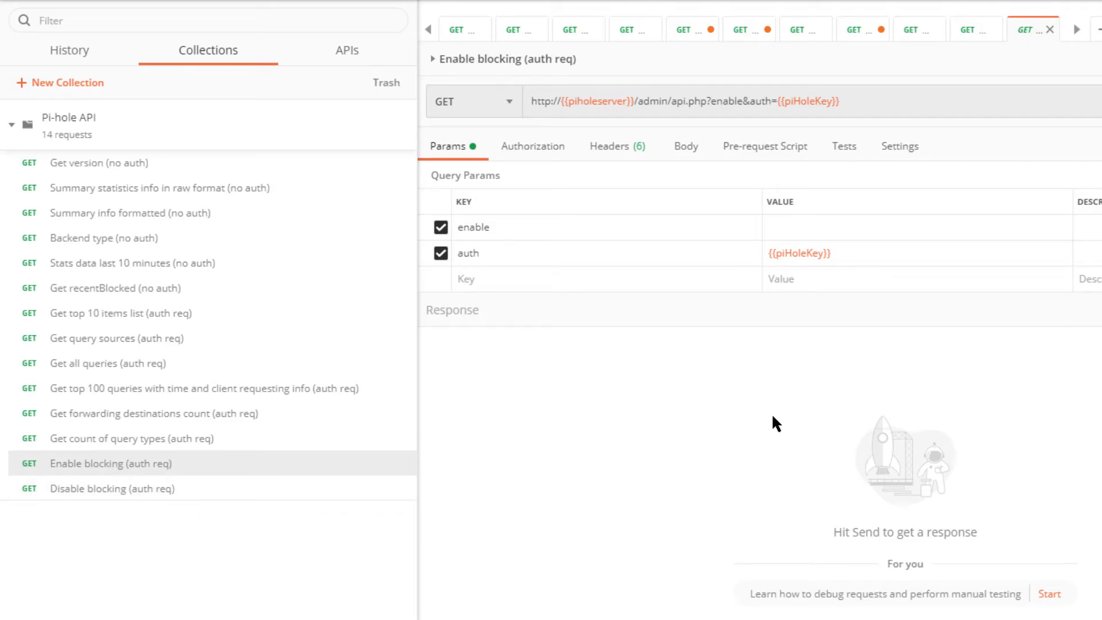
mouse_move(416, 530)
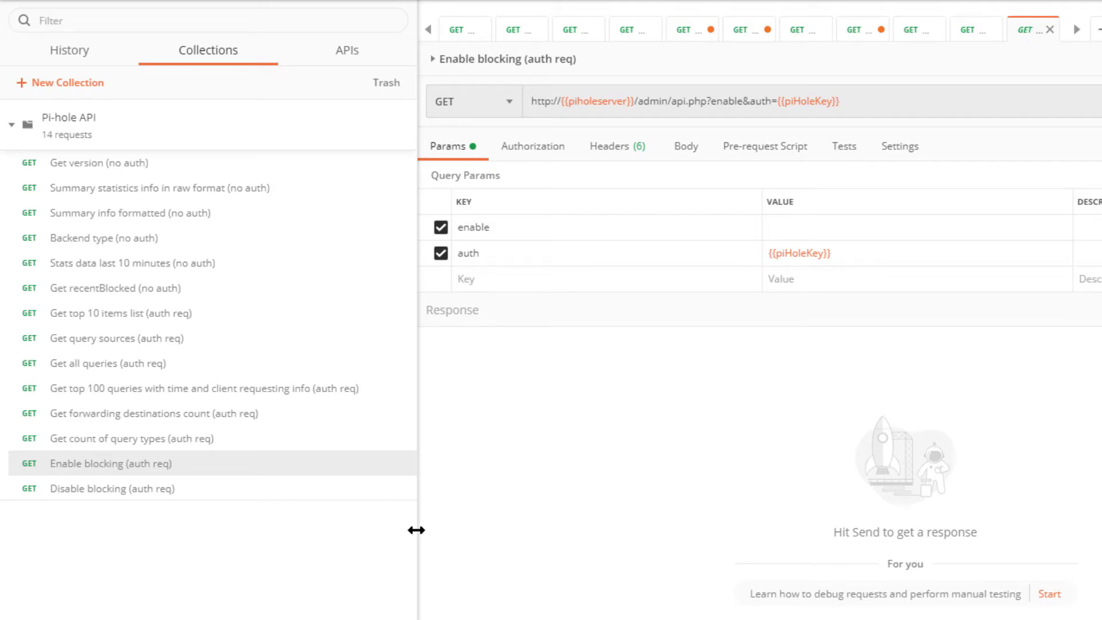
mouse_move(155, 557)
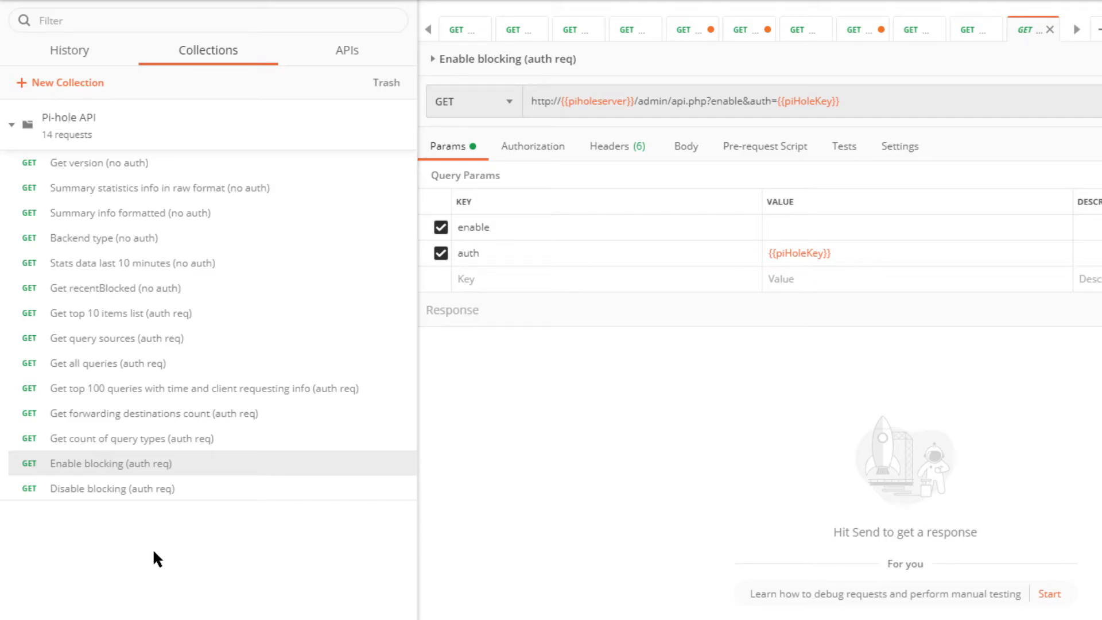
mouse_move(193, 549)
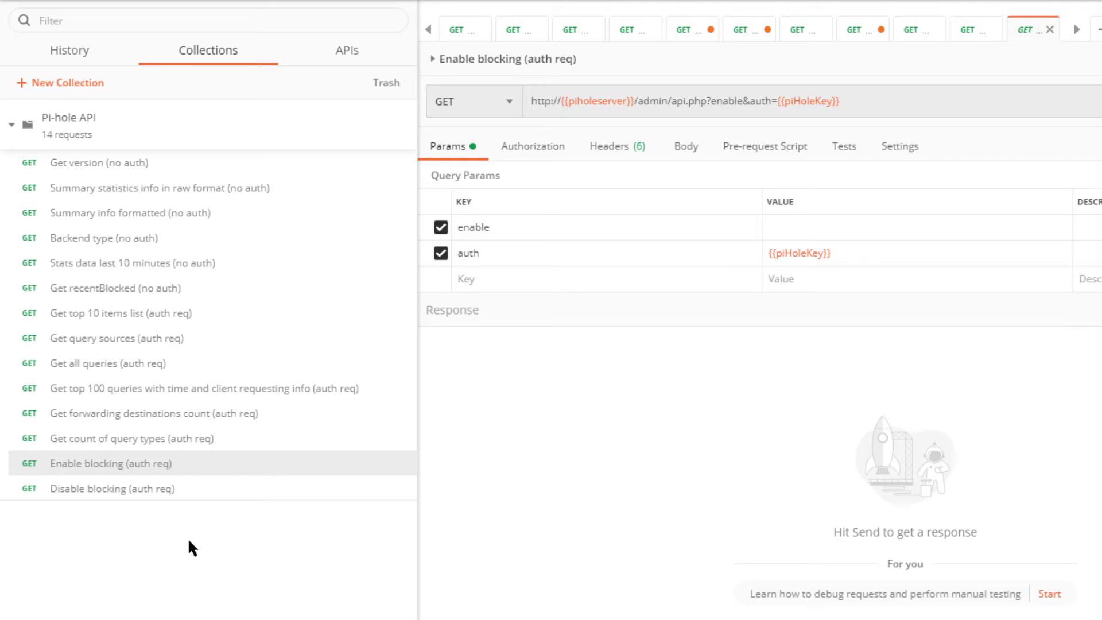
mouse_move(211, 550)
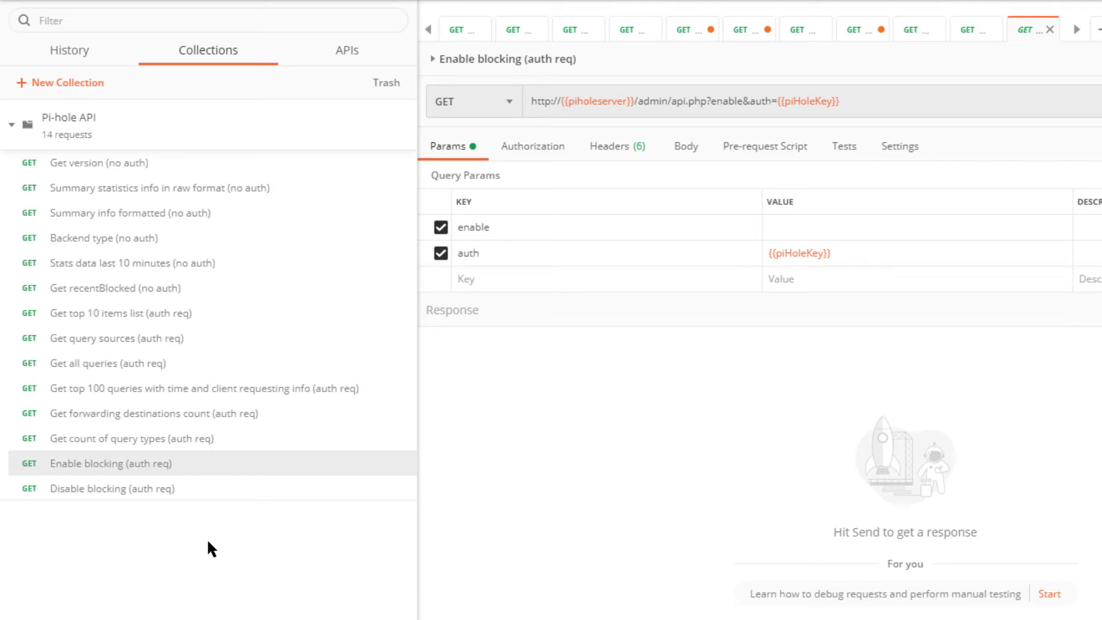
mouse_move(216, 513)
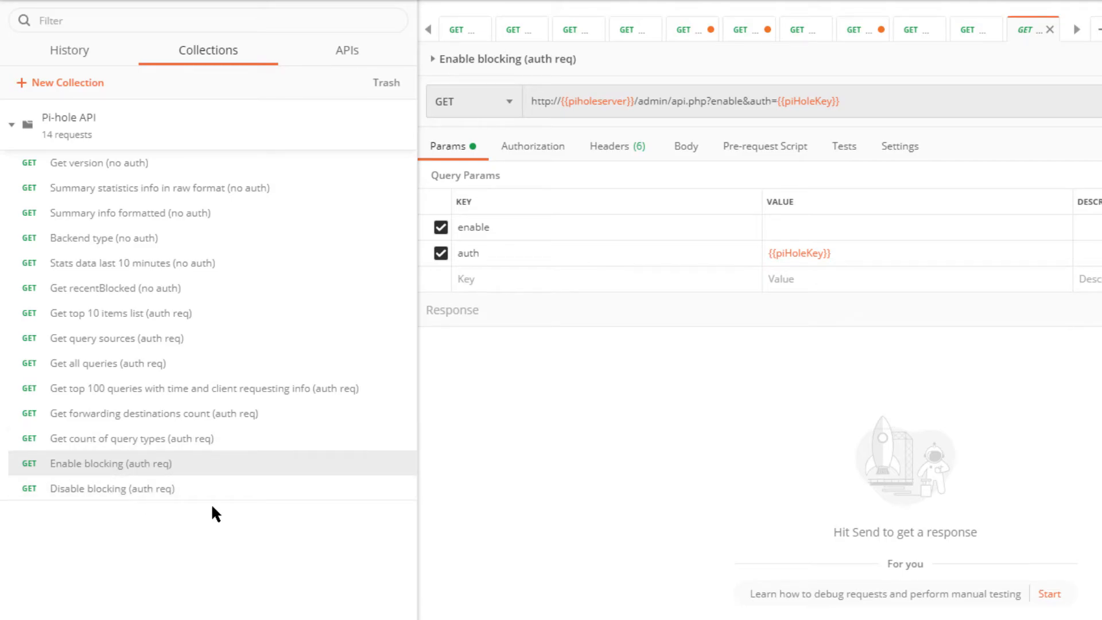
mouse_move(272, 499)
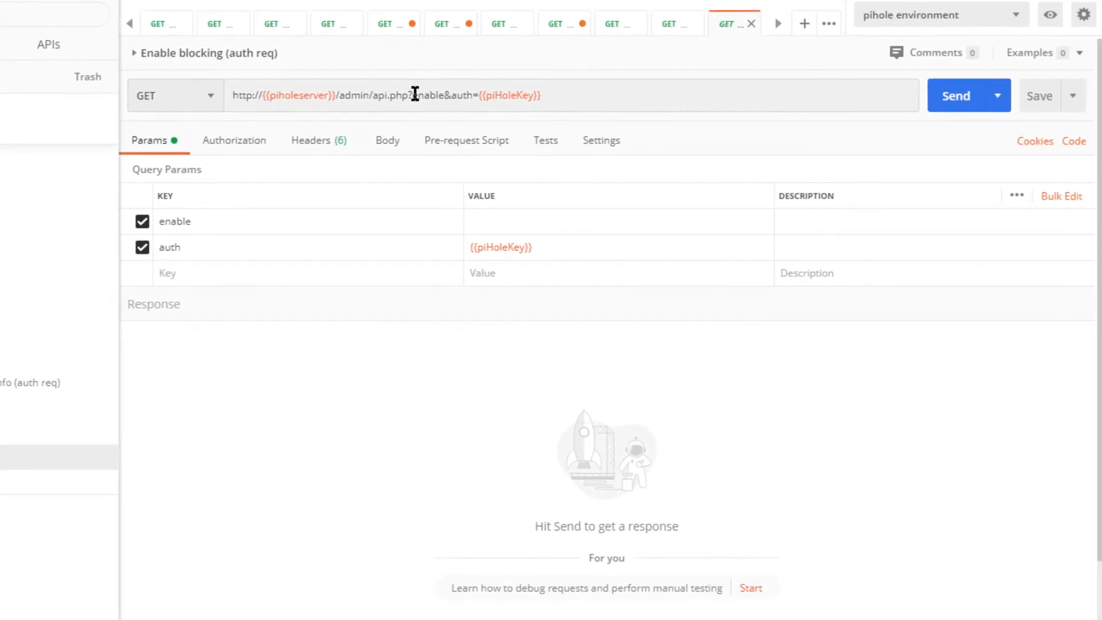
double_click(424, 96)
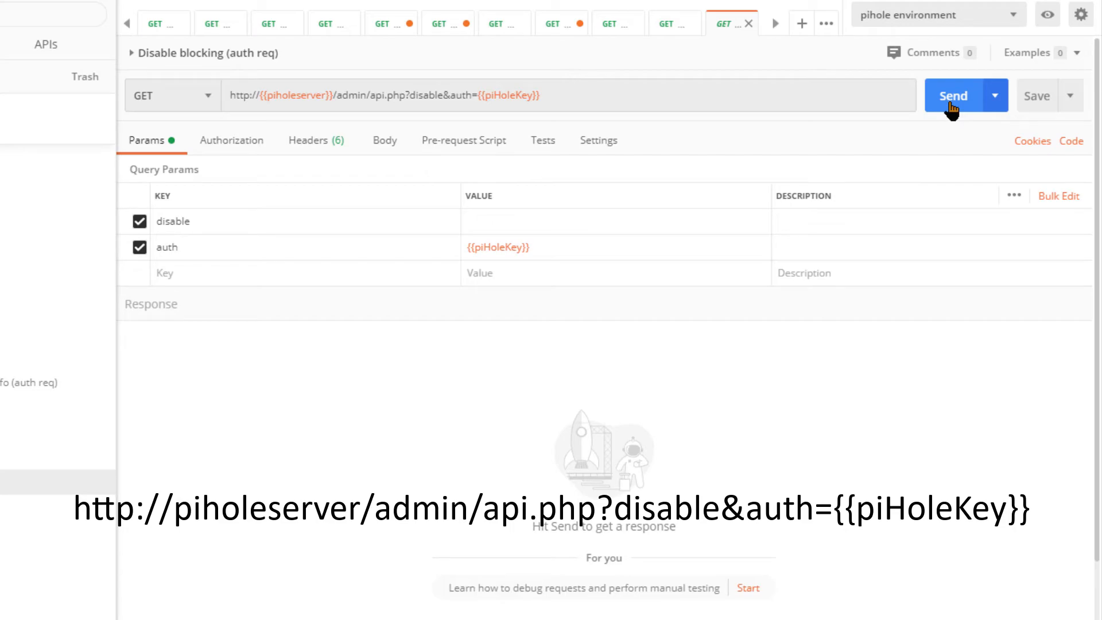
double_click(426, 95)
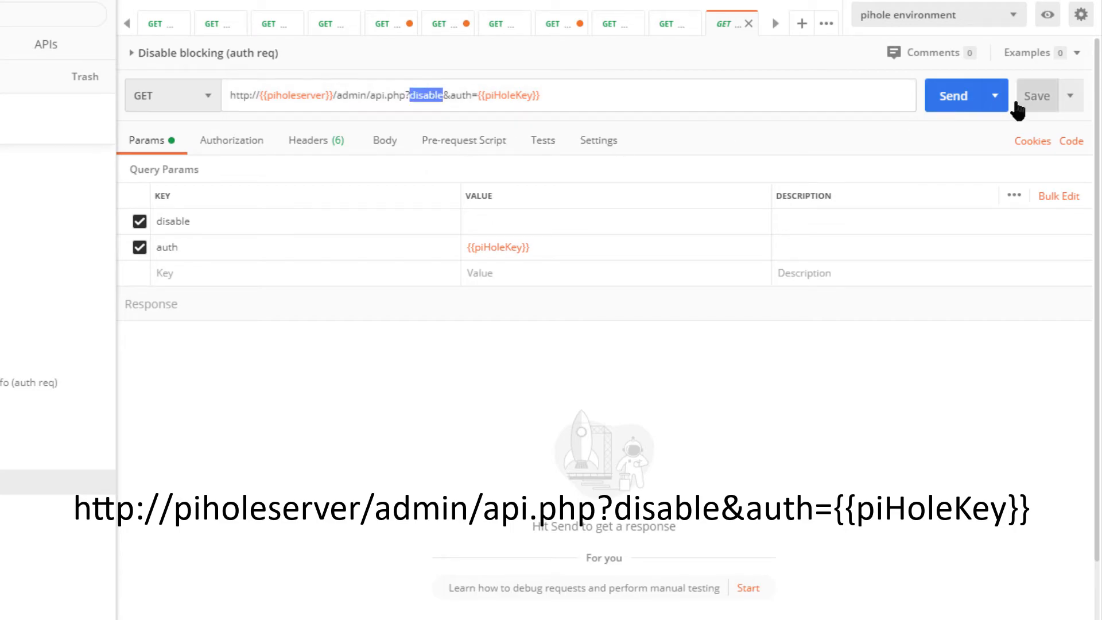
left_click(953, 95)
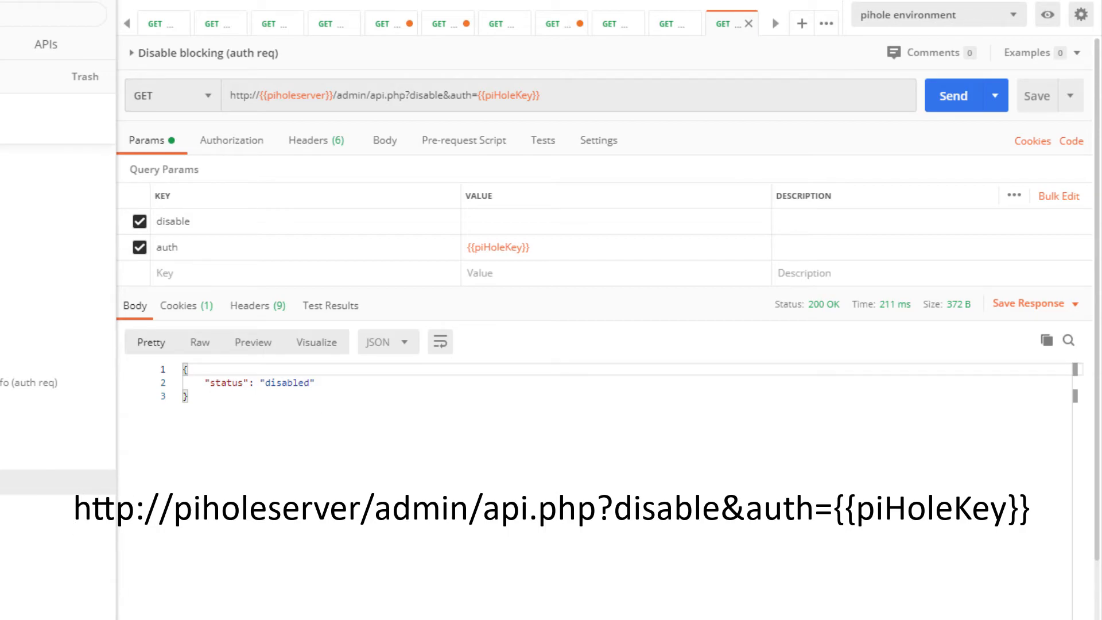
- Send the Enable blocking request to turn Pi-hole blocking back on with status "enabled"
left_click(800, 23)
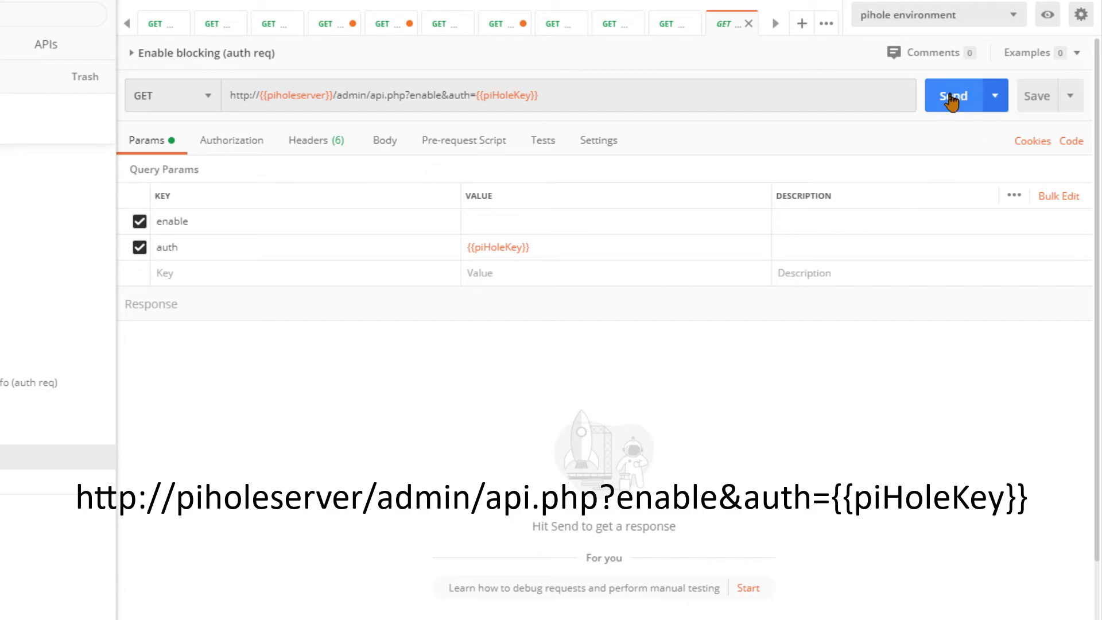
left_click(952, 95)
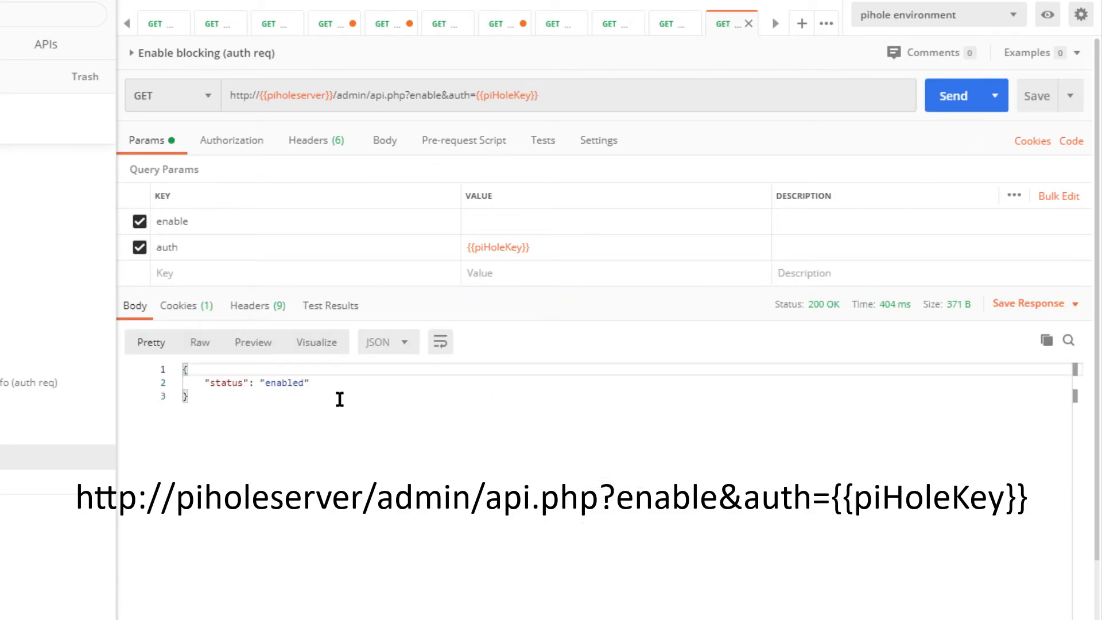
mouse_move(307, 427)
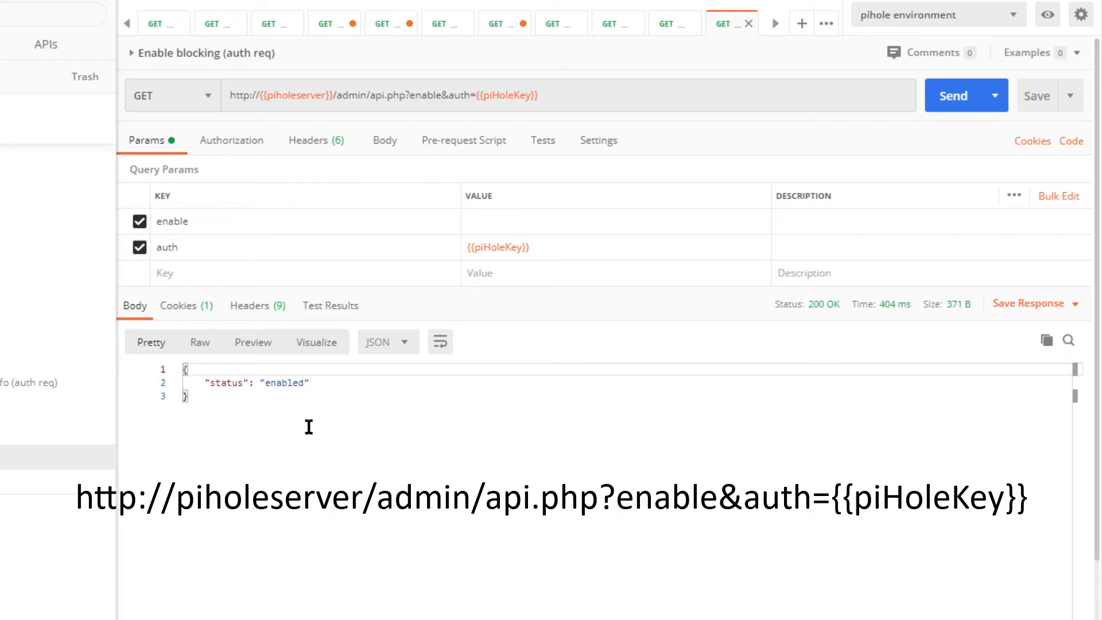
mouse_move(668, 215)
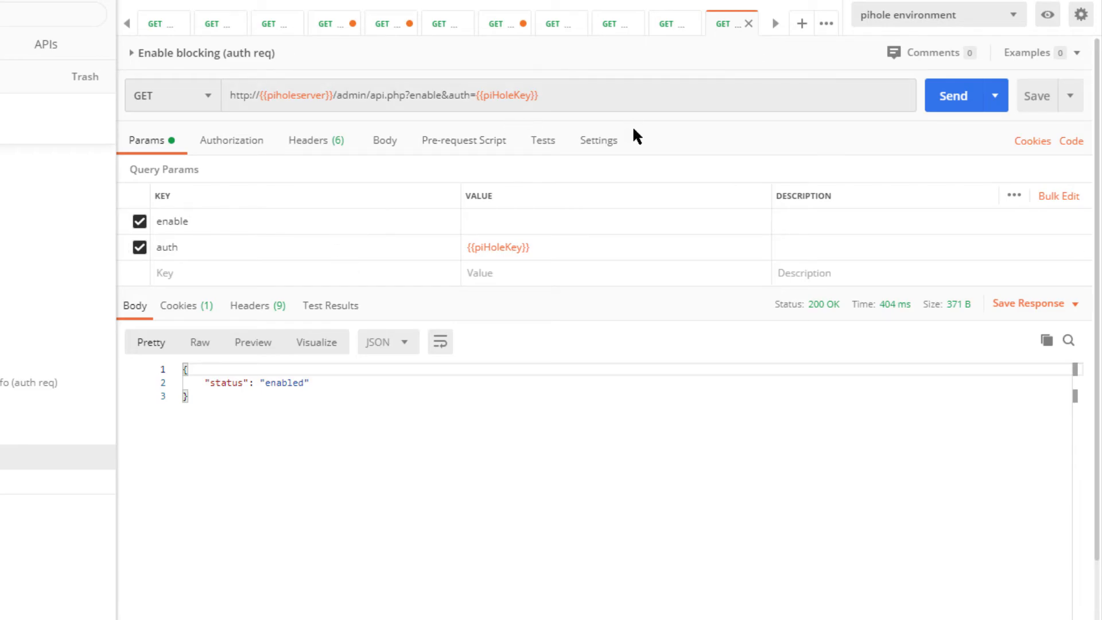
mouse_move(762, 51)
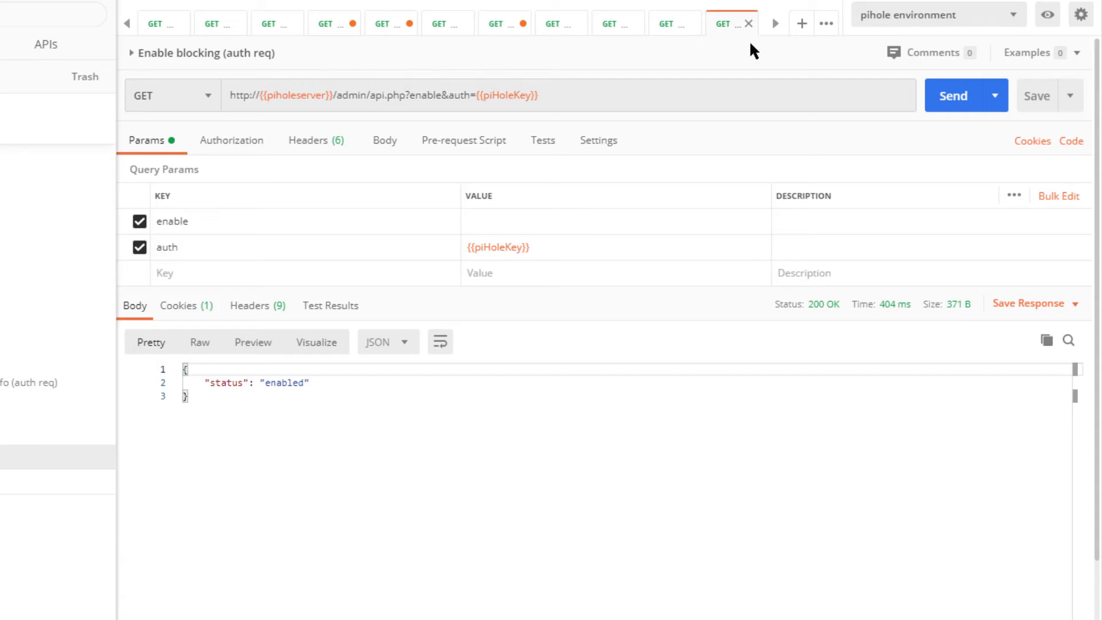
mouse_move(748, 45)
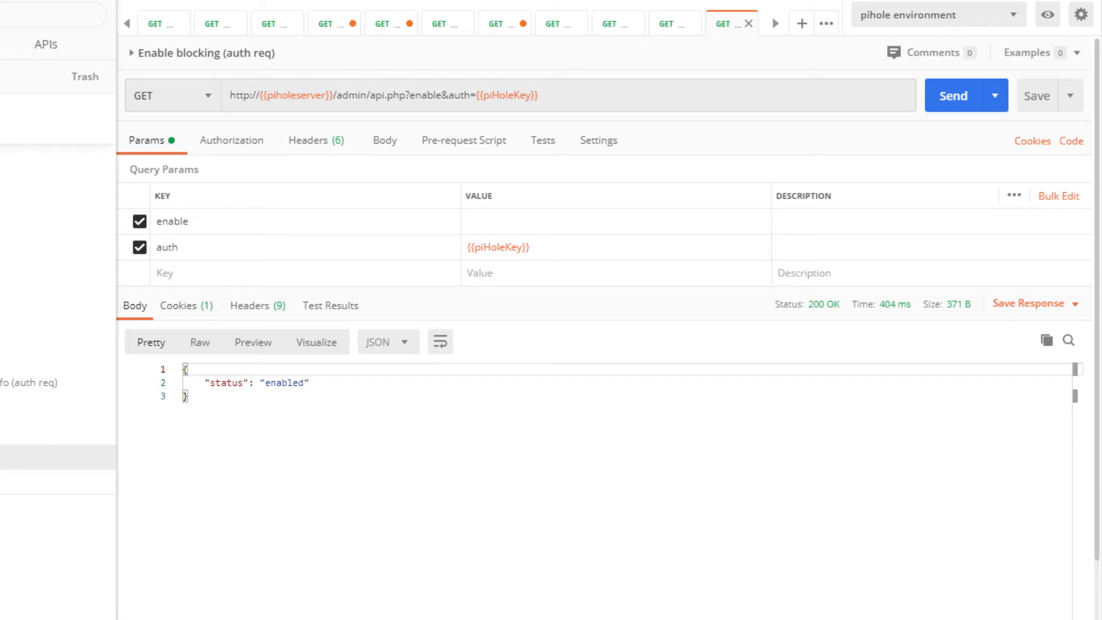
mouse_move(1063, 192)
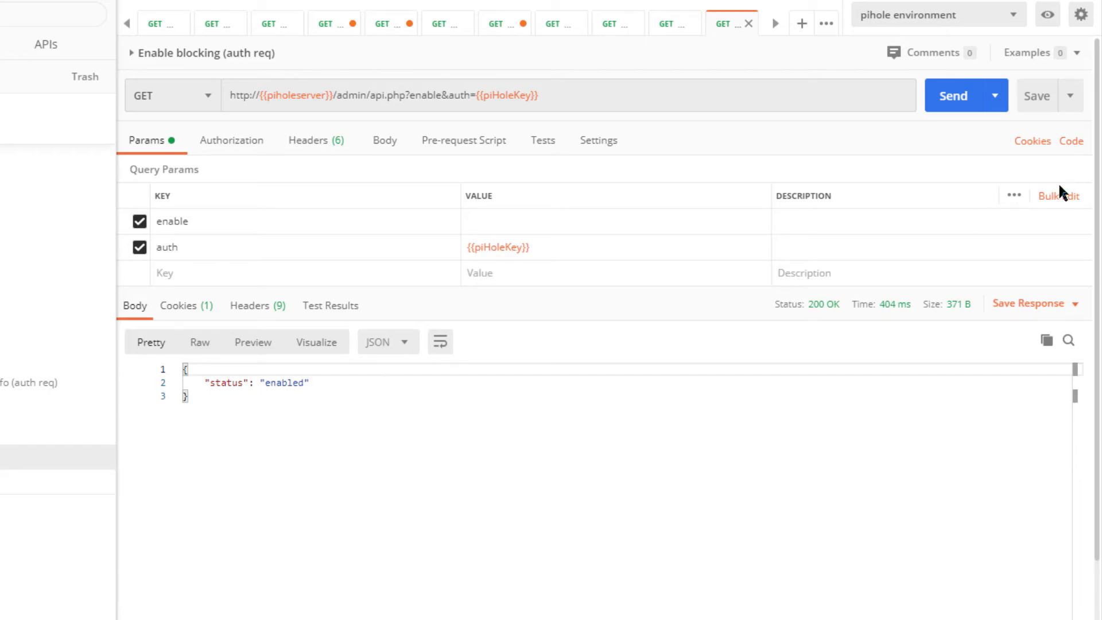
mouse_move(397, 179)
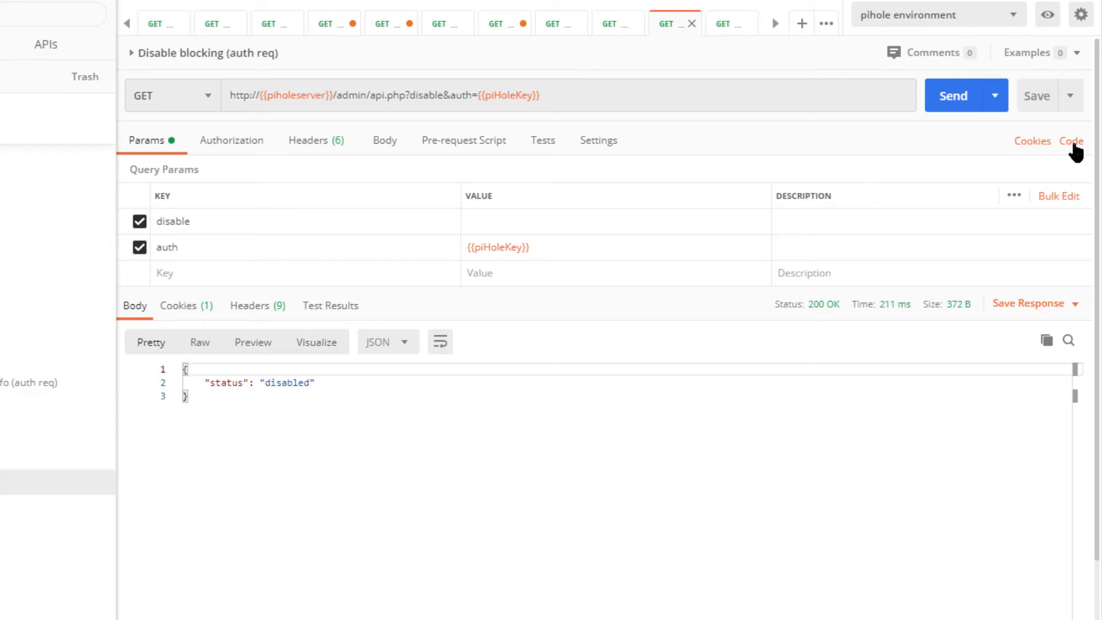
- Generate a code snippet for the Disable blocking request with Python as the language
left_click(1071, 140)
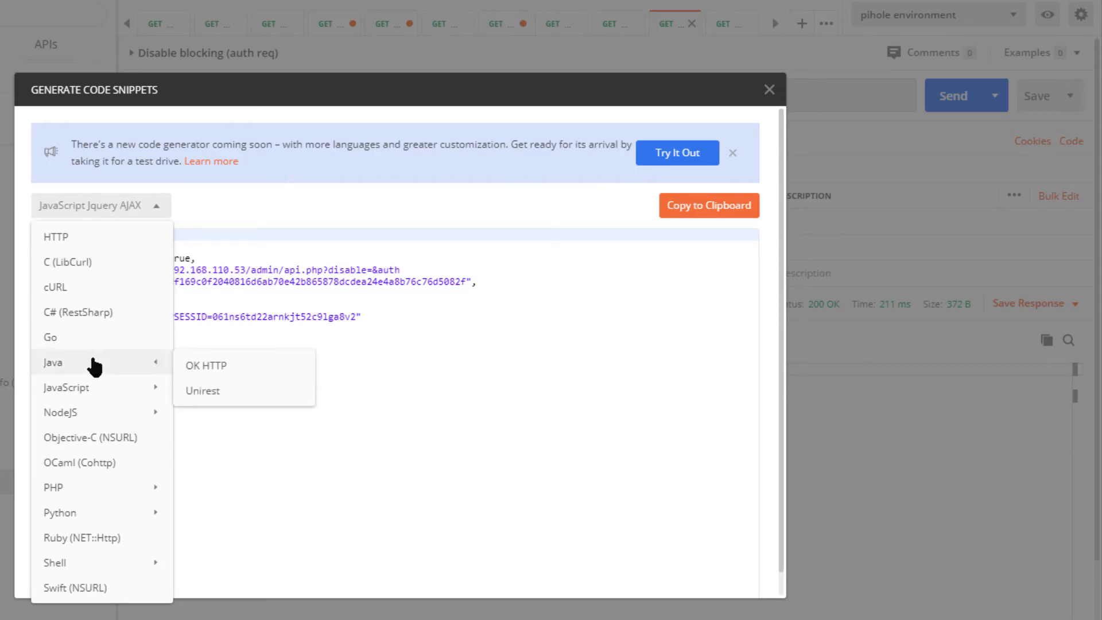
left_click(59, 512)
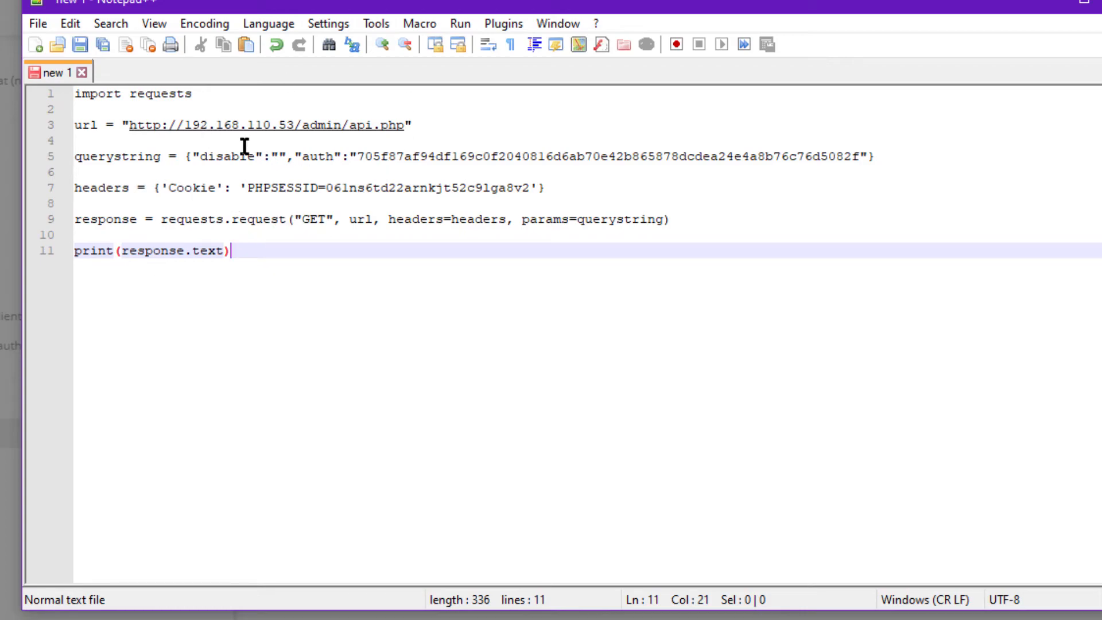
mouse_move(365, 313)
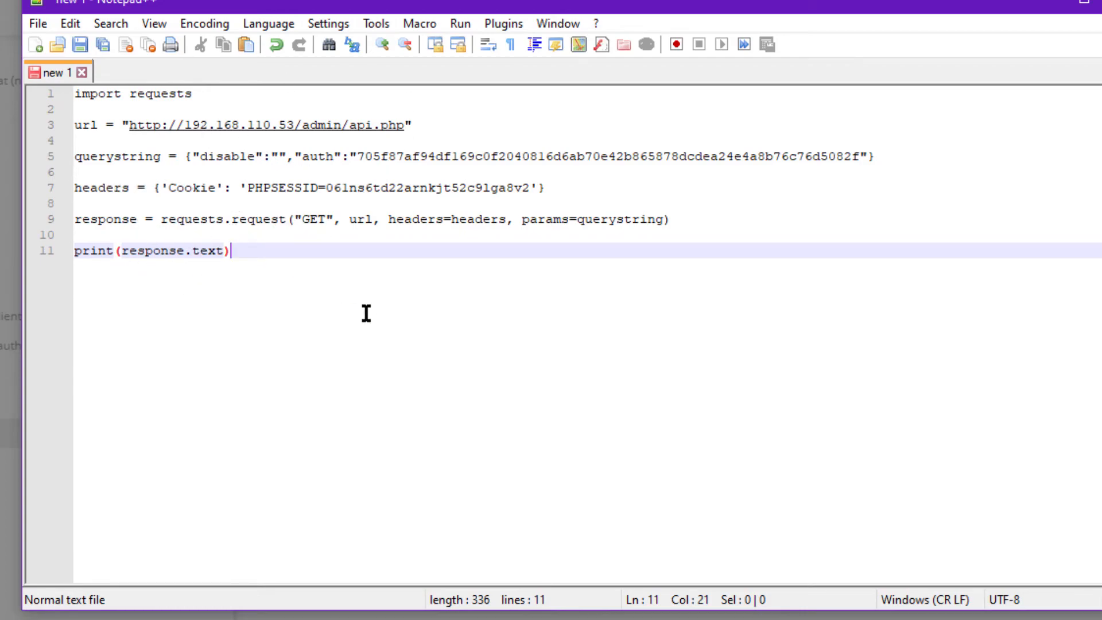
mouse_move(288, 295)
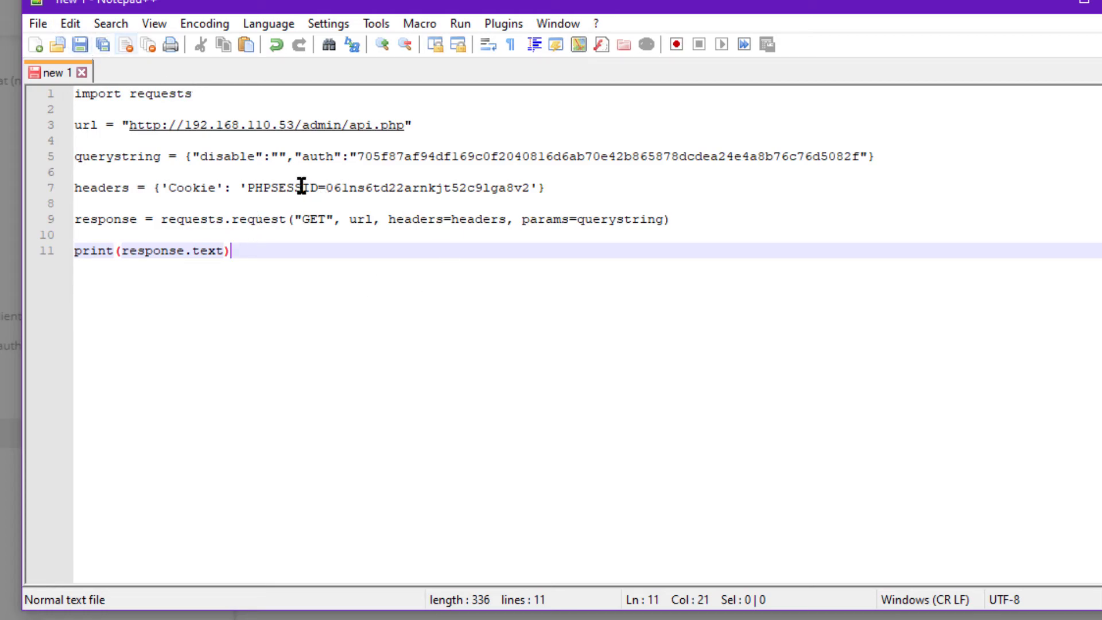
key("ctrl+a")
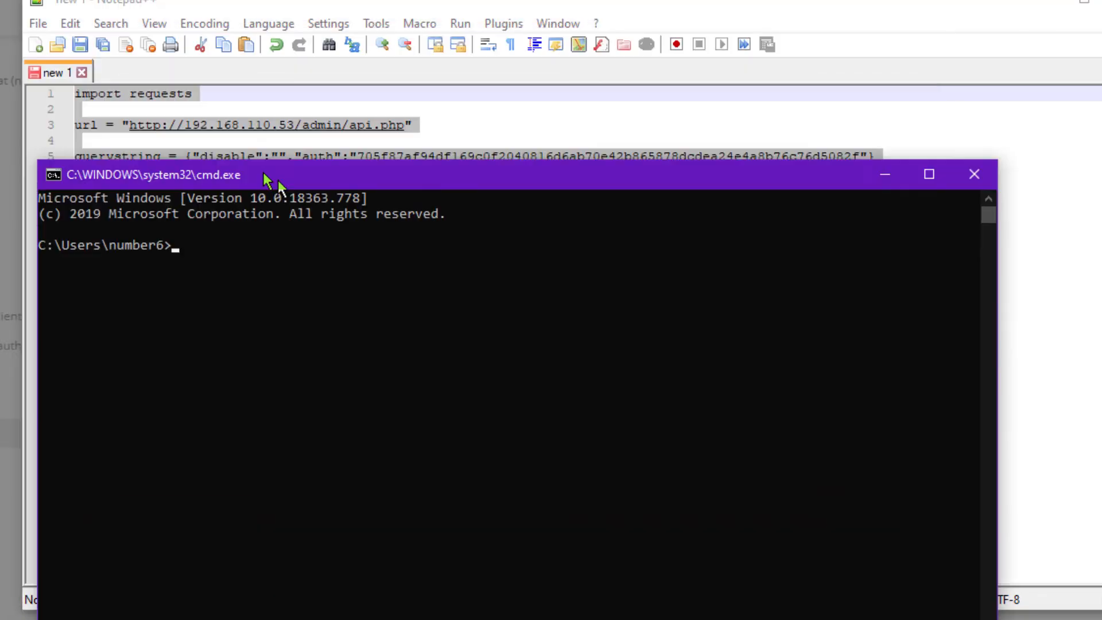
type("python")
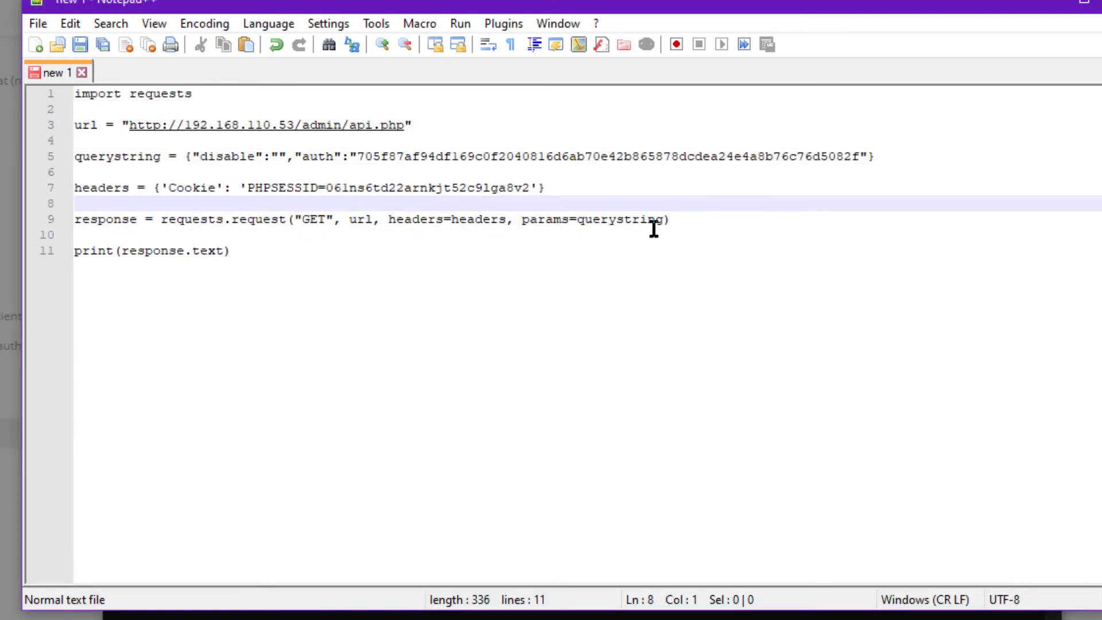
left_click(666, 220)
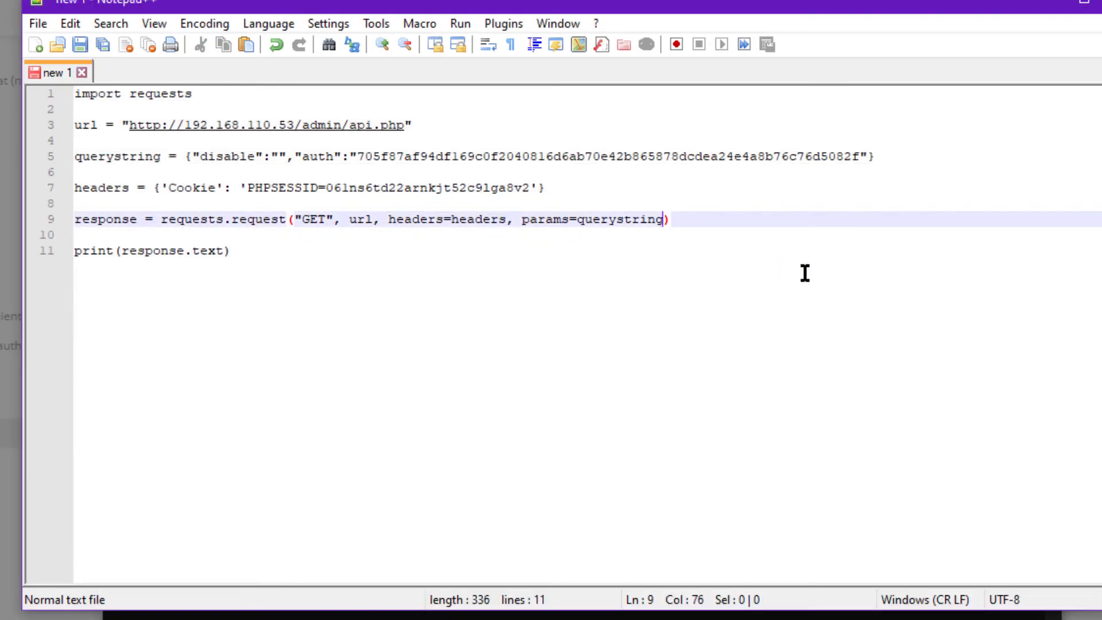
type(",")
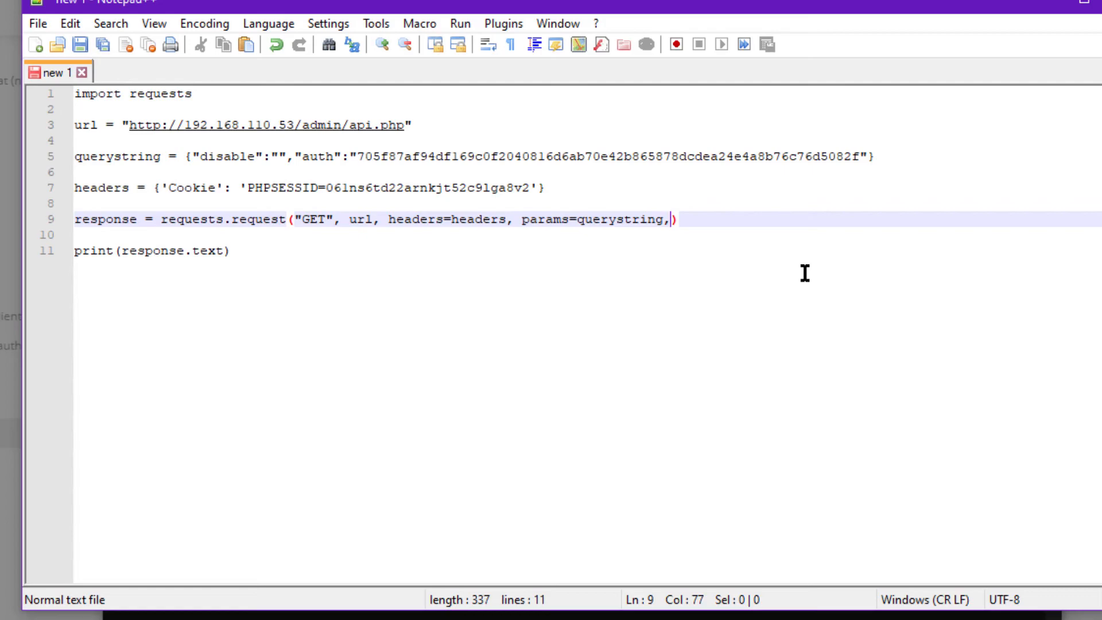
type("verify")
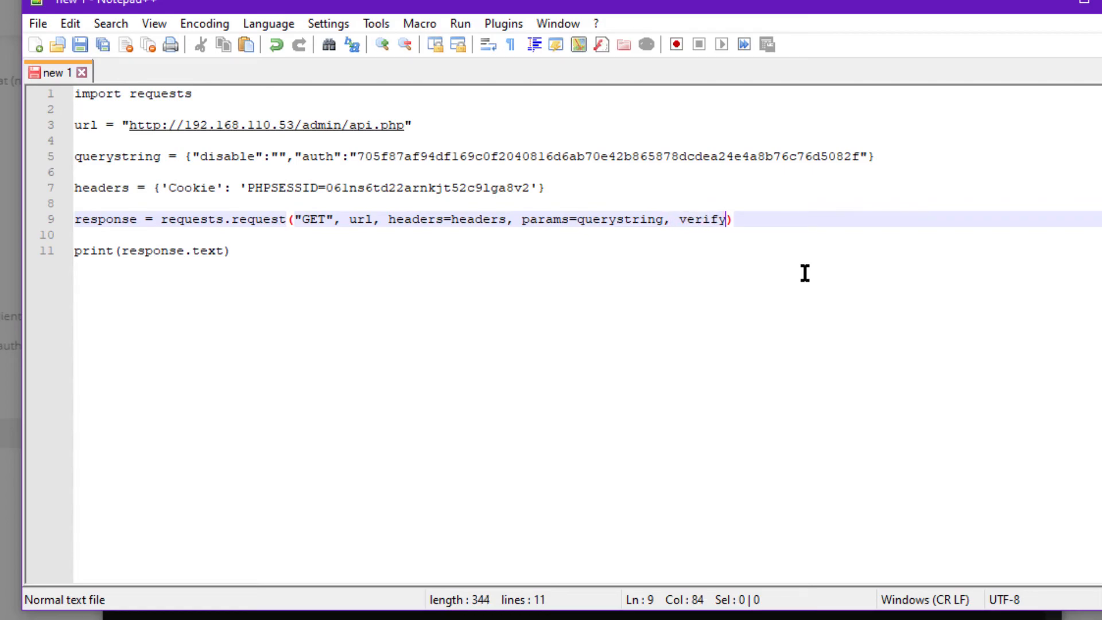
type("=")
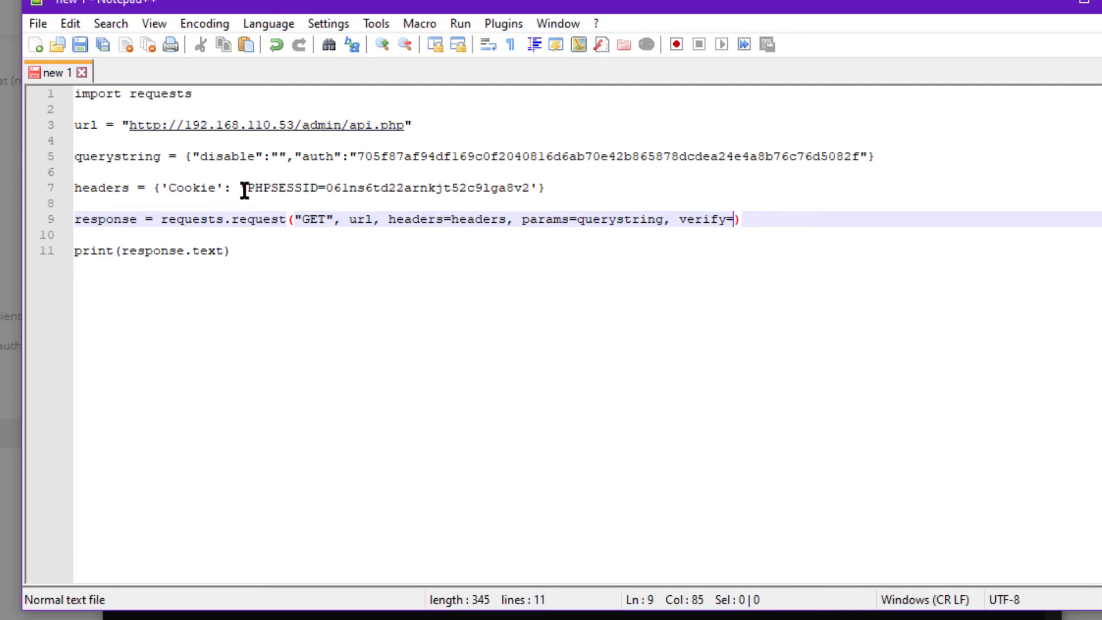
type("Fal")
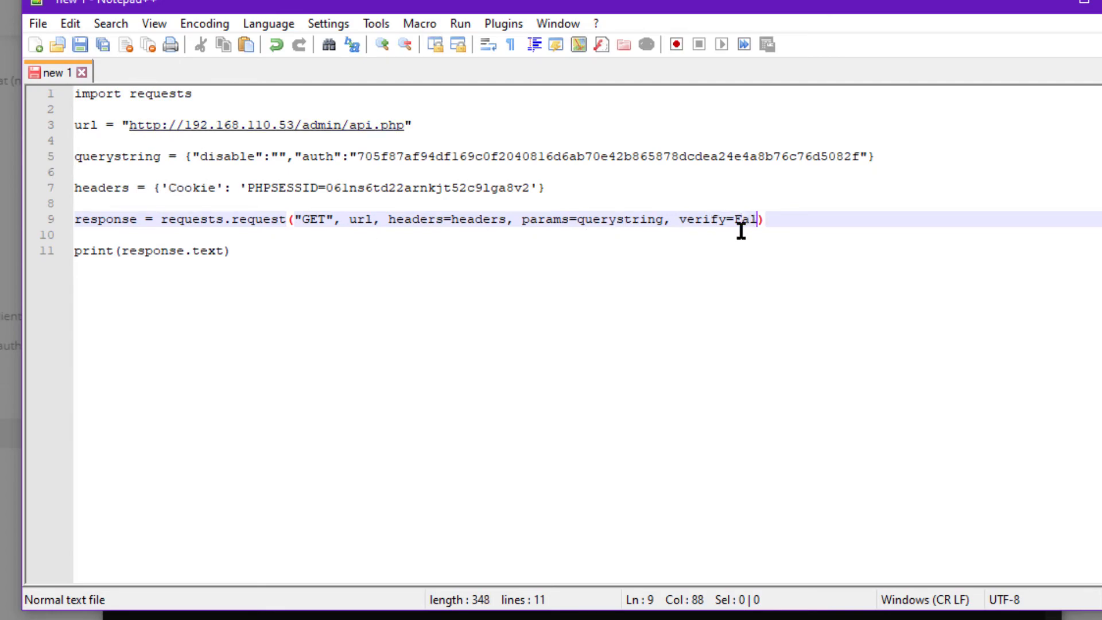
key("BackSpace")
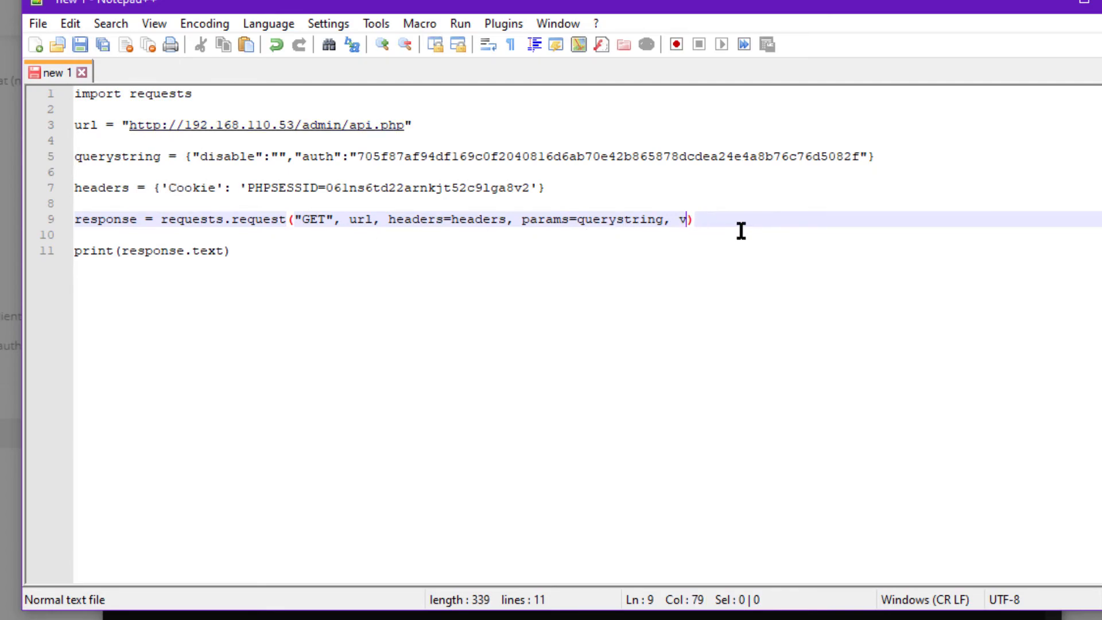
key("Backspace")
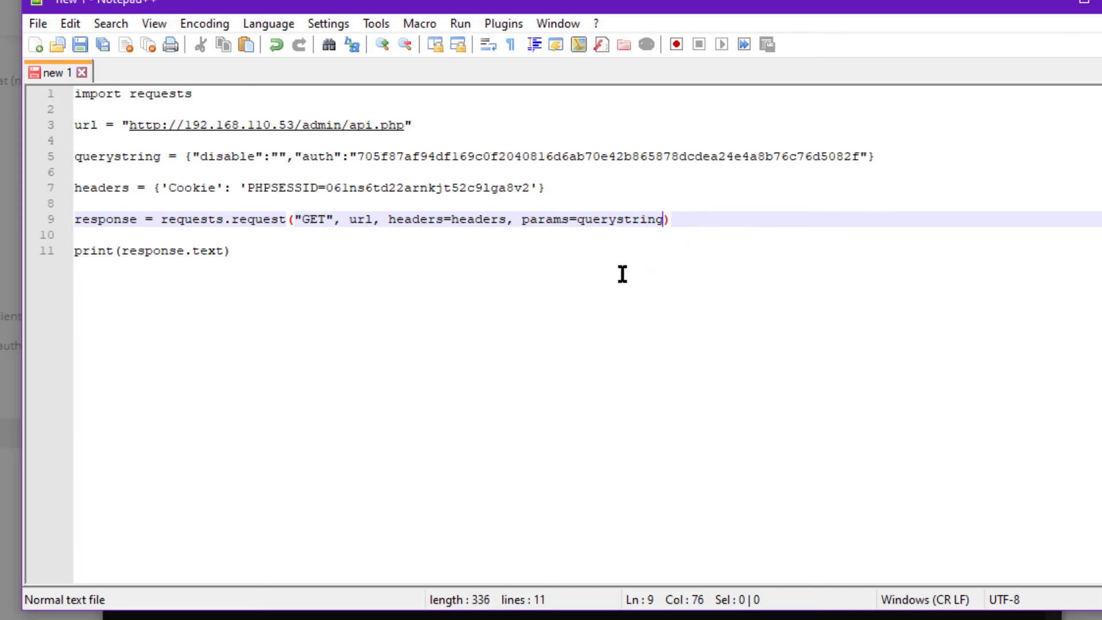
key("ctrl+a")
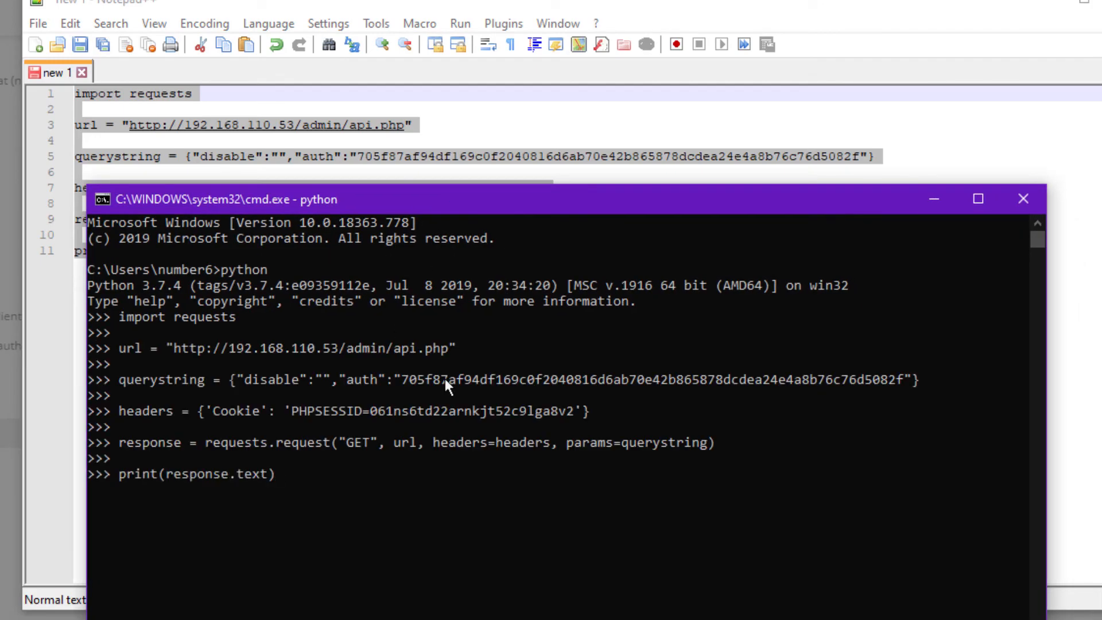
mouse_move(417, 469)
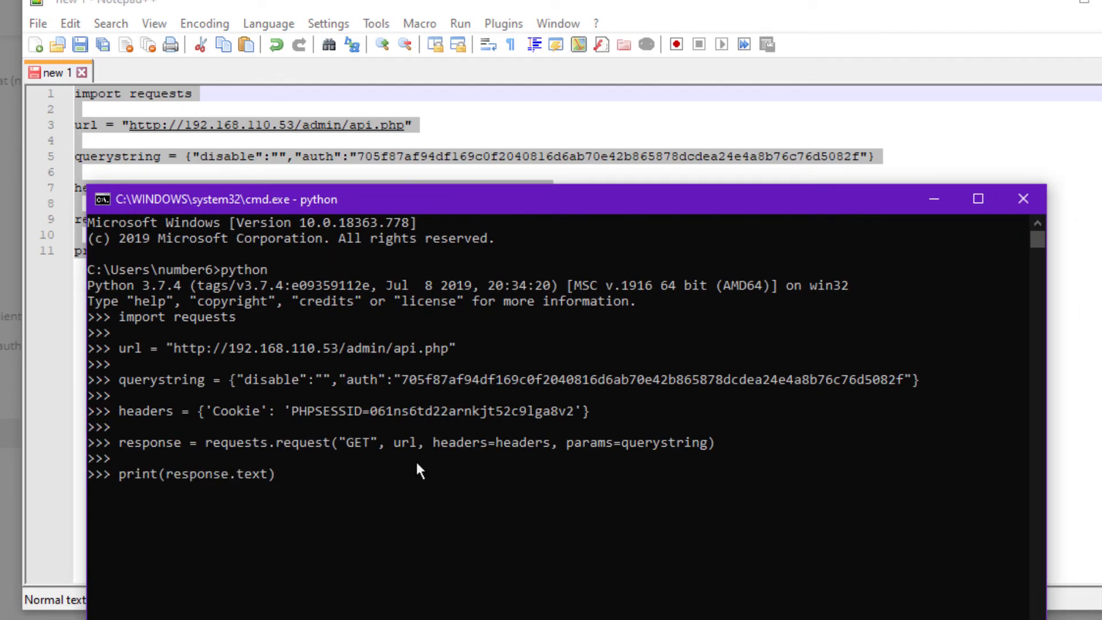
mouse_move(140, 492)
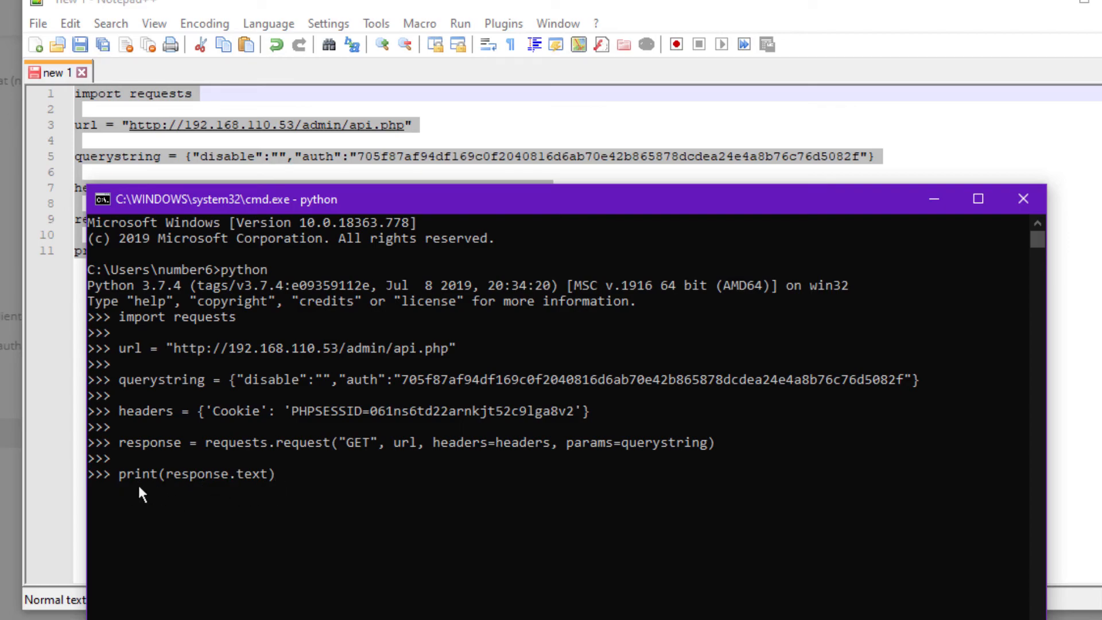
mouse_move(378, 535)
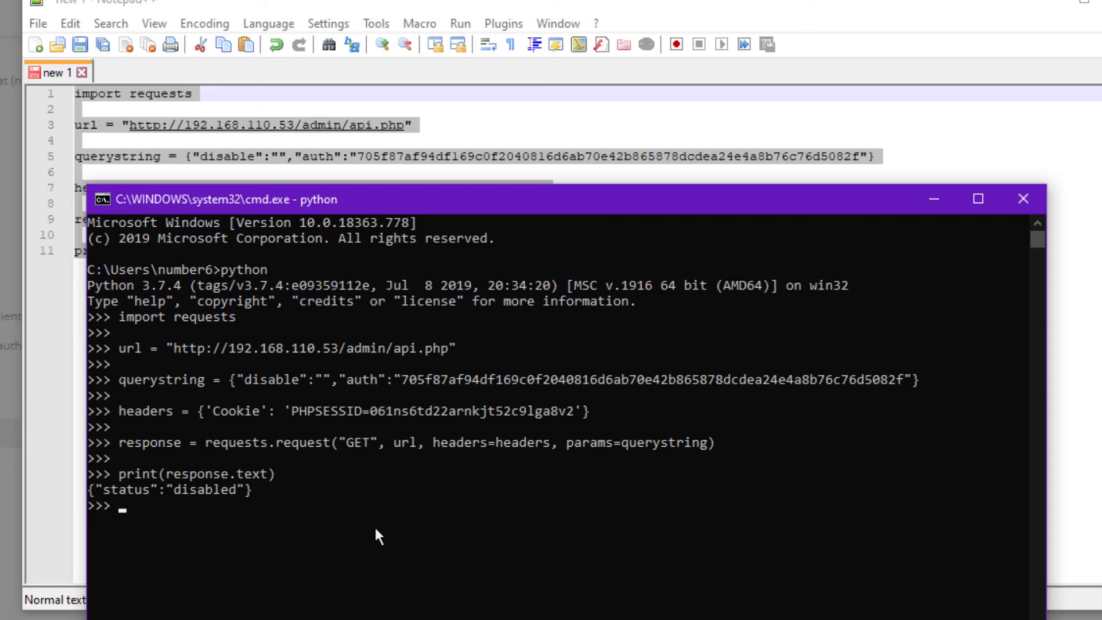
mouse_move(157, 371)
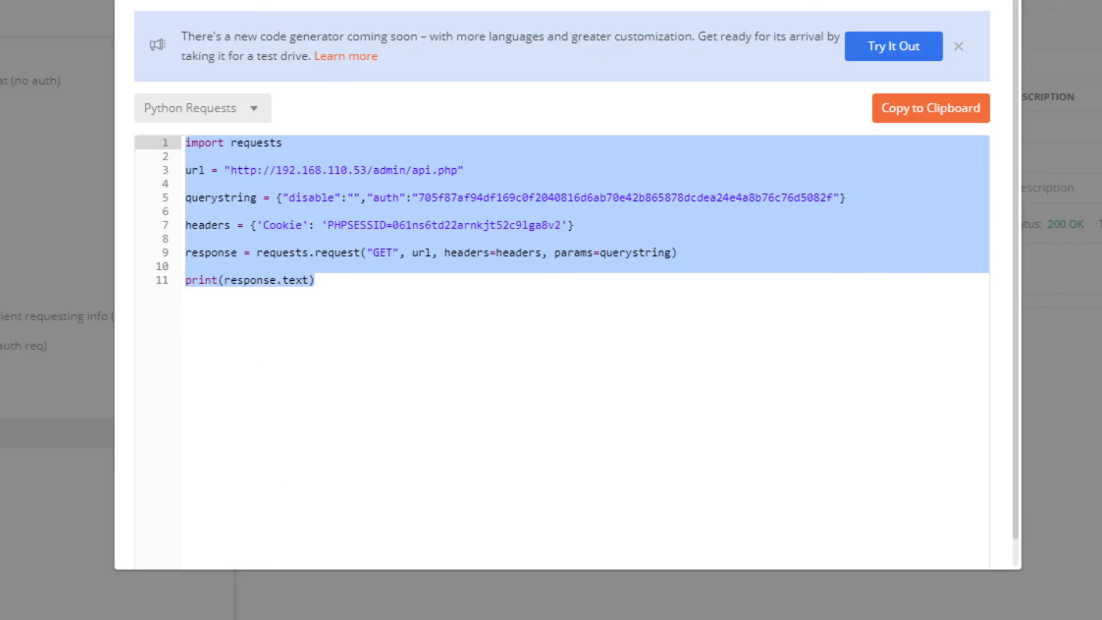
- Run the exported disable request with requests.request in the Python console
left_click(957, 46)
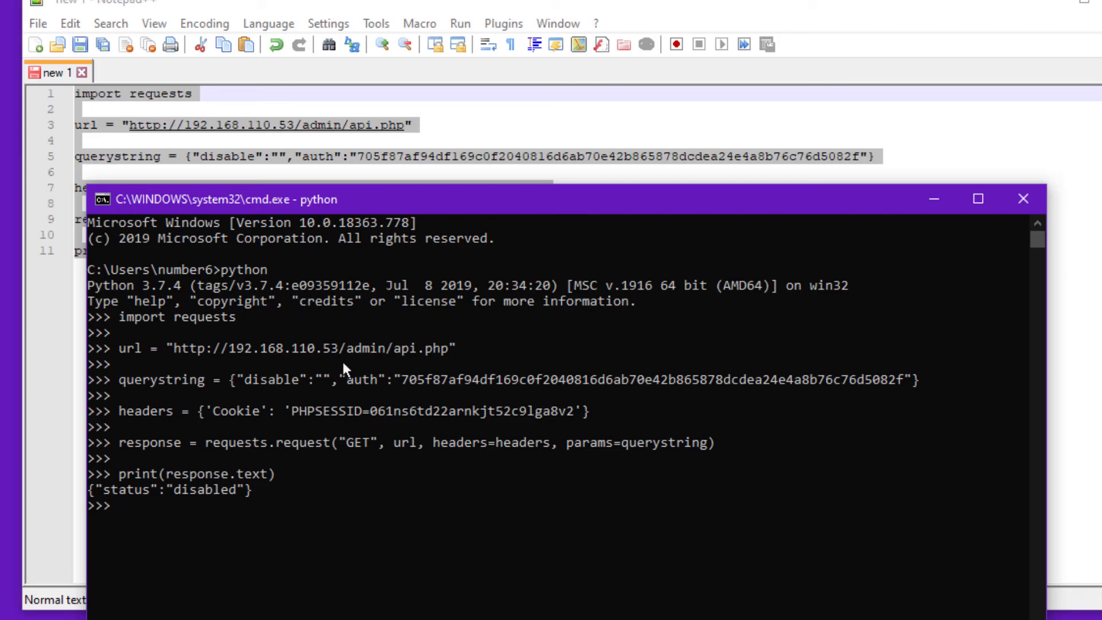
mouse_move(305, 400)
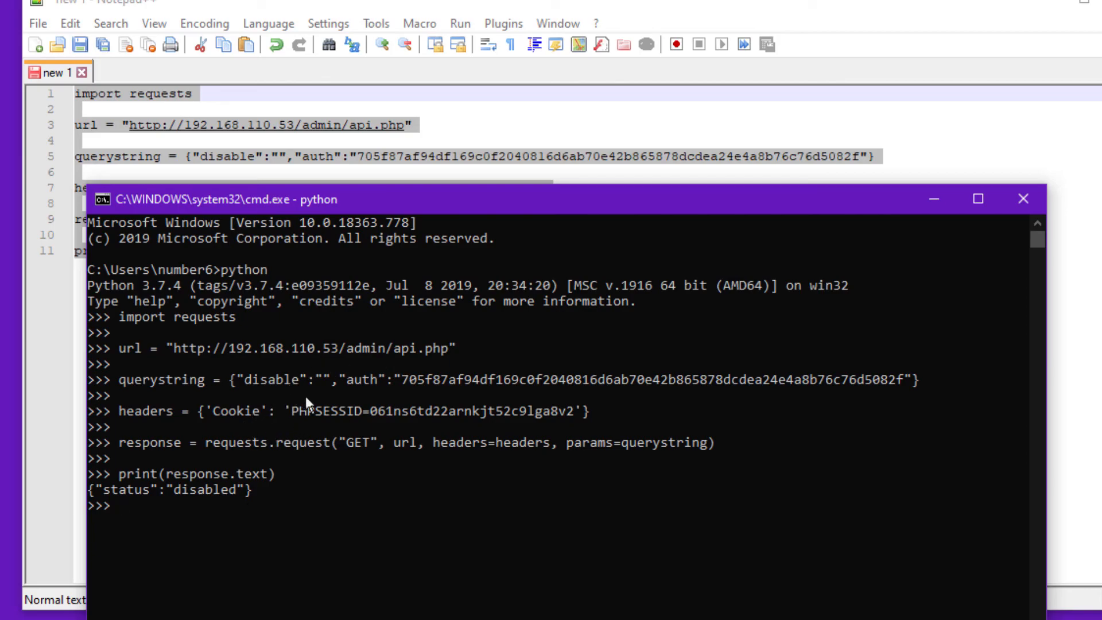
type("response = requests.request(\"GET\", url, headers=headers, params=querystring)")
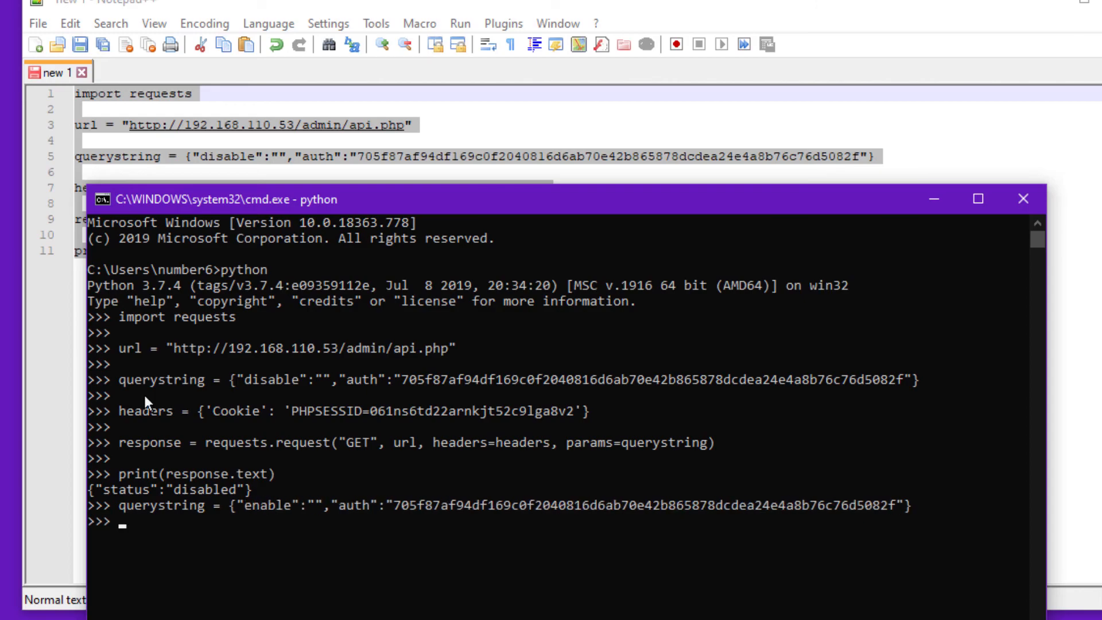
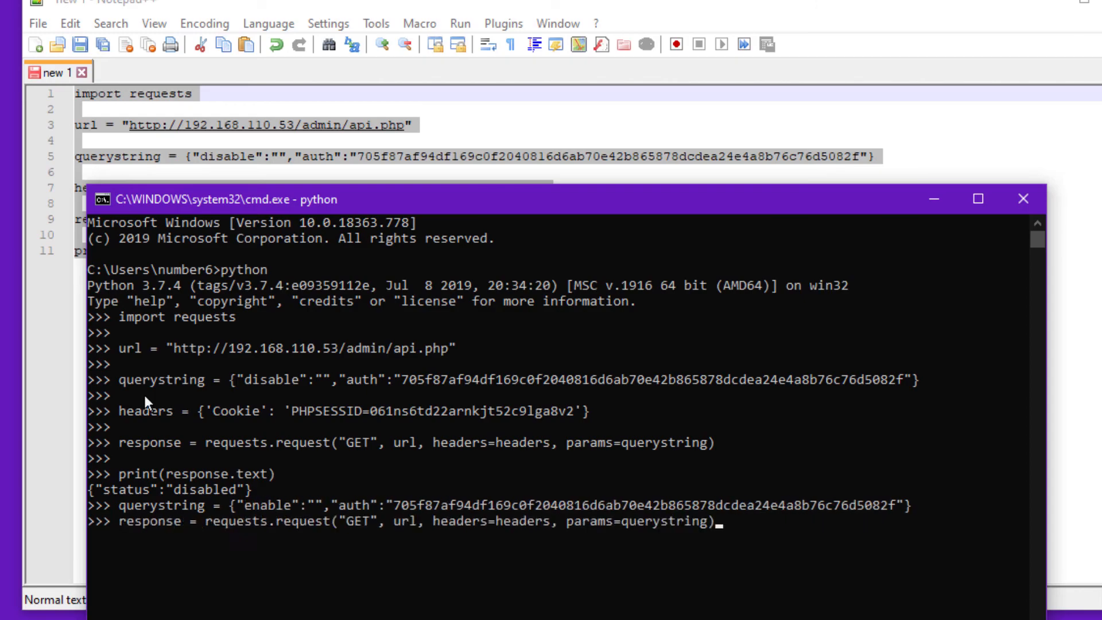
- Resend requests.request with the enable querystring and print response.text showing status "enabled"
key("Return")
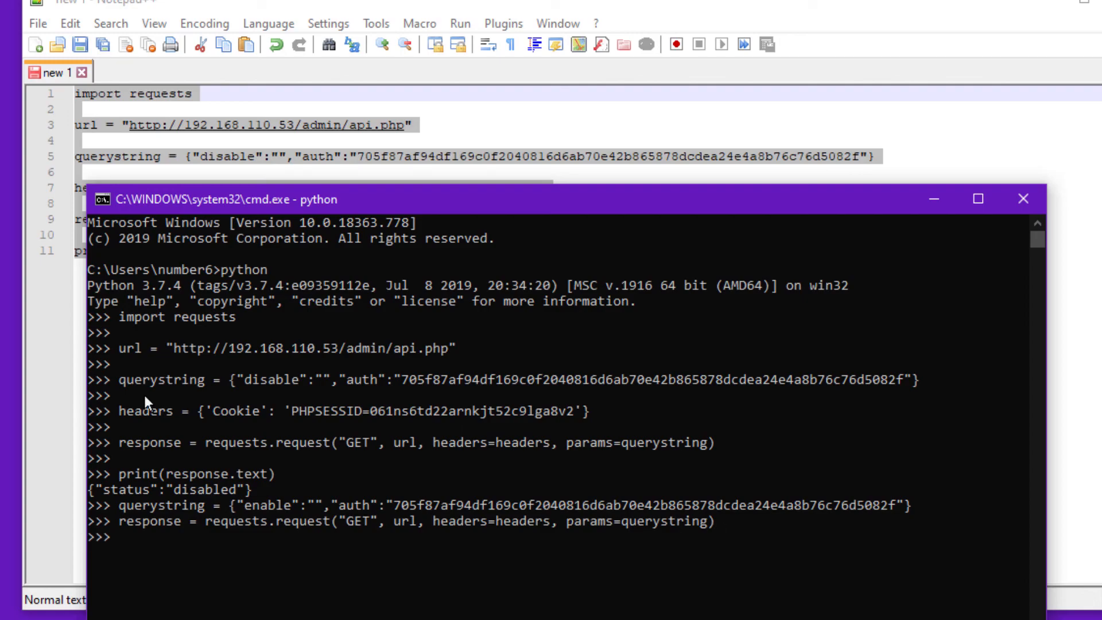
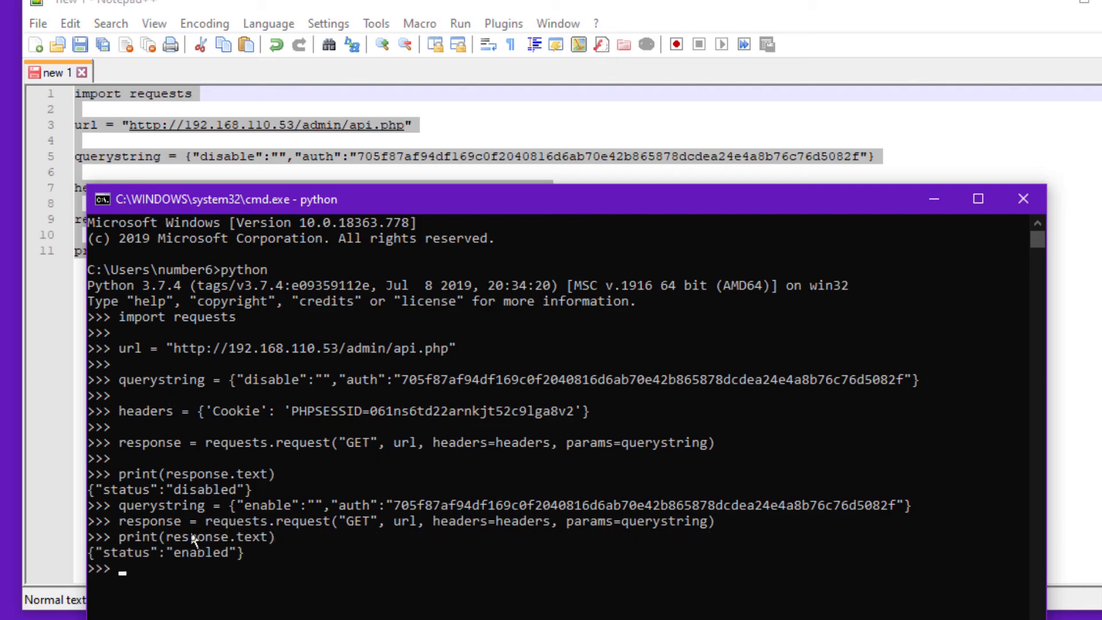
mouse_move(639, 370)
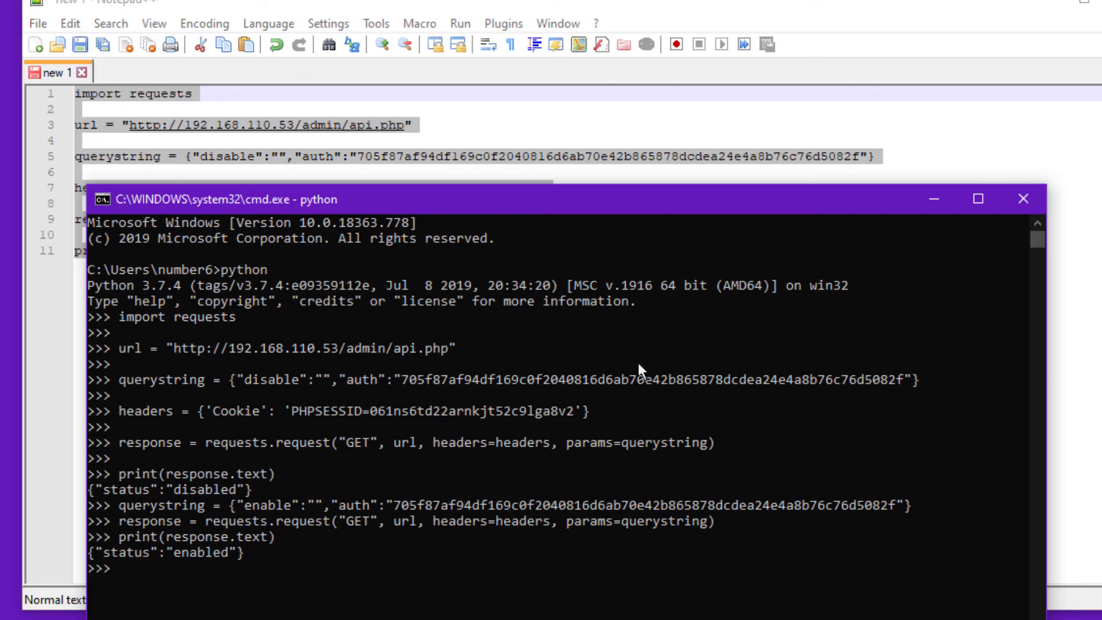
mouse_move(331, 455)
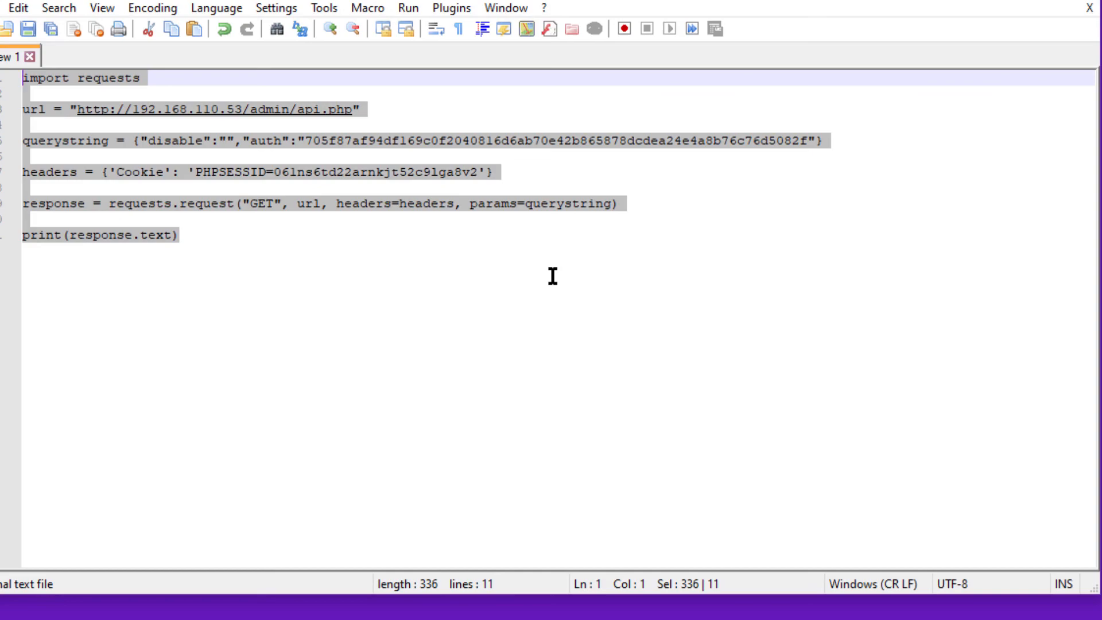
mouse_move(552, 311)
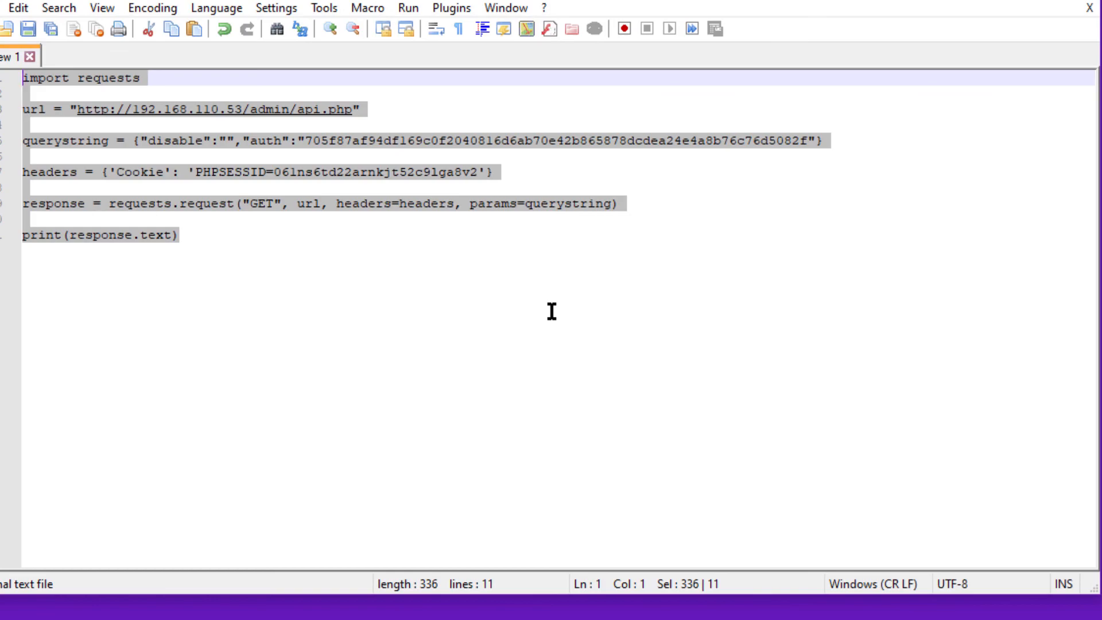
mouse_move(162, 242)
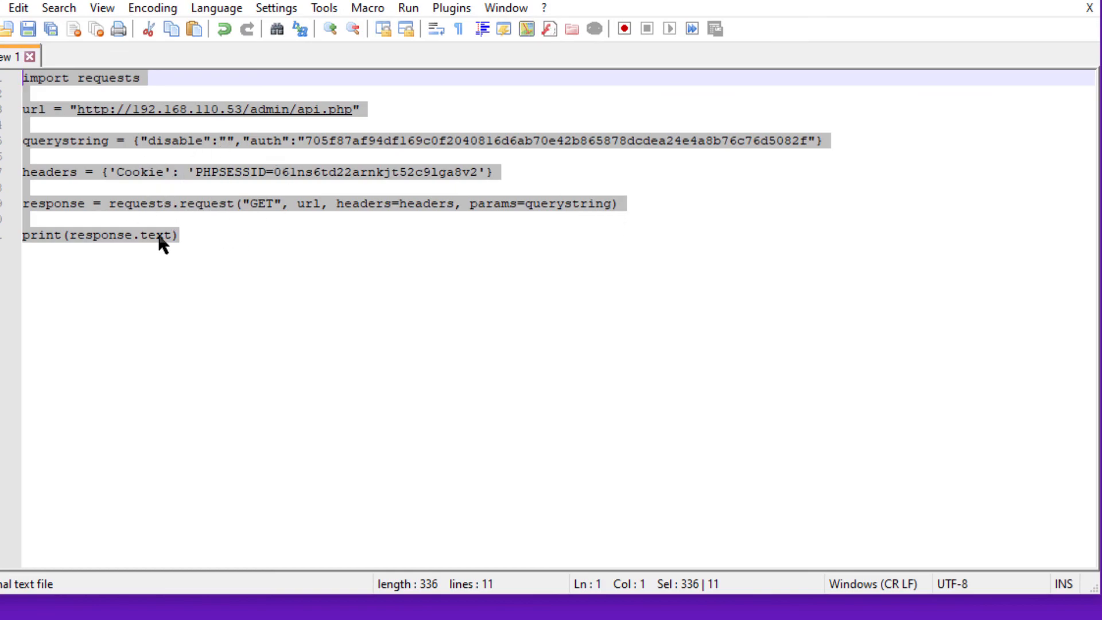
mouse_move(254, 295)
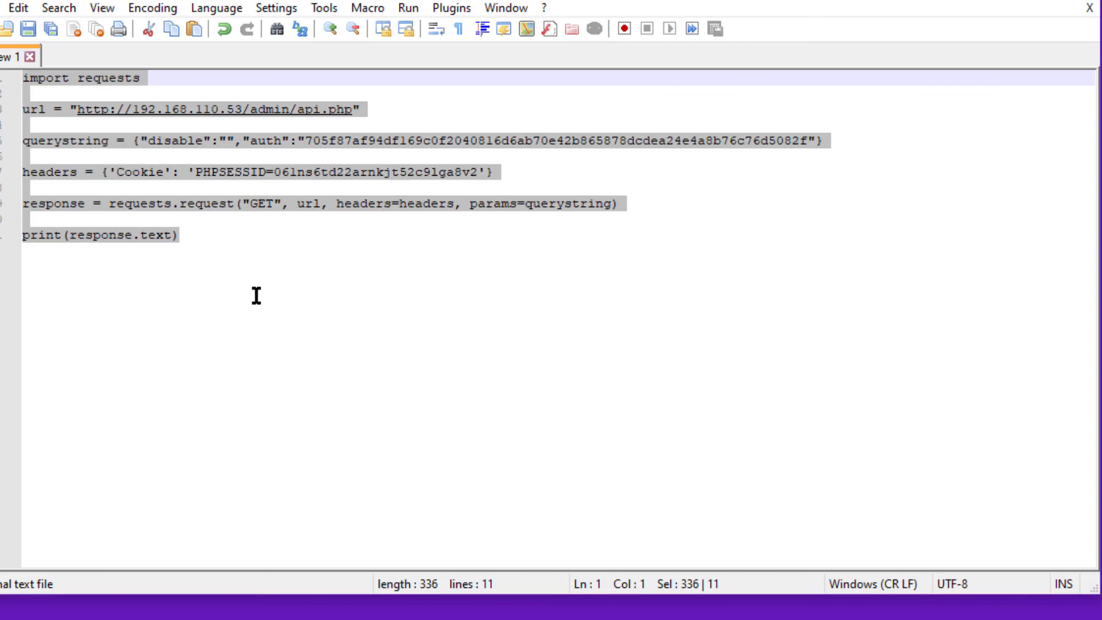